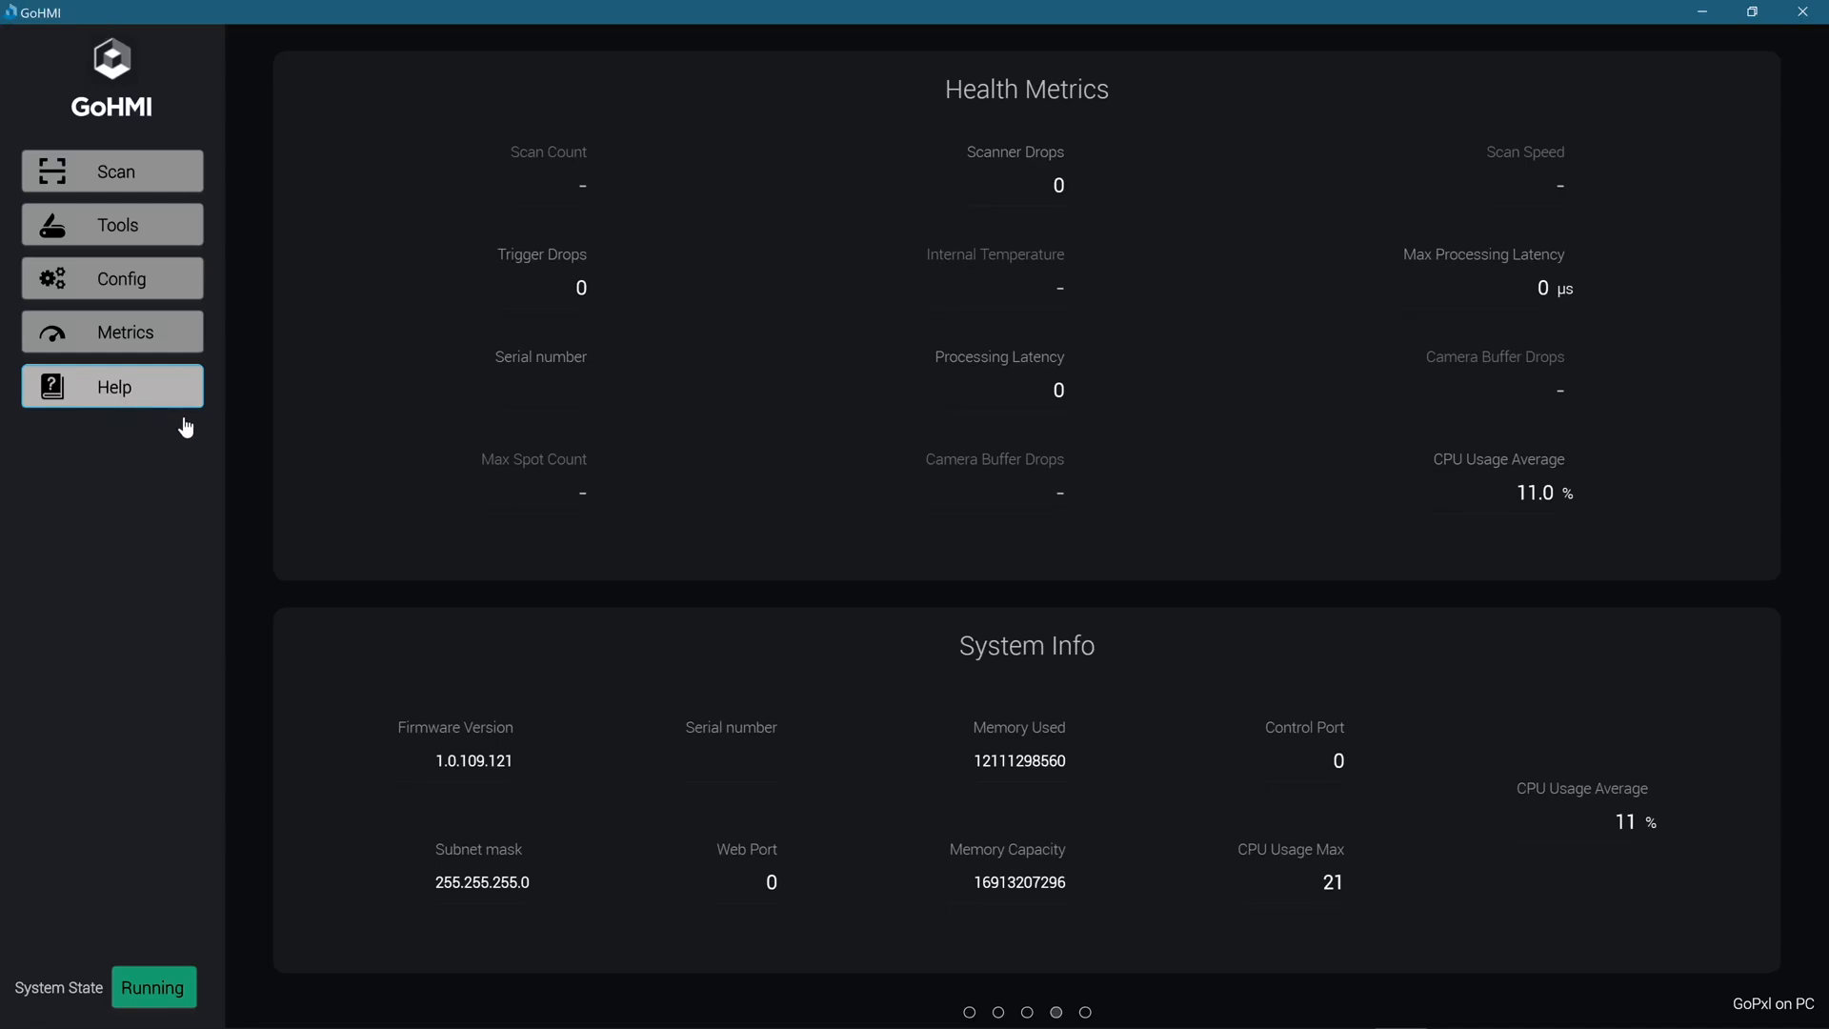
- Preview the GoPxL User Manual, Scan dashboard, width item picker and sensor Upload & Apply dialog
left_click(113, 385)
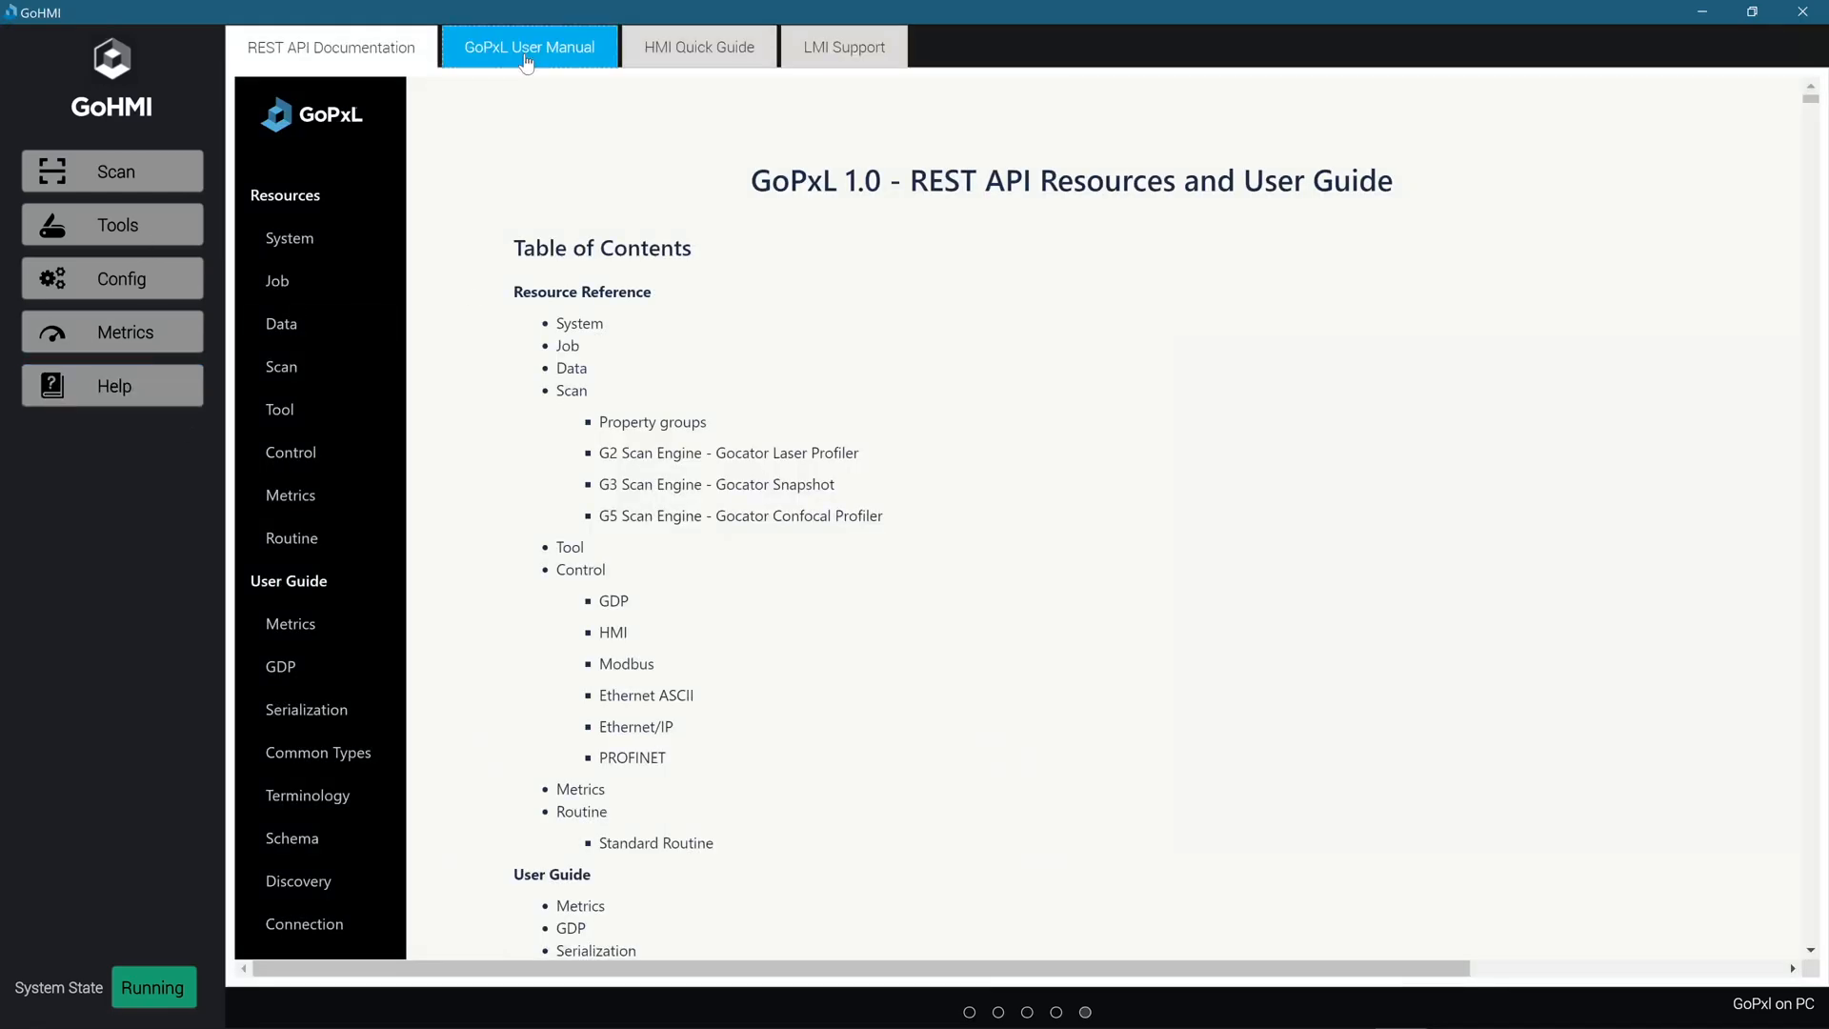
left_click(699, 46)
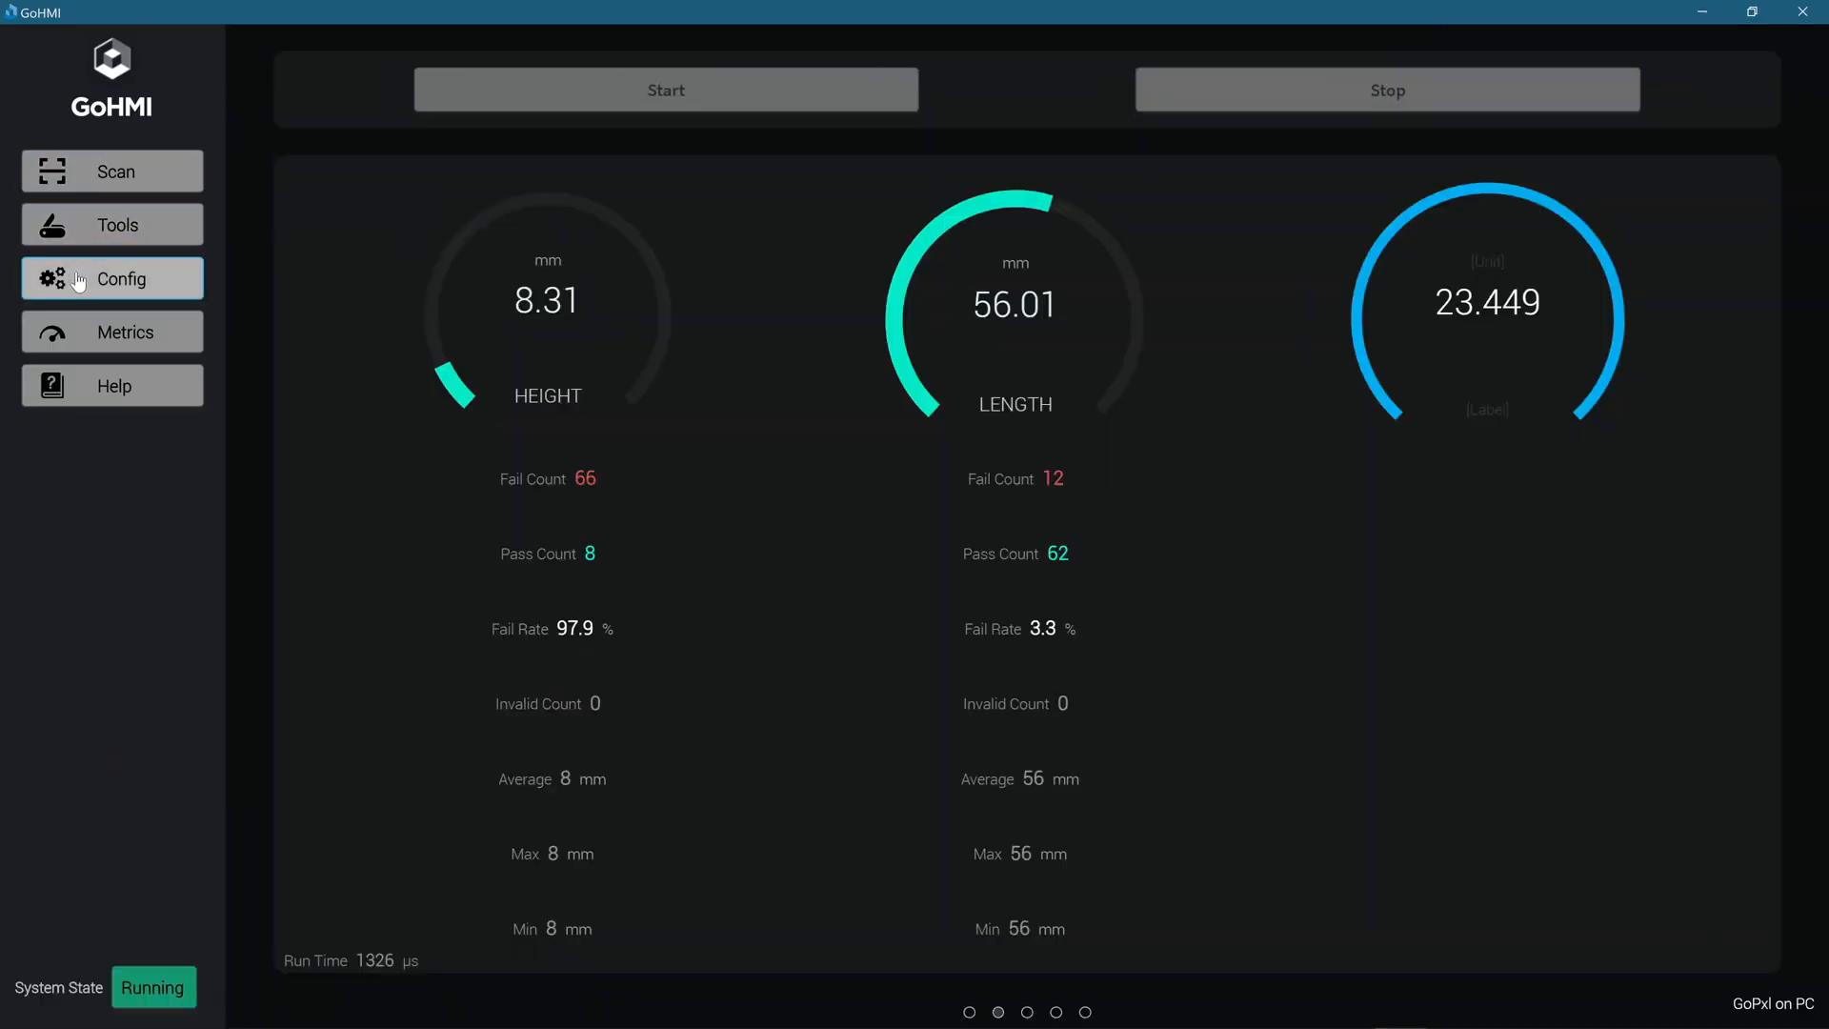
left_click(110, 277)
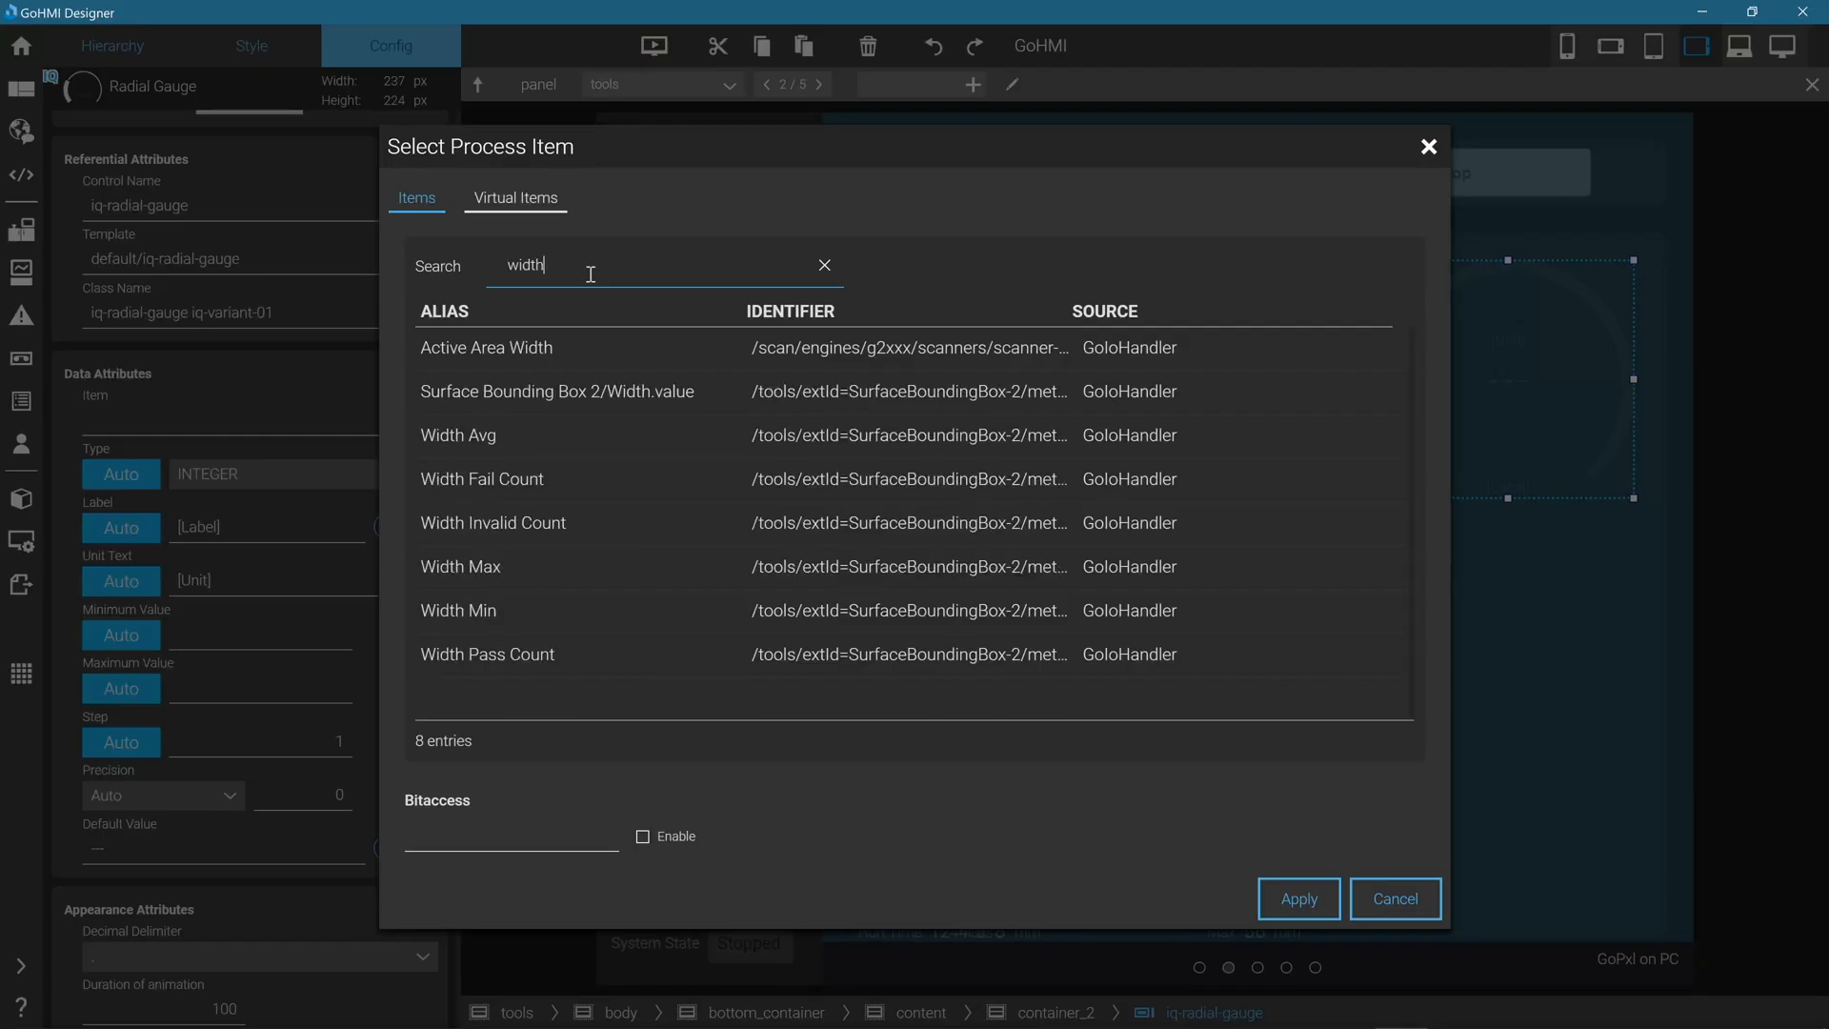
left_click(560, 391)
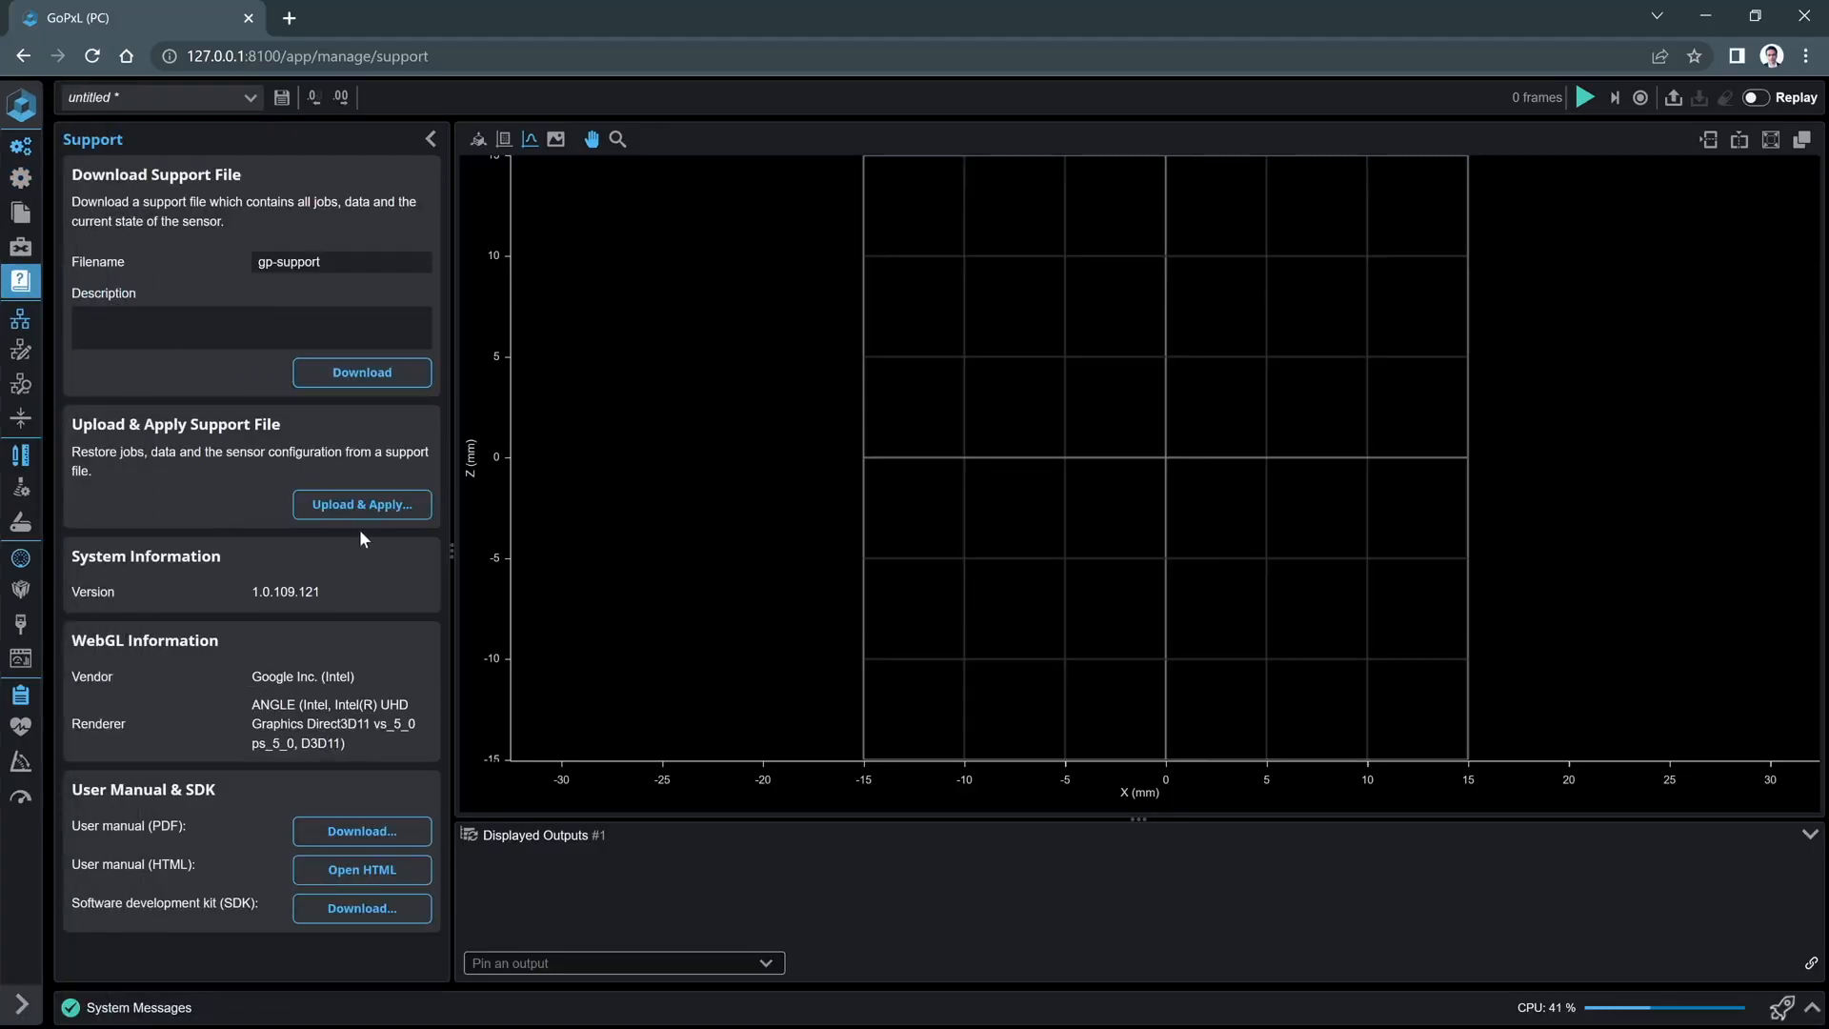
left_click(362, 504)
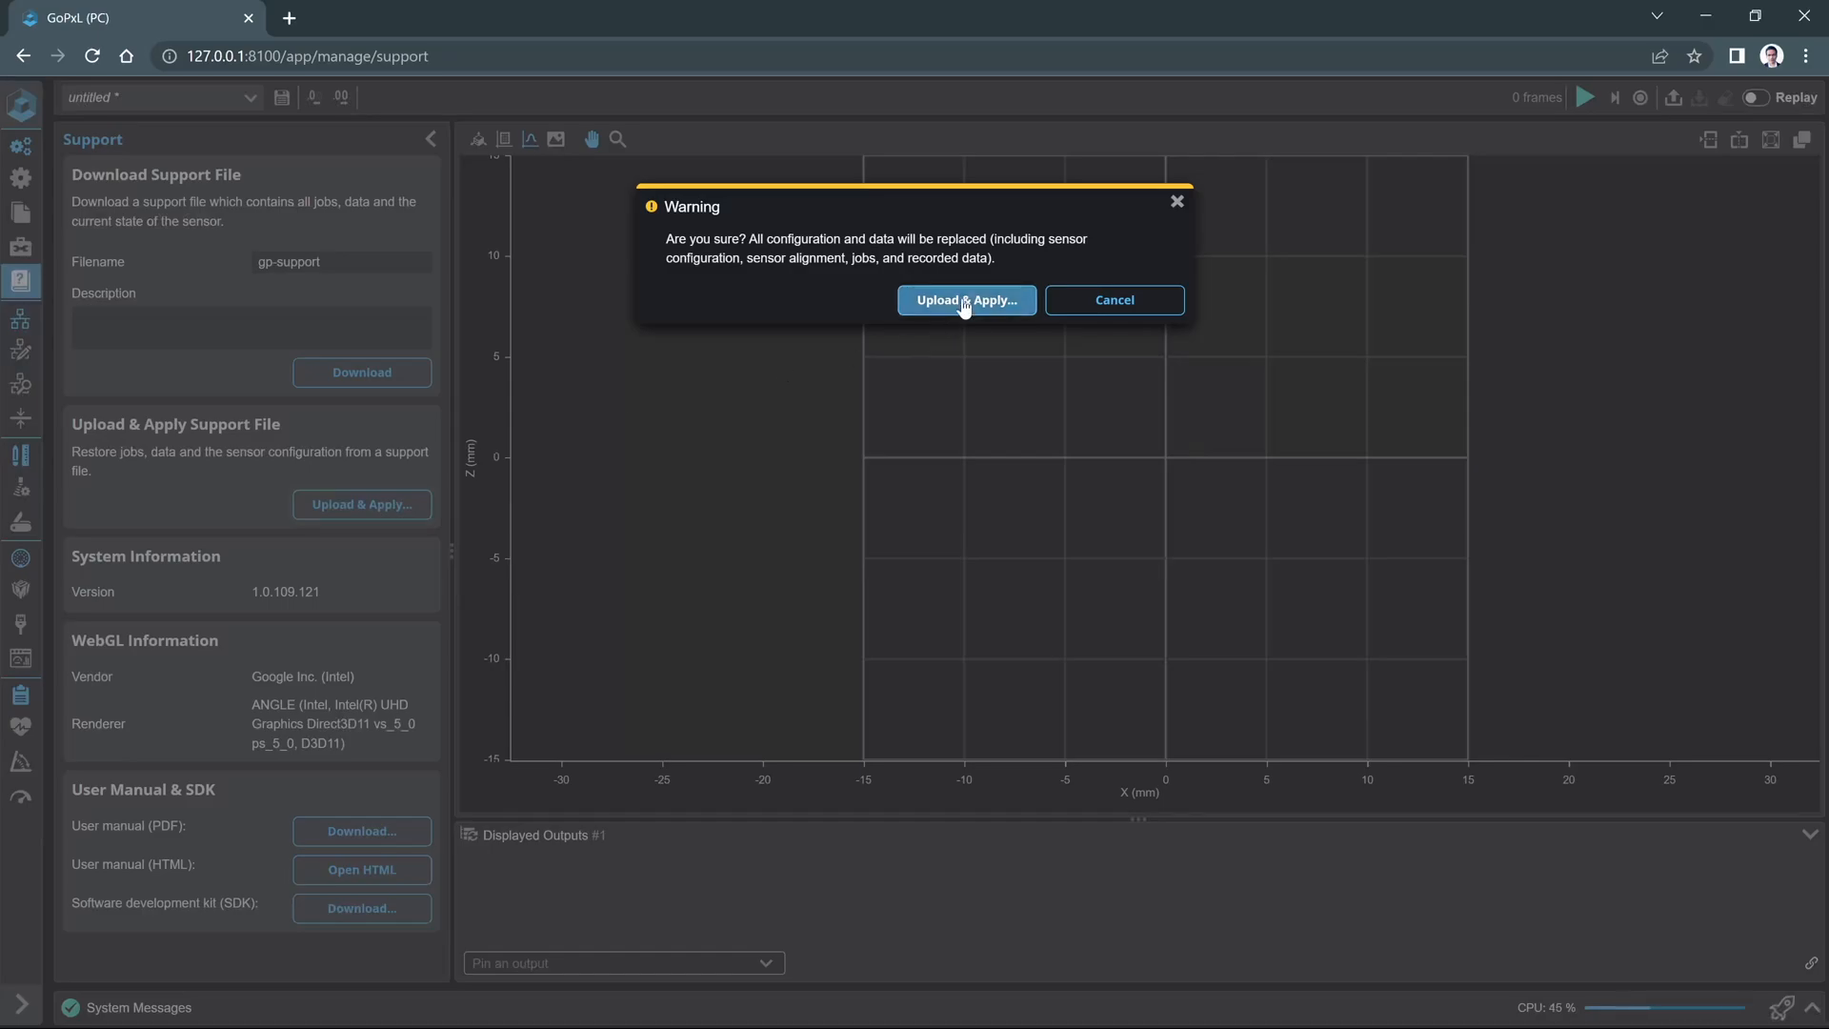
left_click(965, 300)
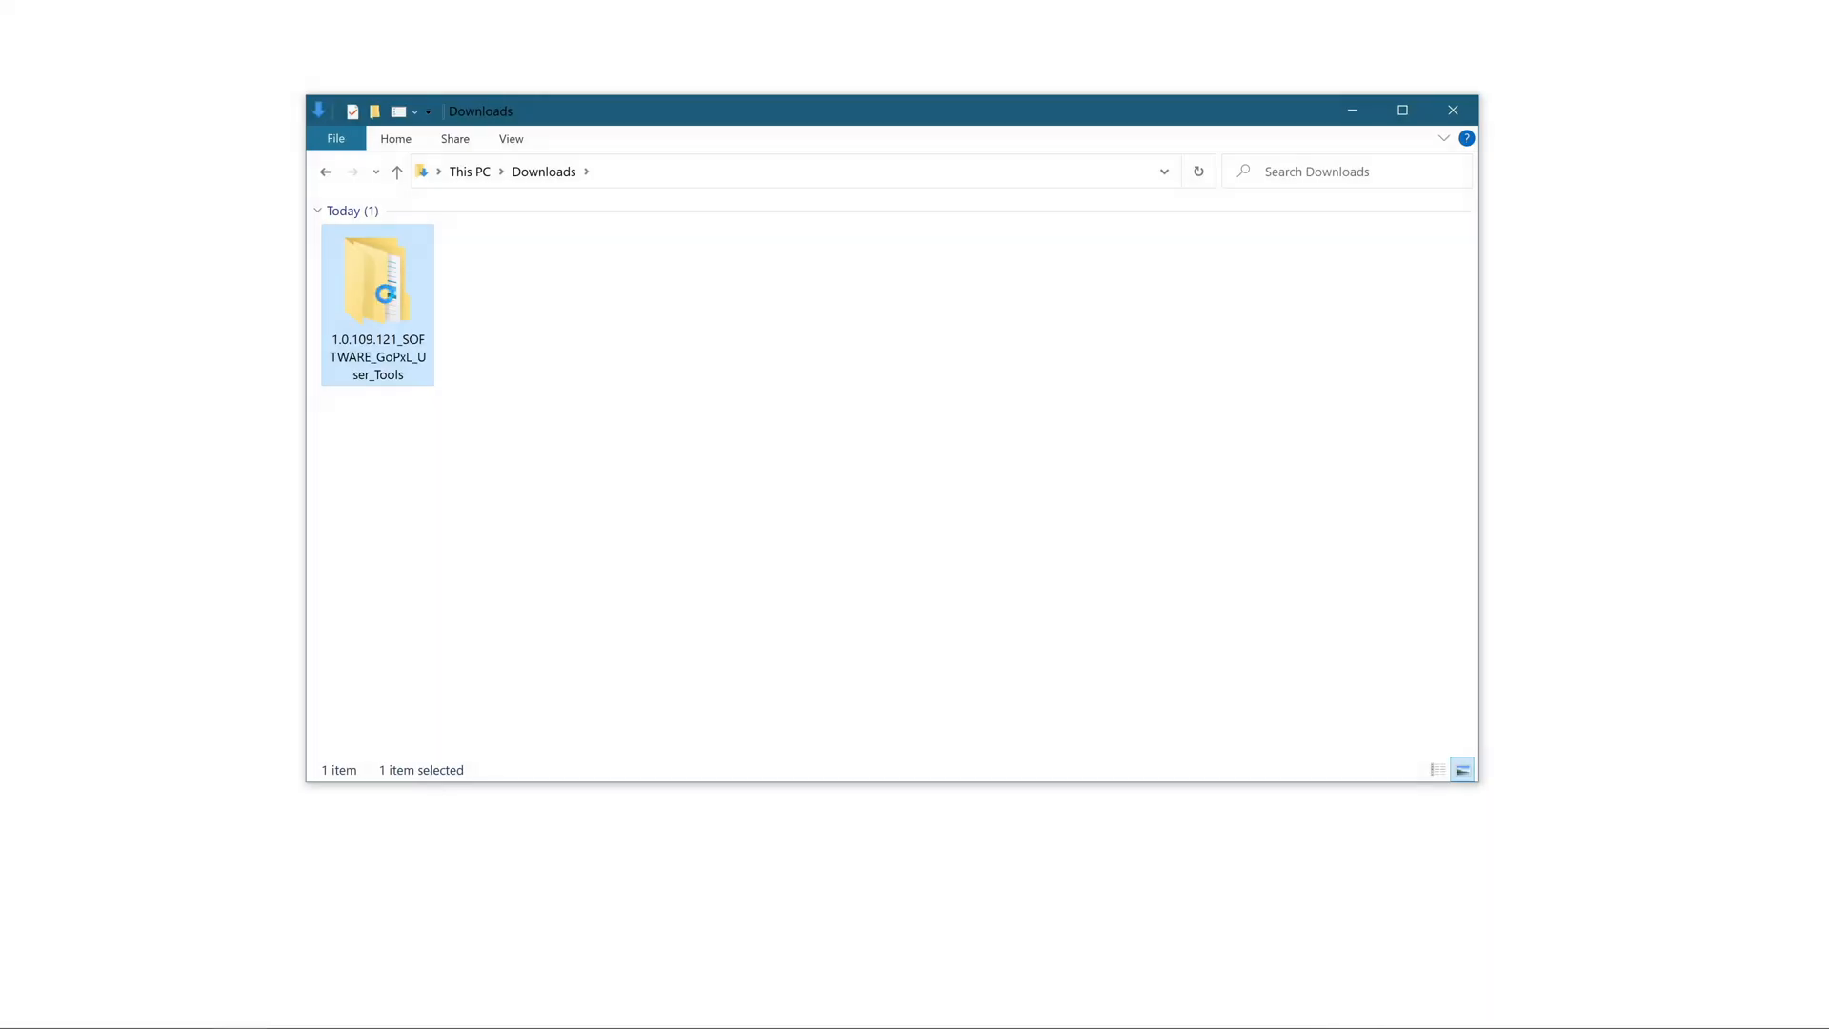
- Open GoPxl_UserTools, start GoPxL x64, and launch the local instance from GoPxL Manager
double_click(377, 280)
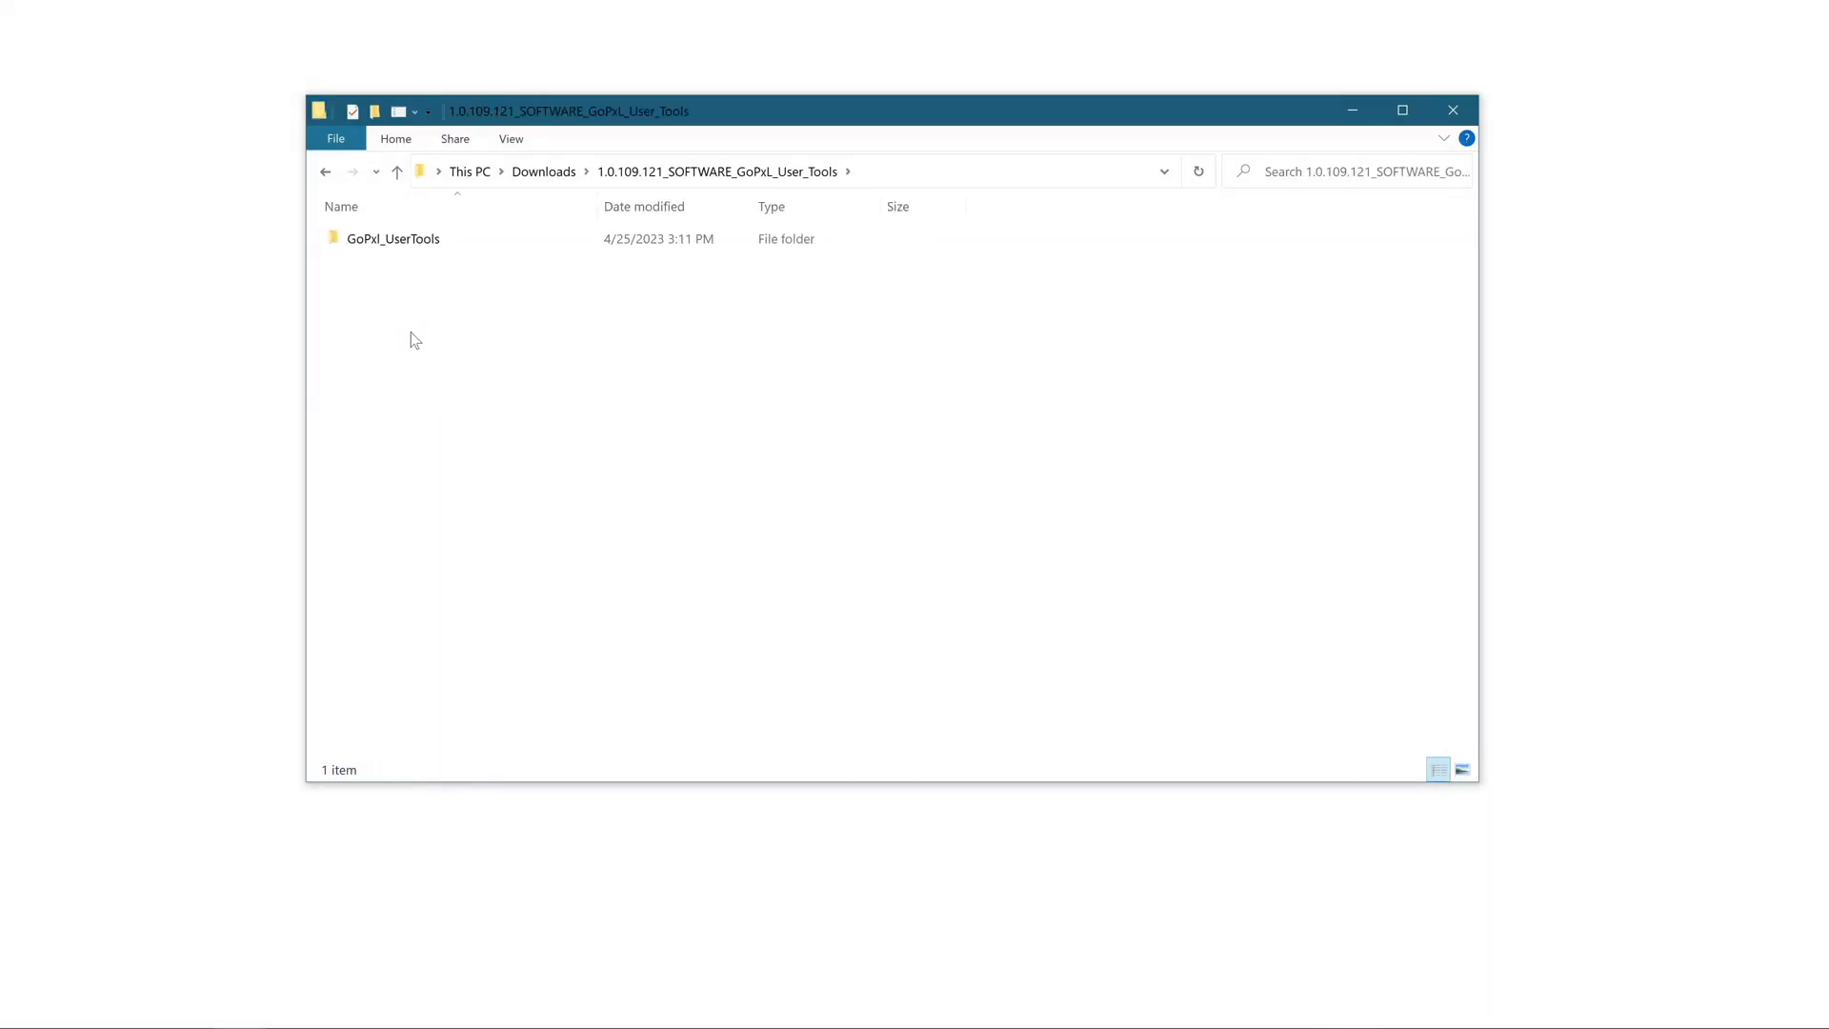
double_click(393, 238)
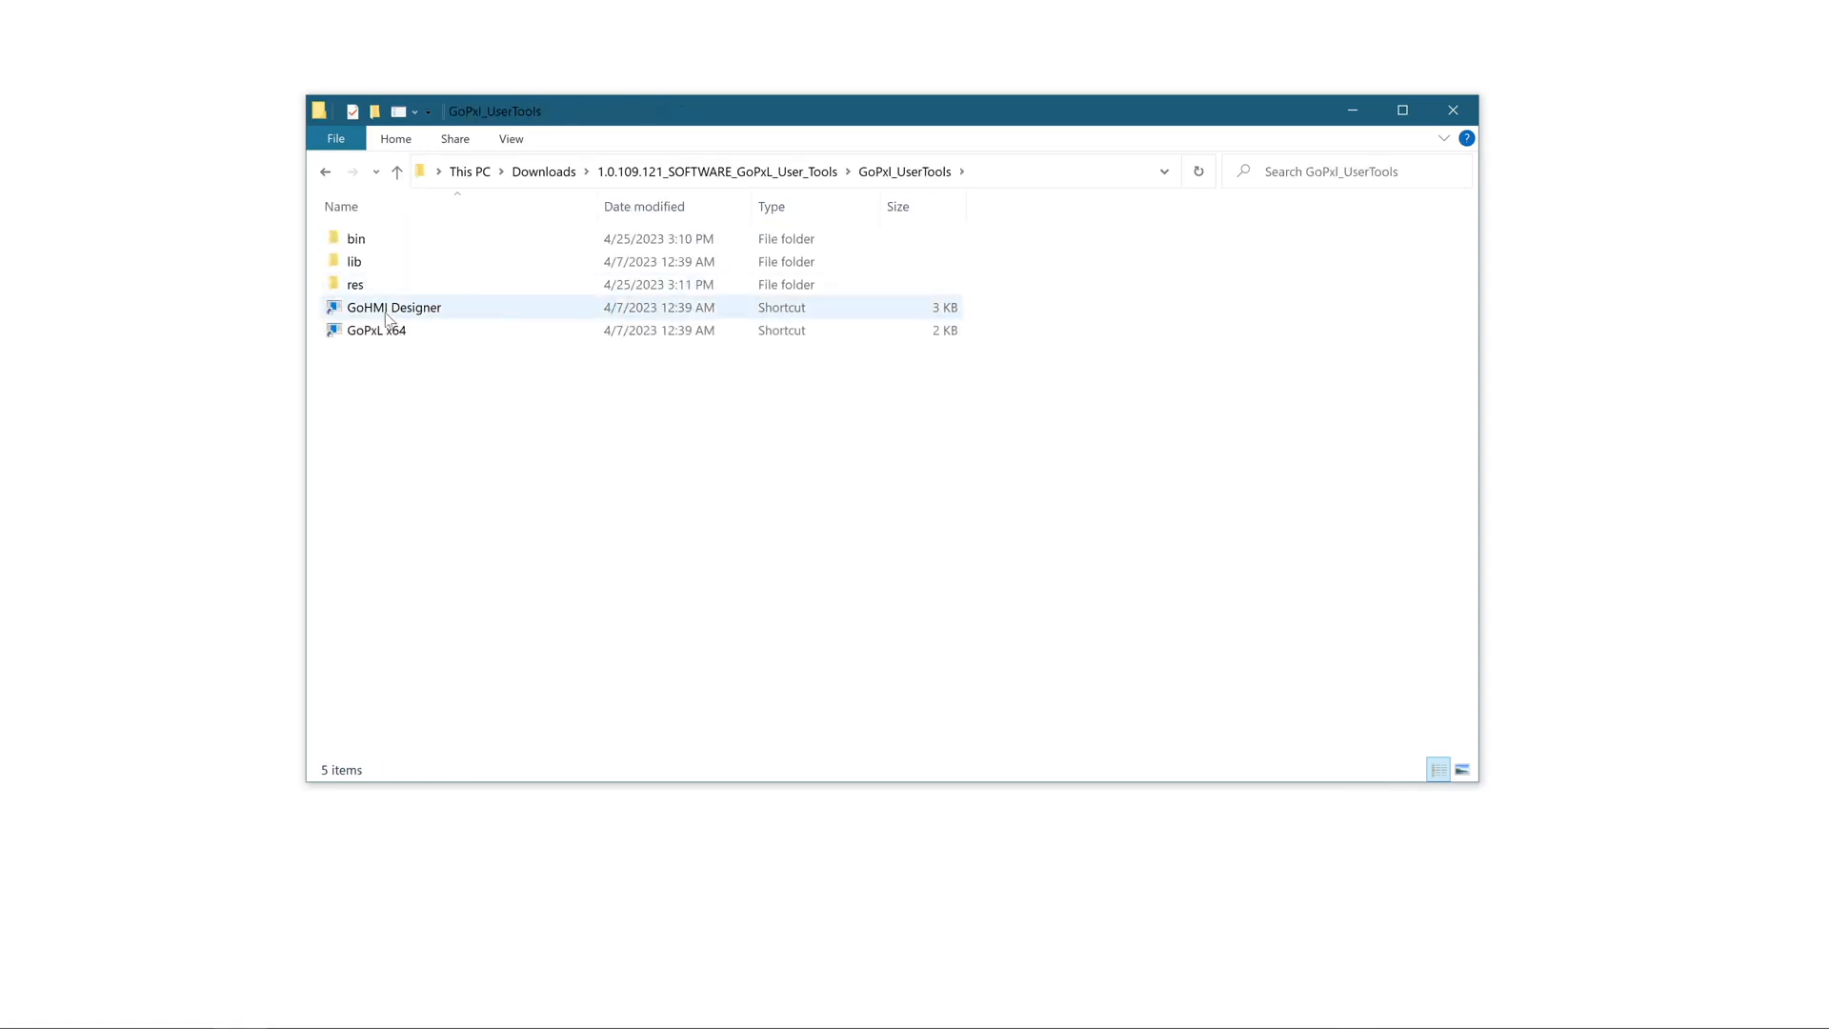
left_click(375, 331)
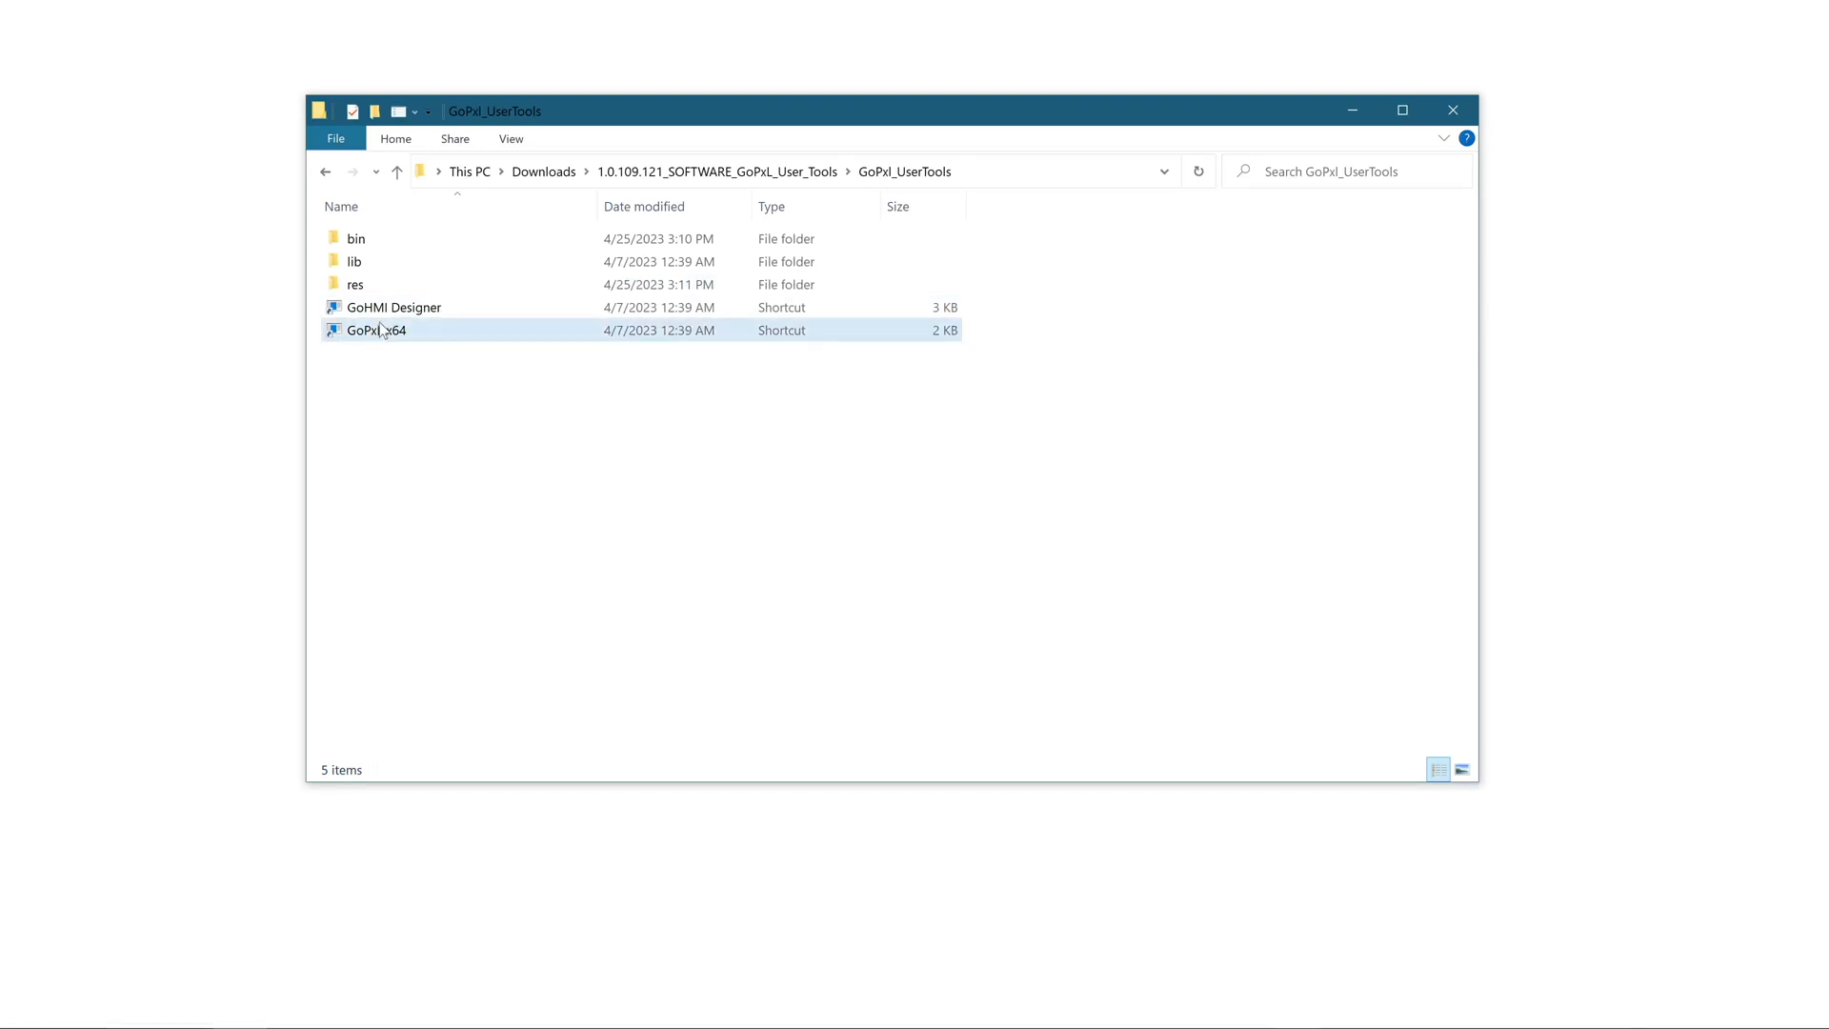
left_click(376, 331)
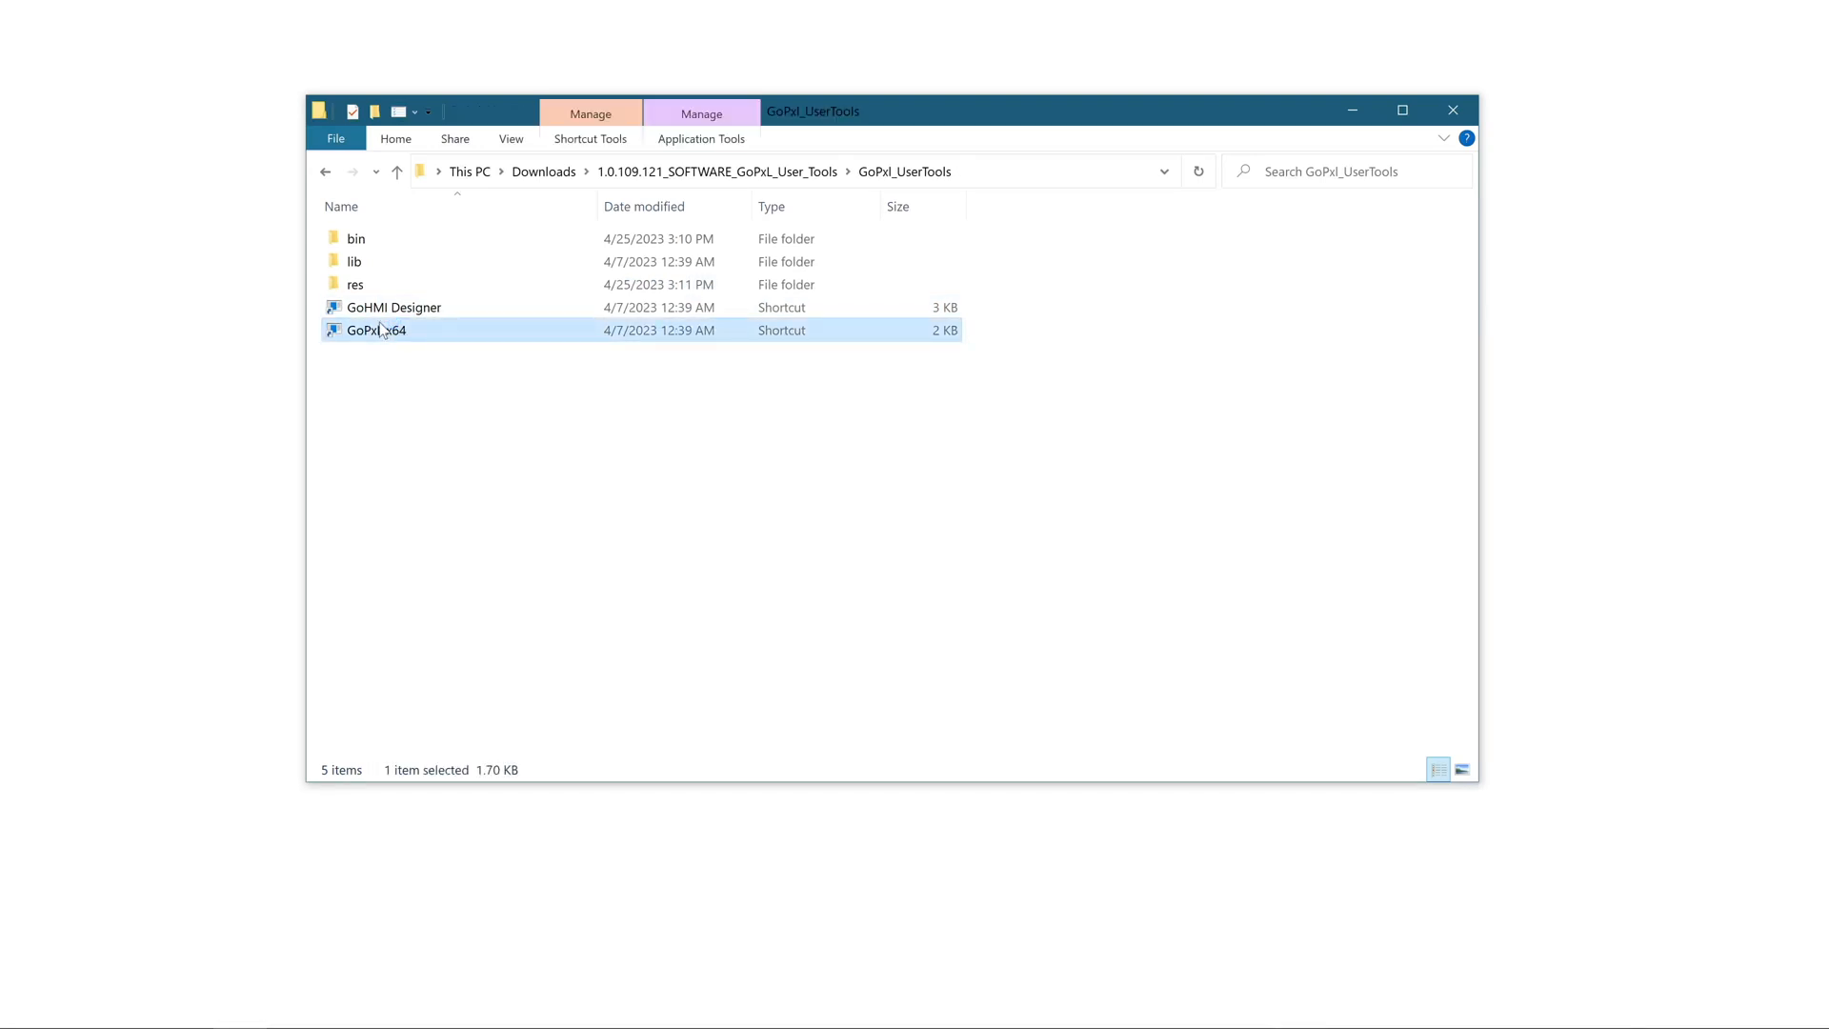
double_click(376, 331)
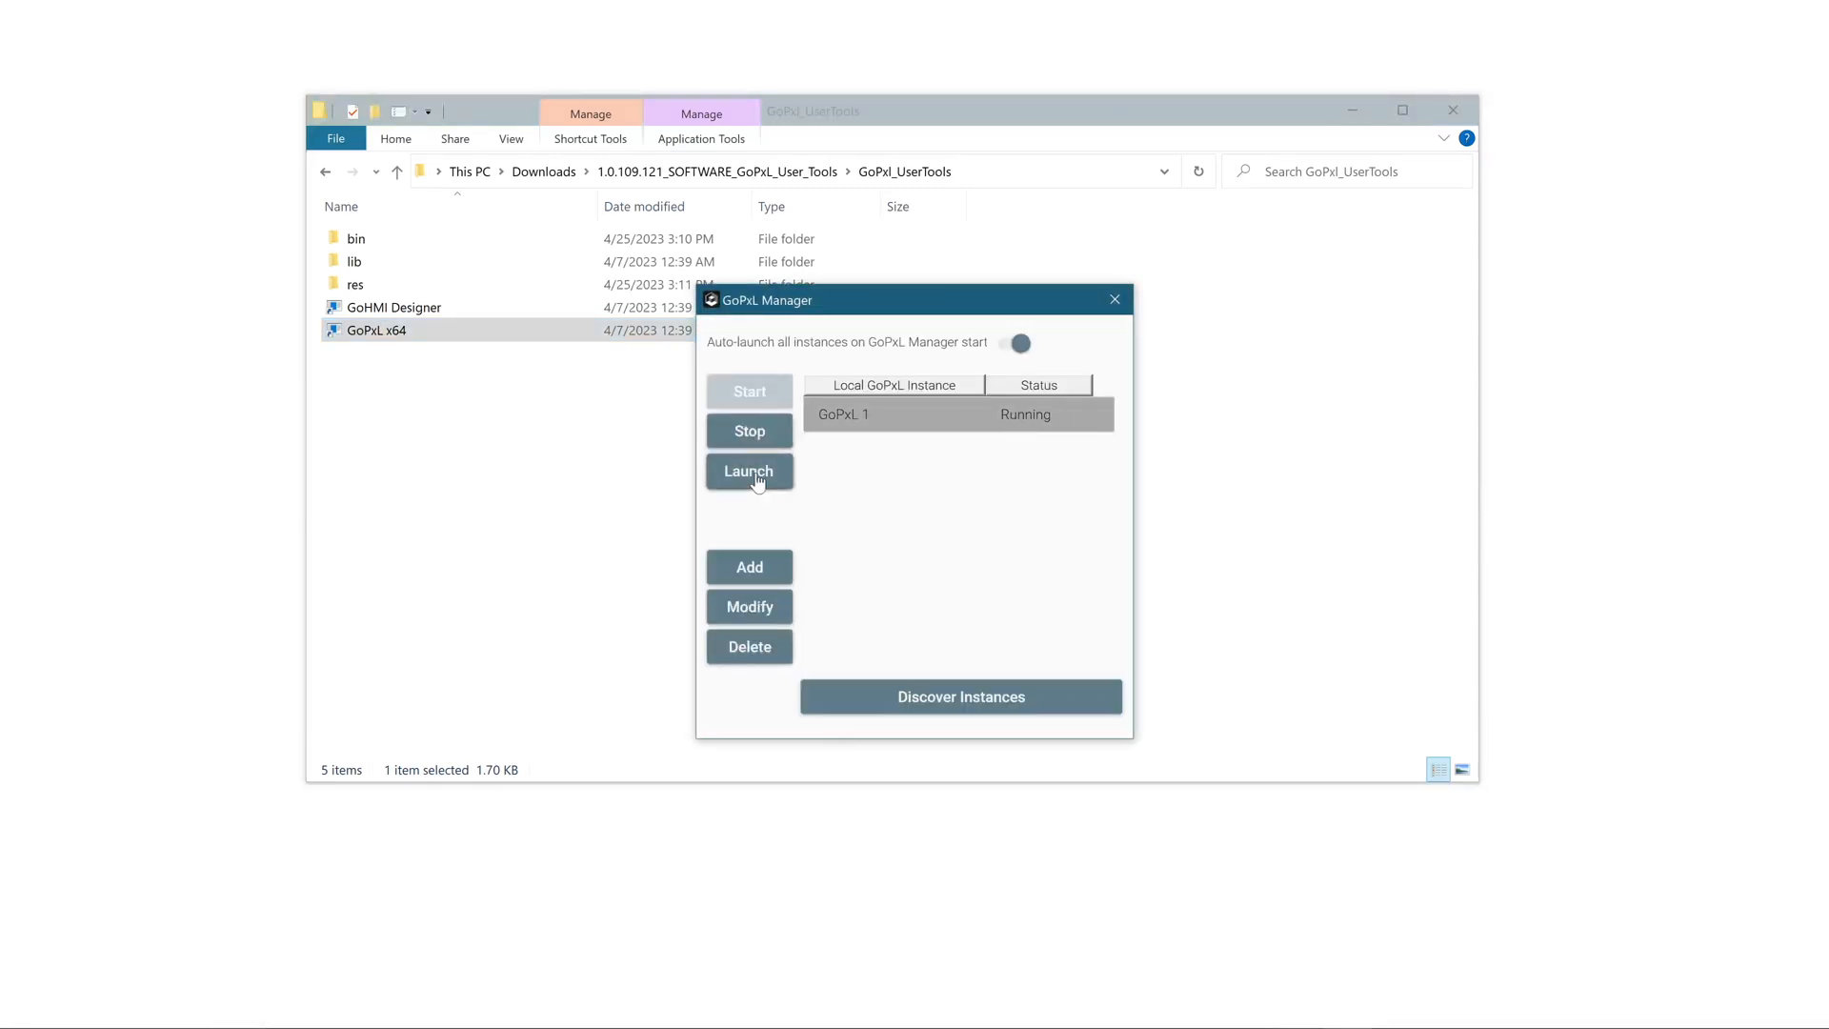
left_click(749, 472)
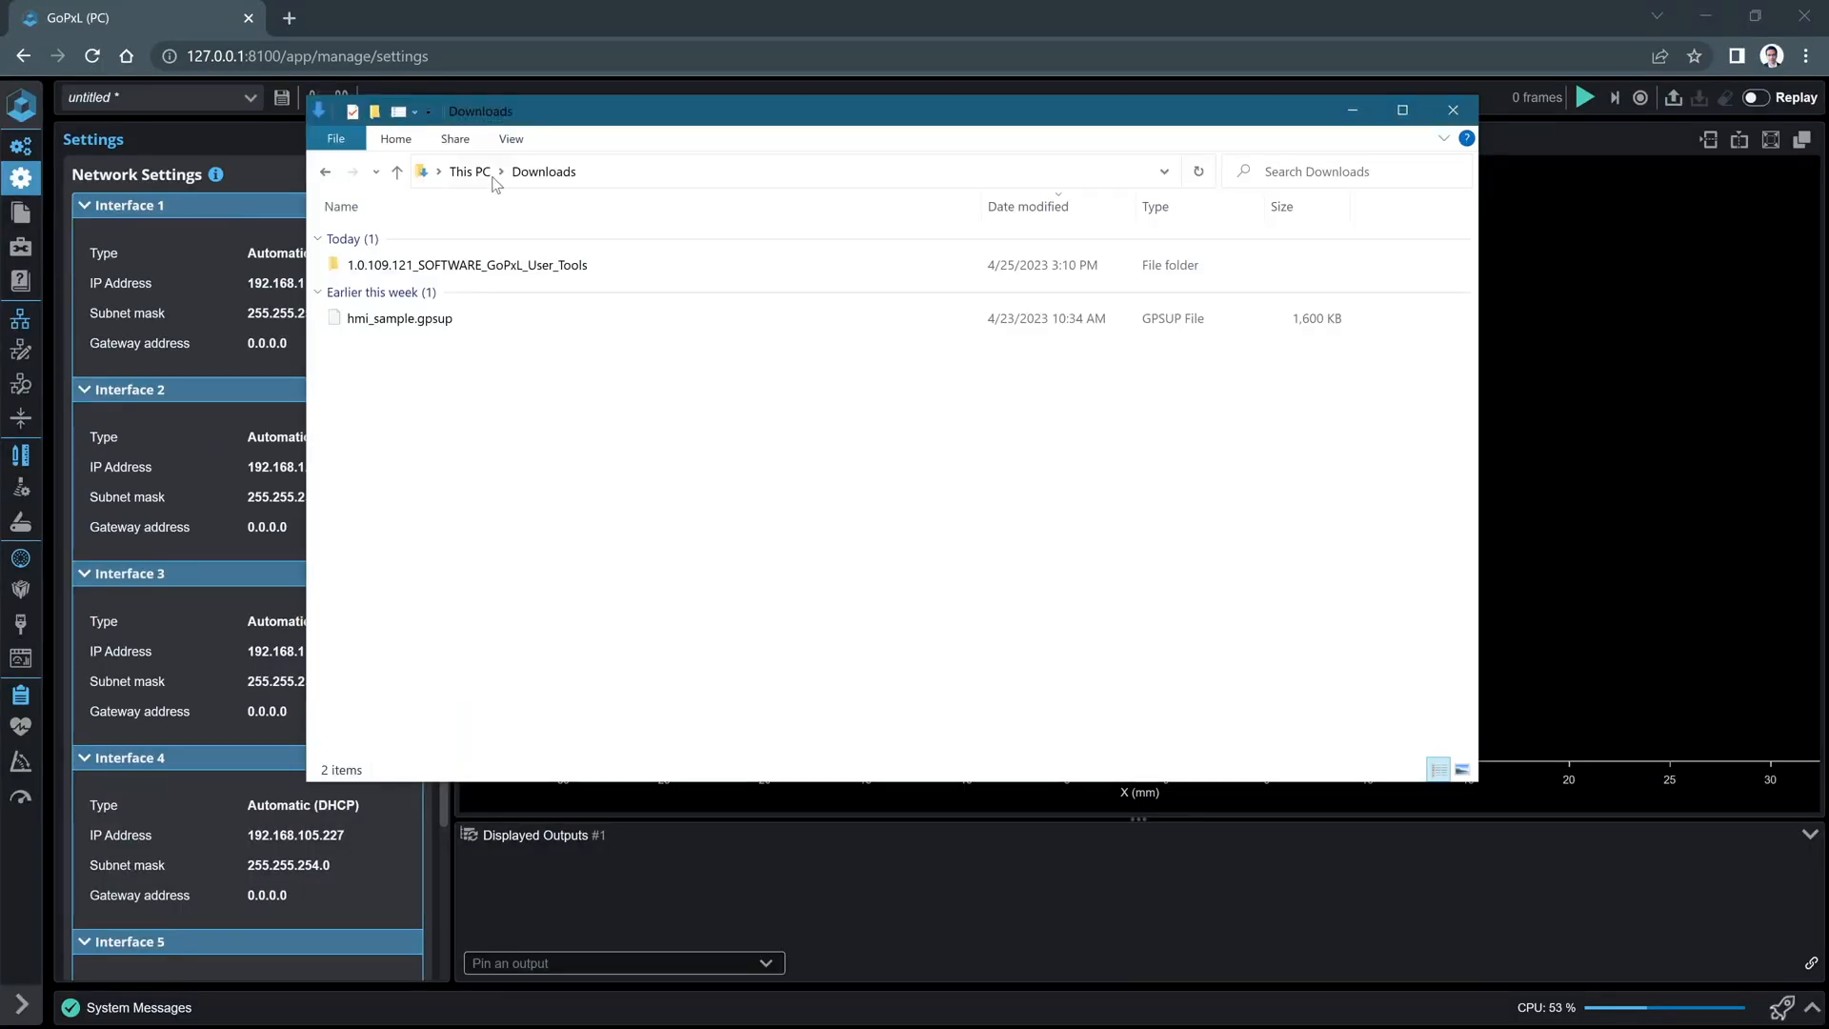
- Upload and apply hmi_sample.gpsup from Downloads as the sensor's support file
left_click(399, 317)
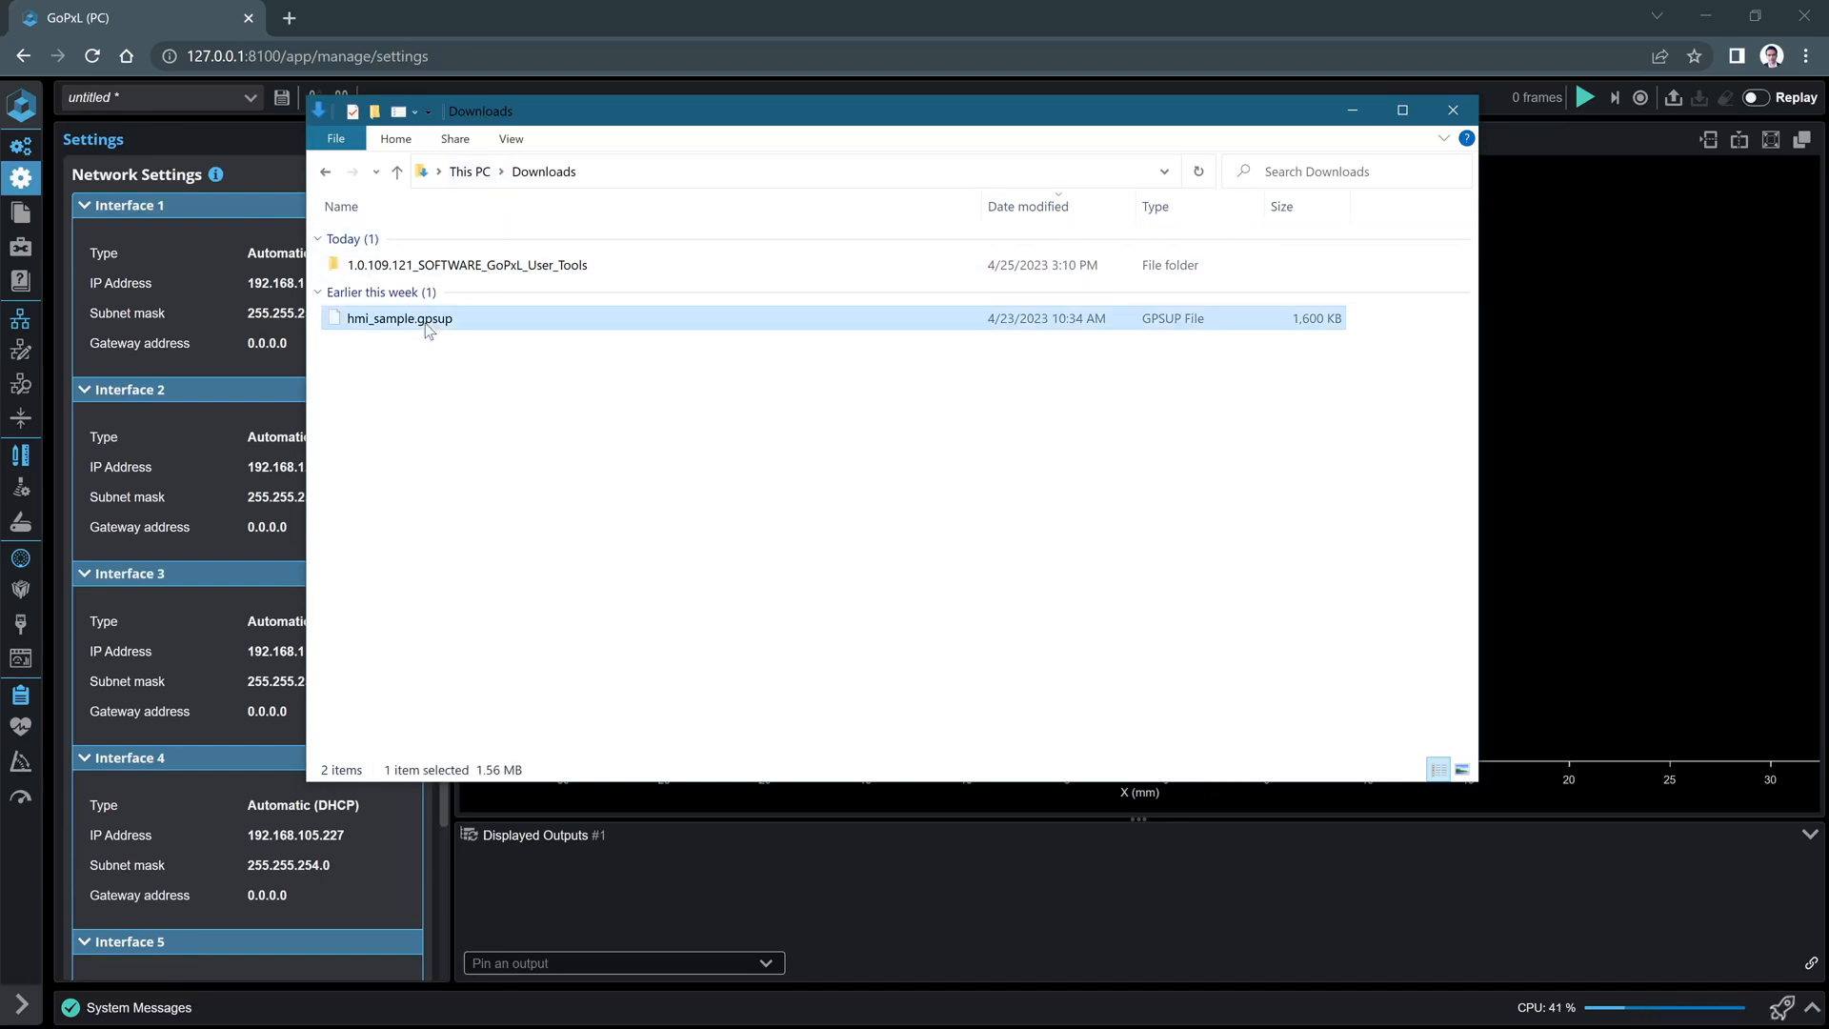
mouse_move(399, 318)
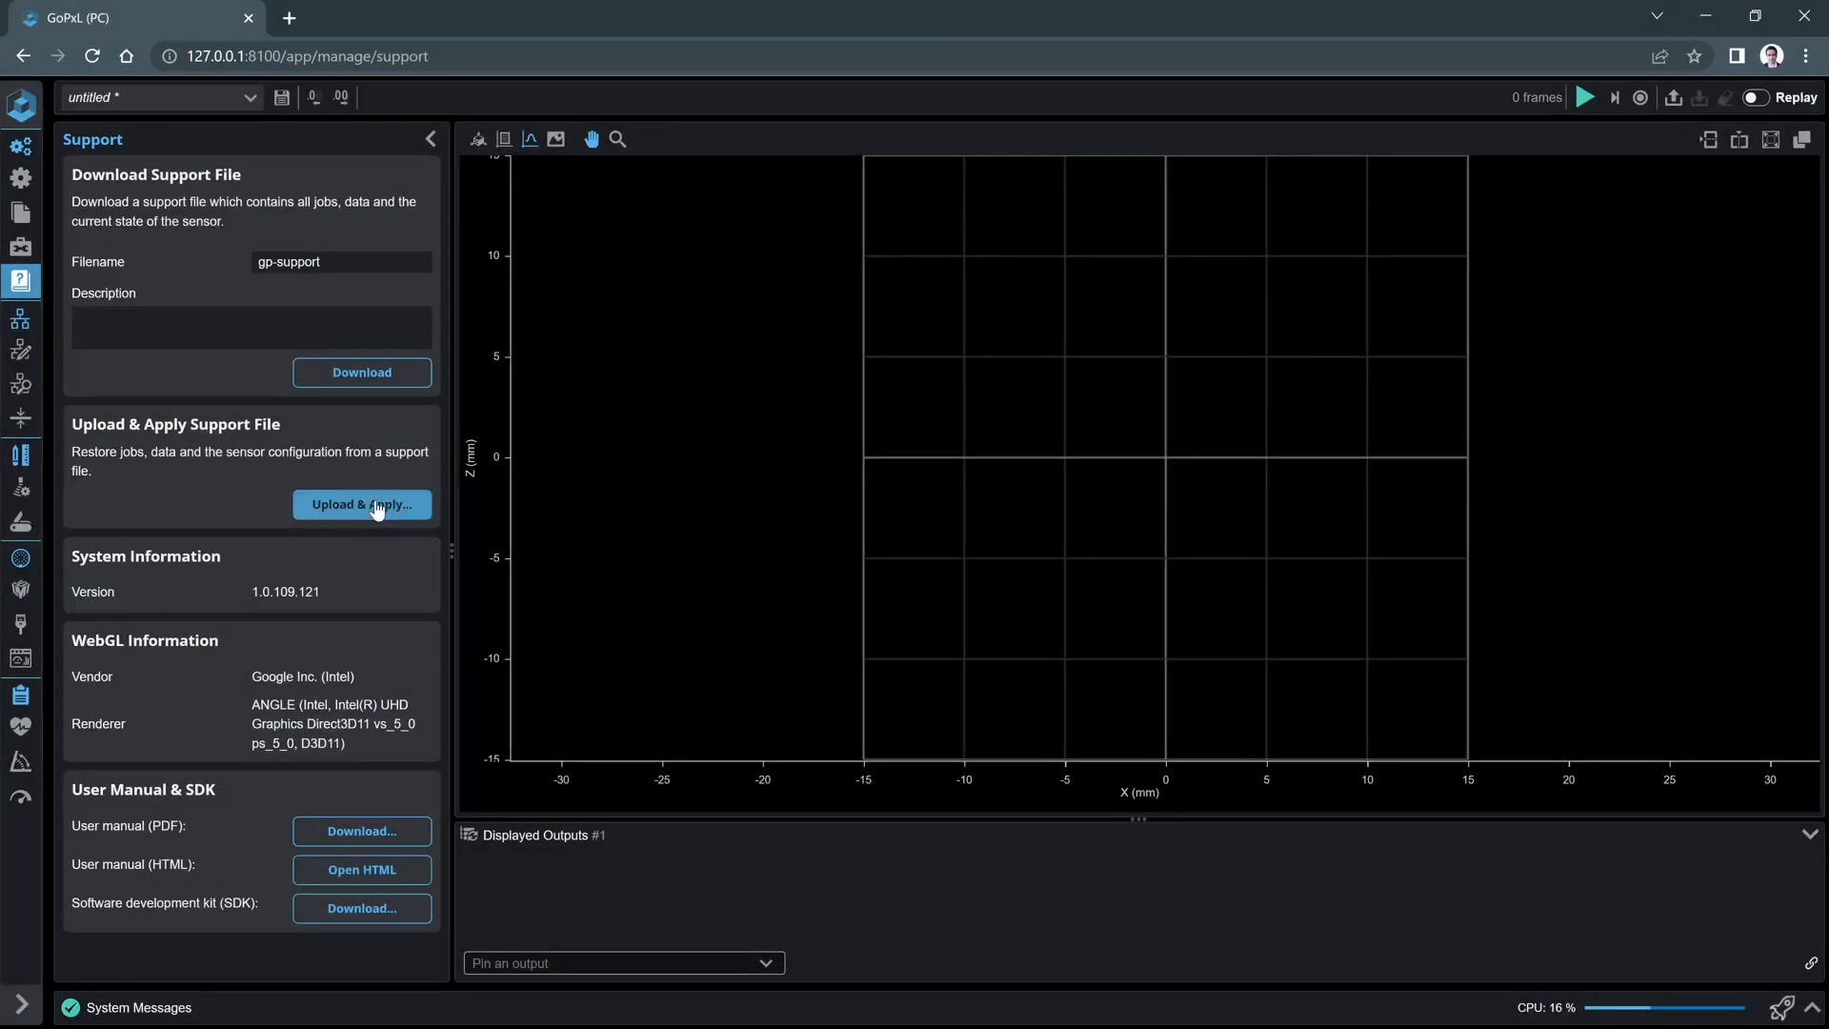
left_click(360, 504)
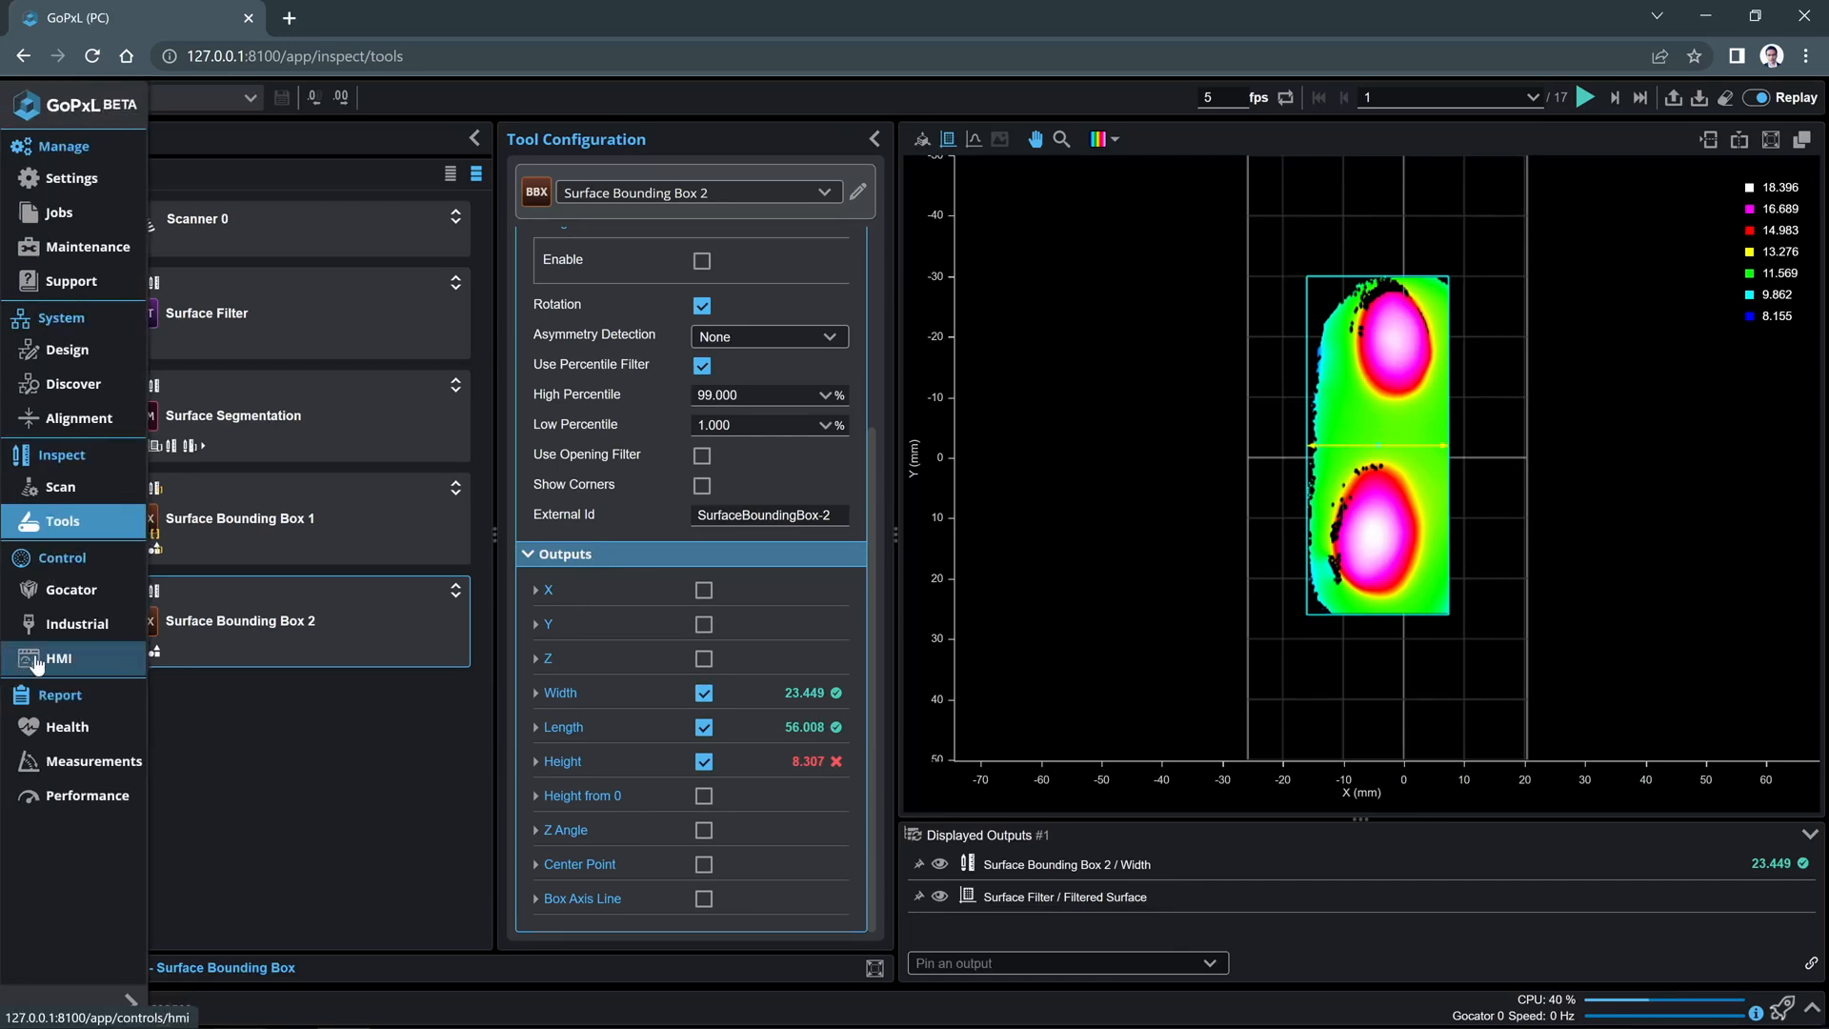
- Enable the HMI service and add Surface Bounding Box 2/Width.value to Data to Send
left_click(56, 658)
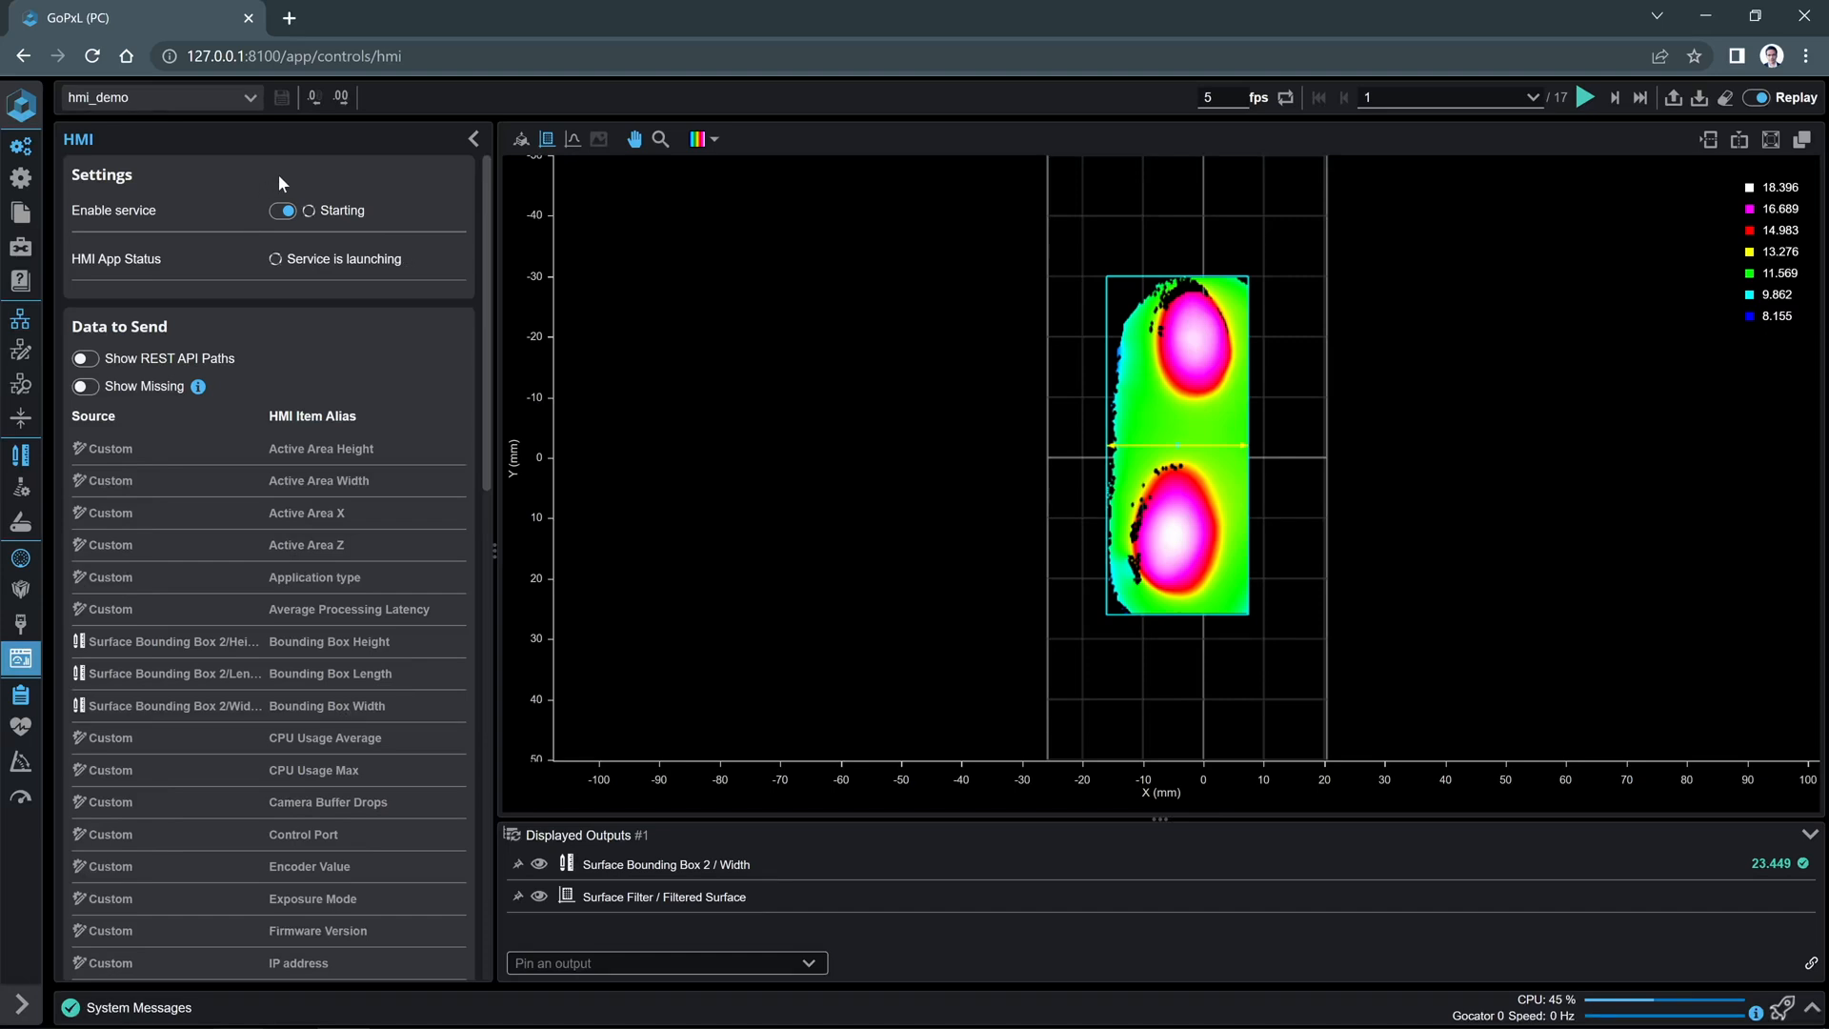
left_click(282, 210)
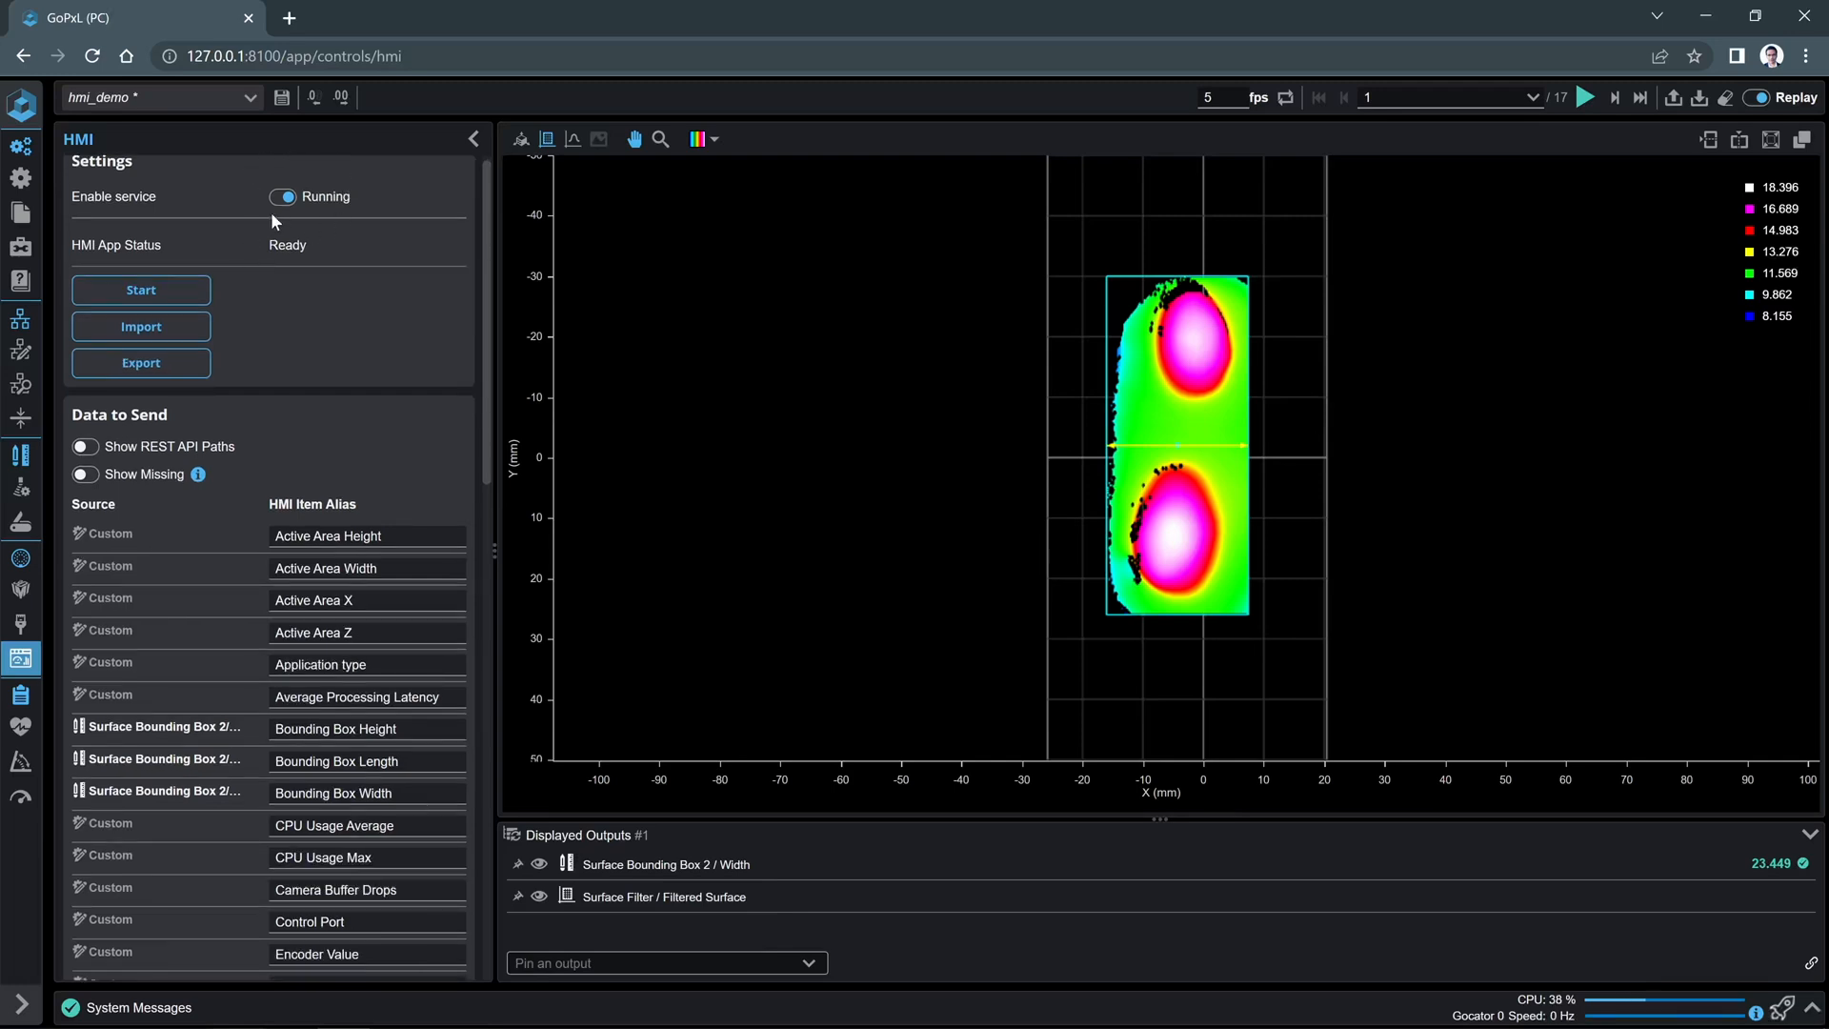
mouse_move(249, 476)
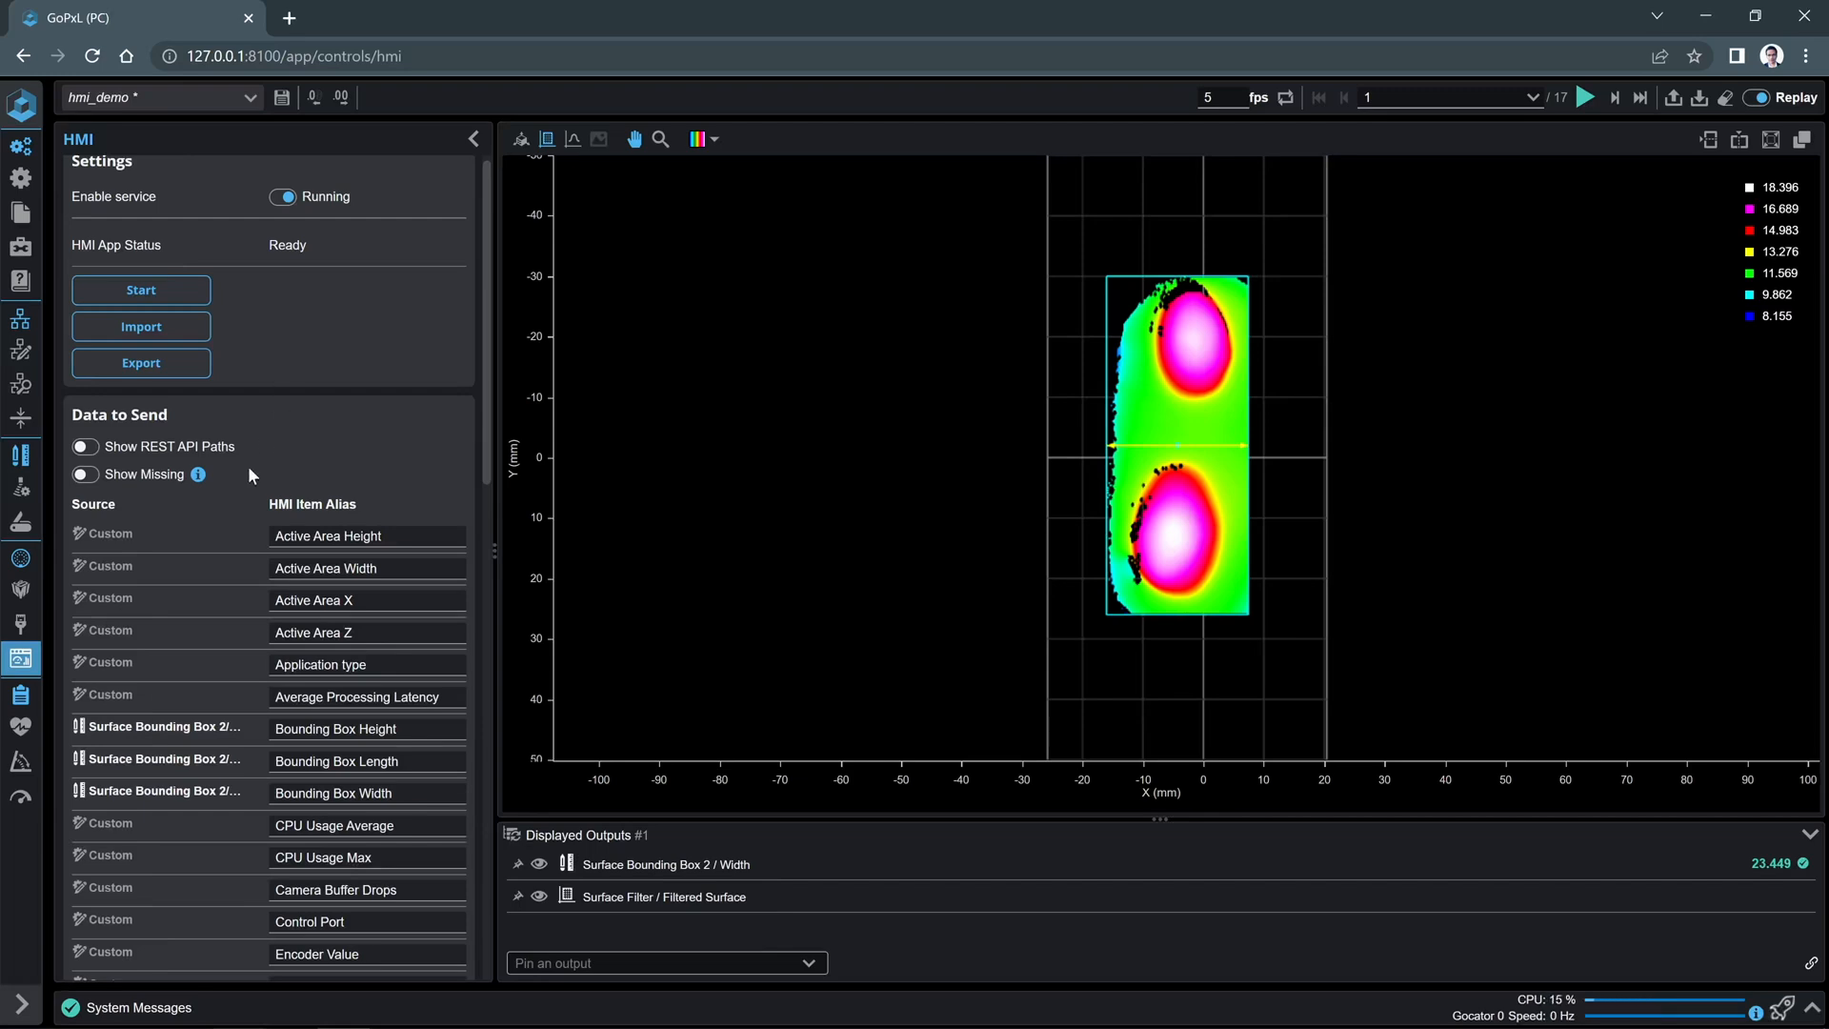
mouse_move(255, 665)
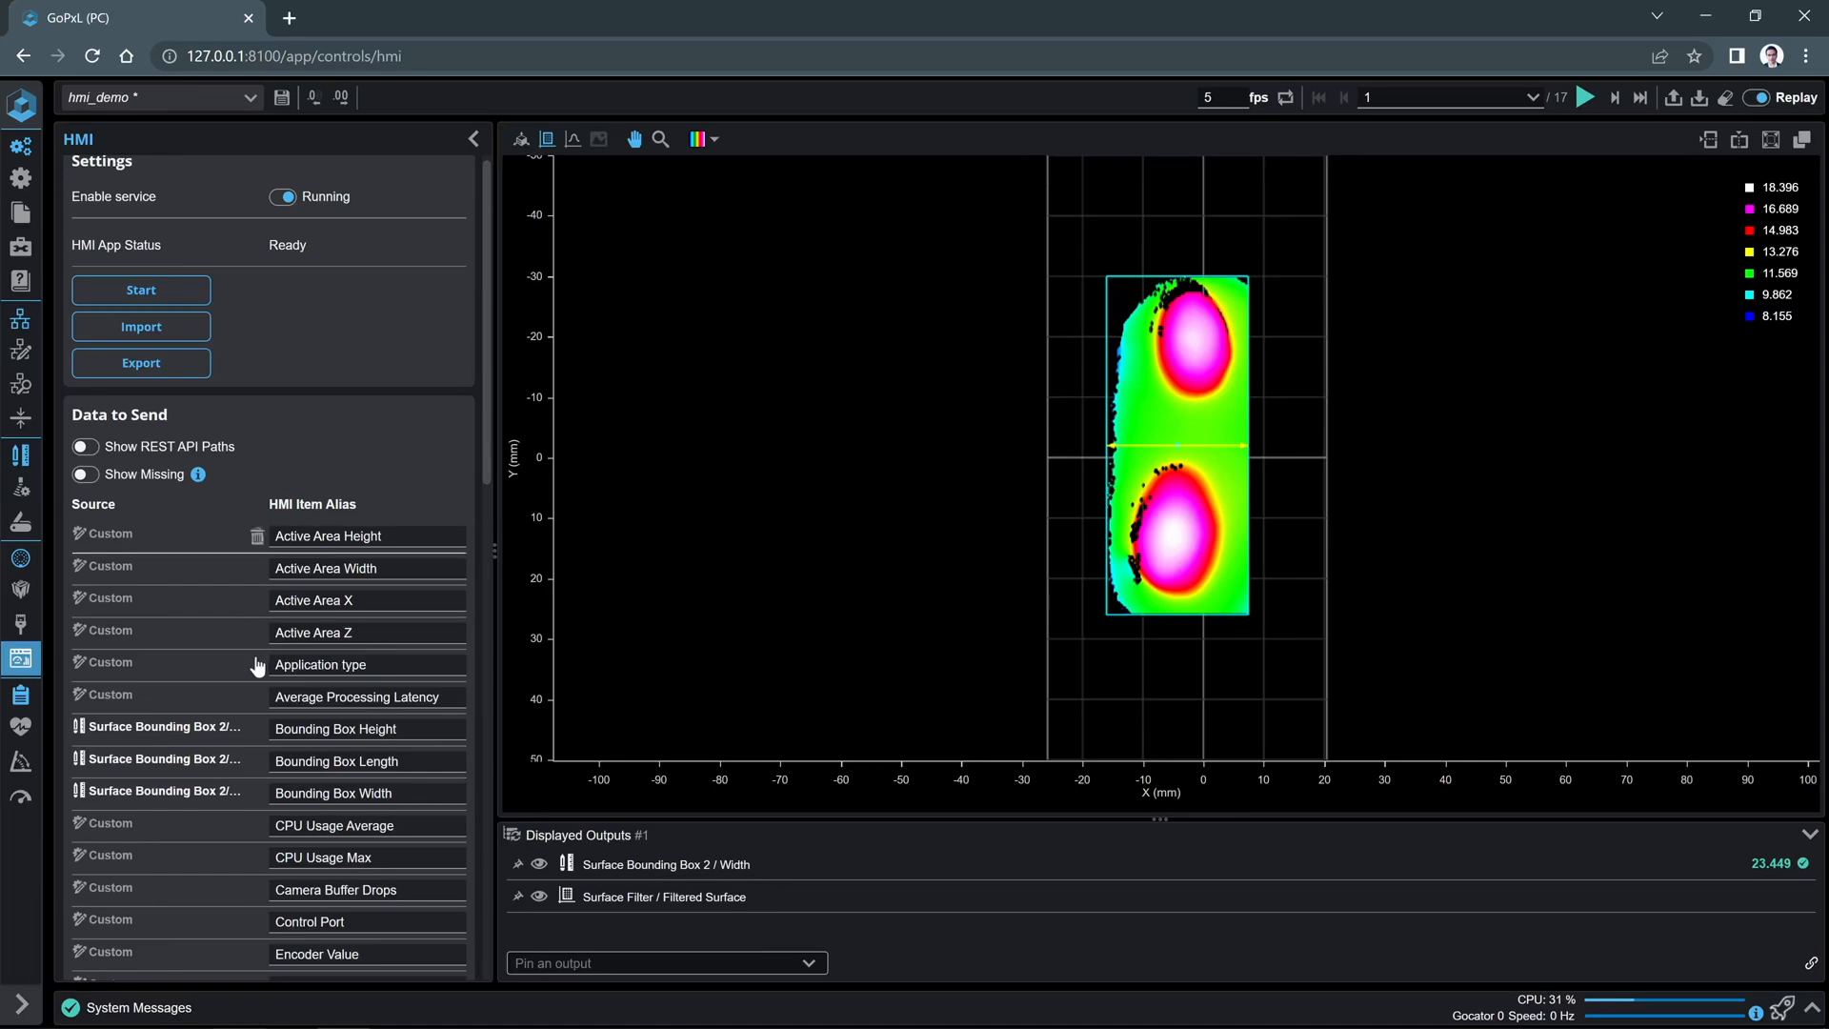
scroll("down", 3)
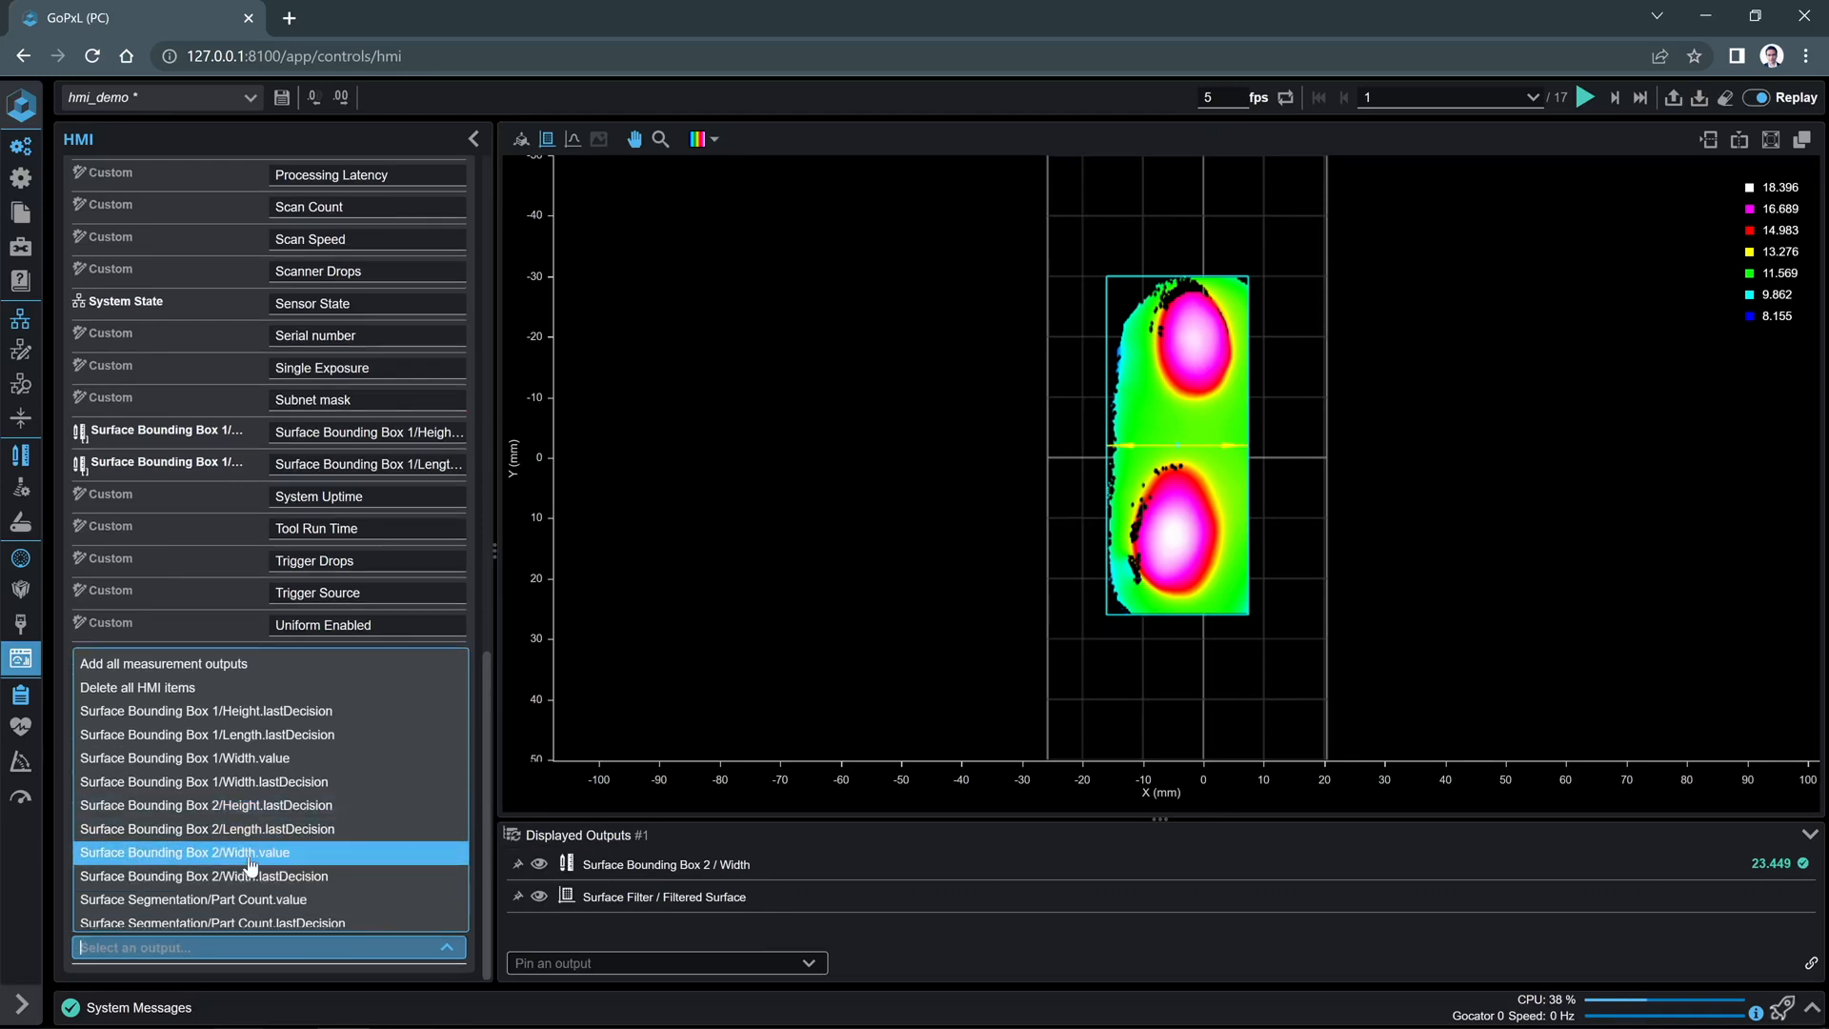
left_click(184, 852)
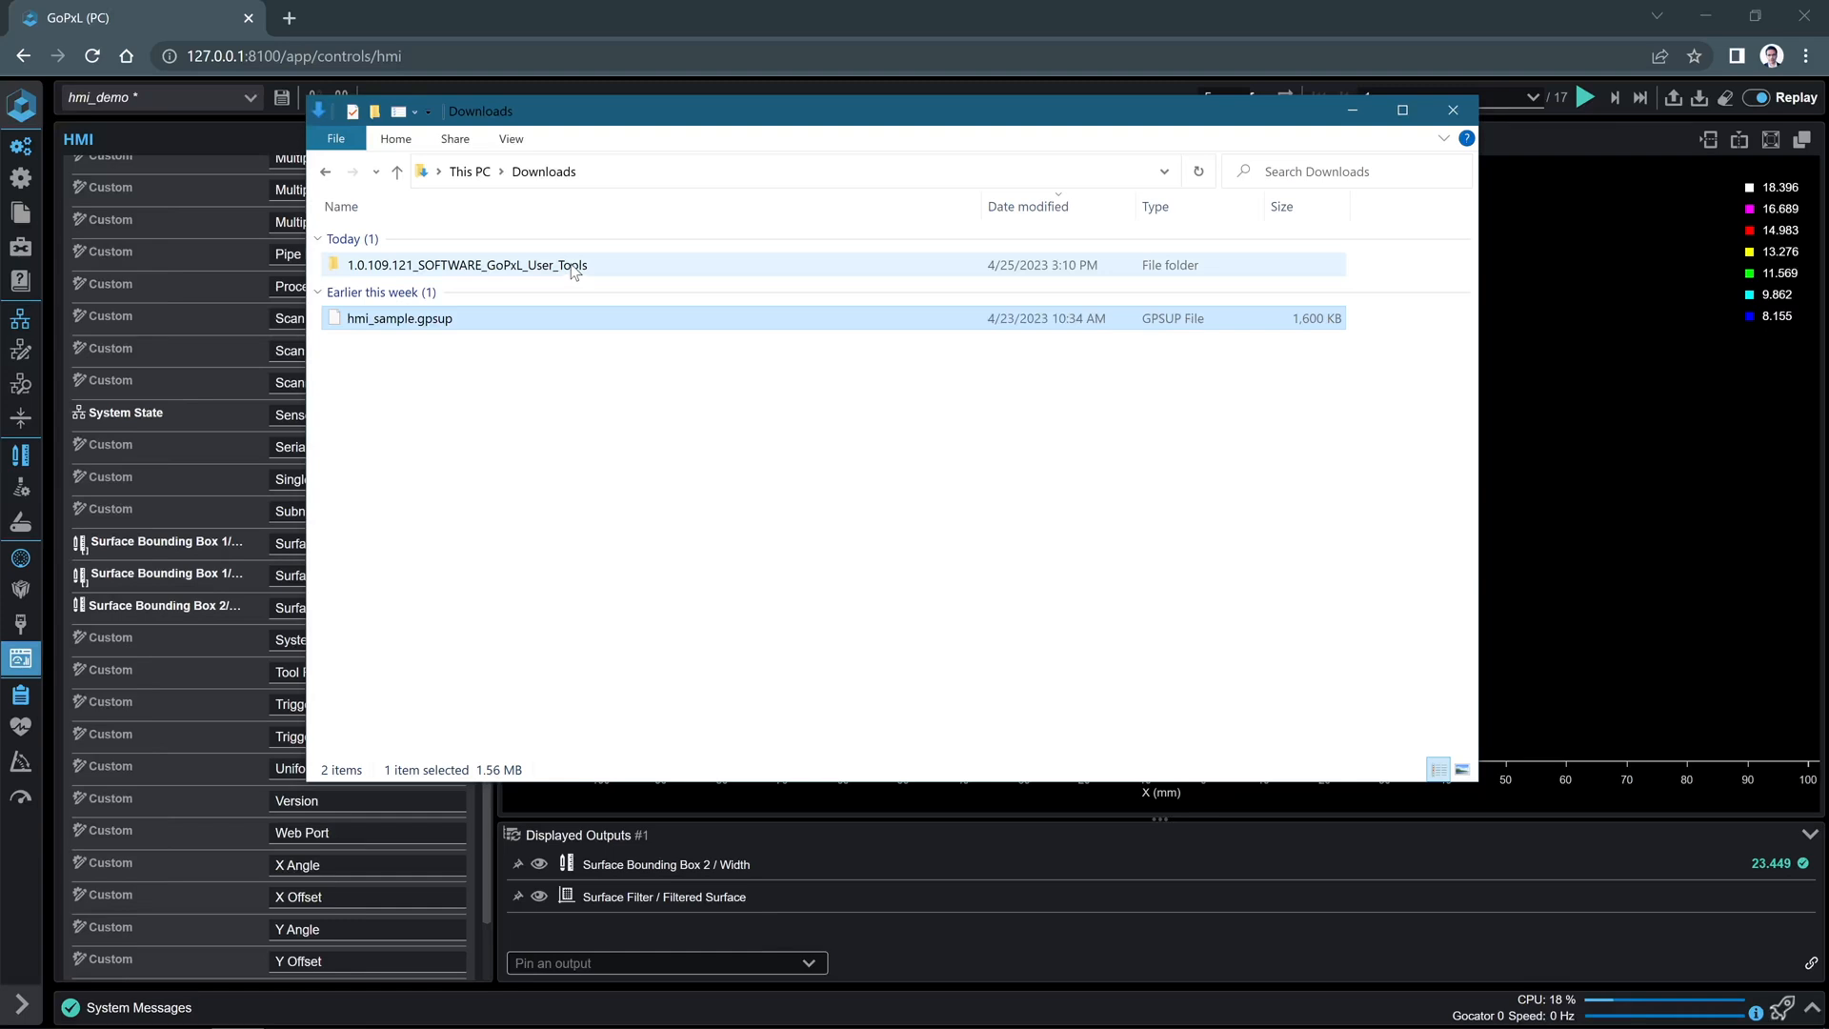
- Run the GoHMI Designer launcher from the user tools folder for the GoPxL 1 device
double_click(466, 264)
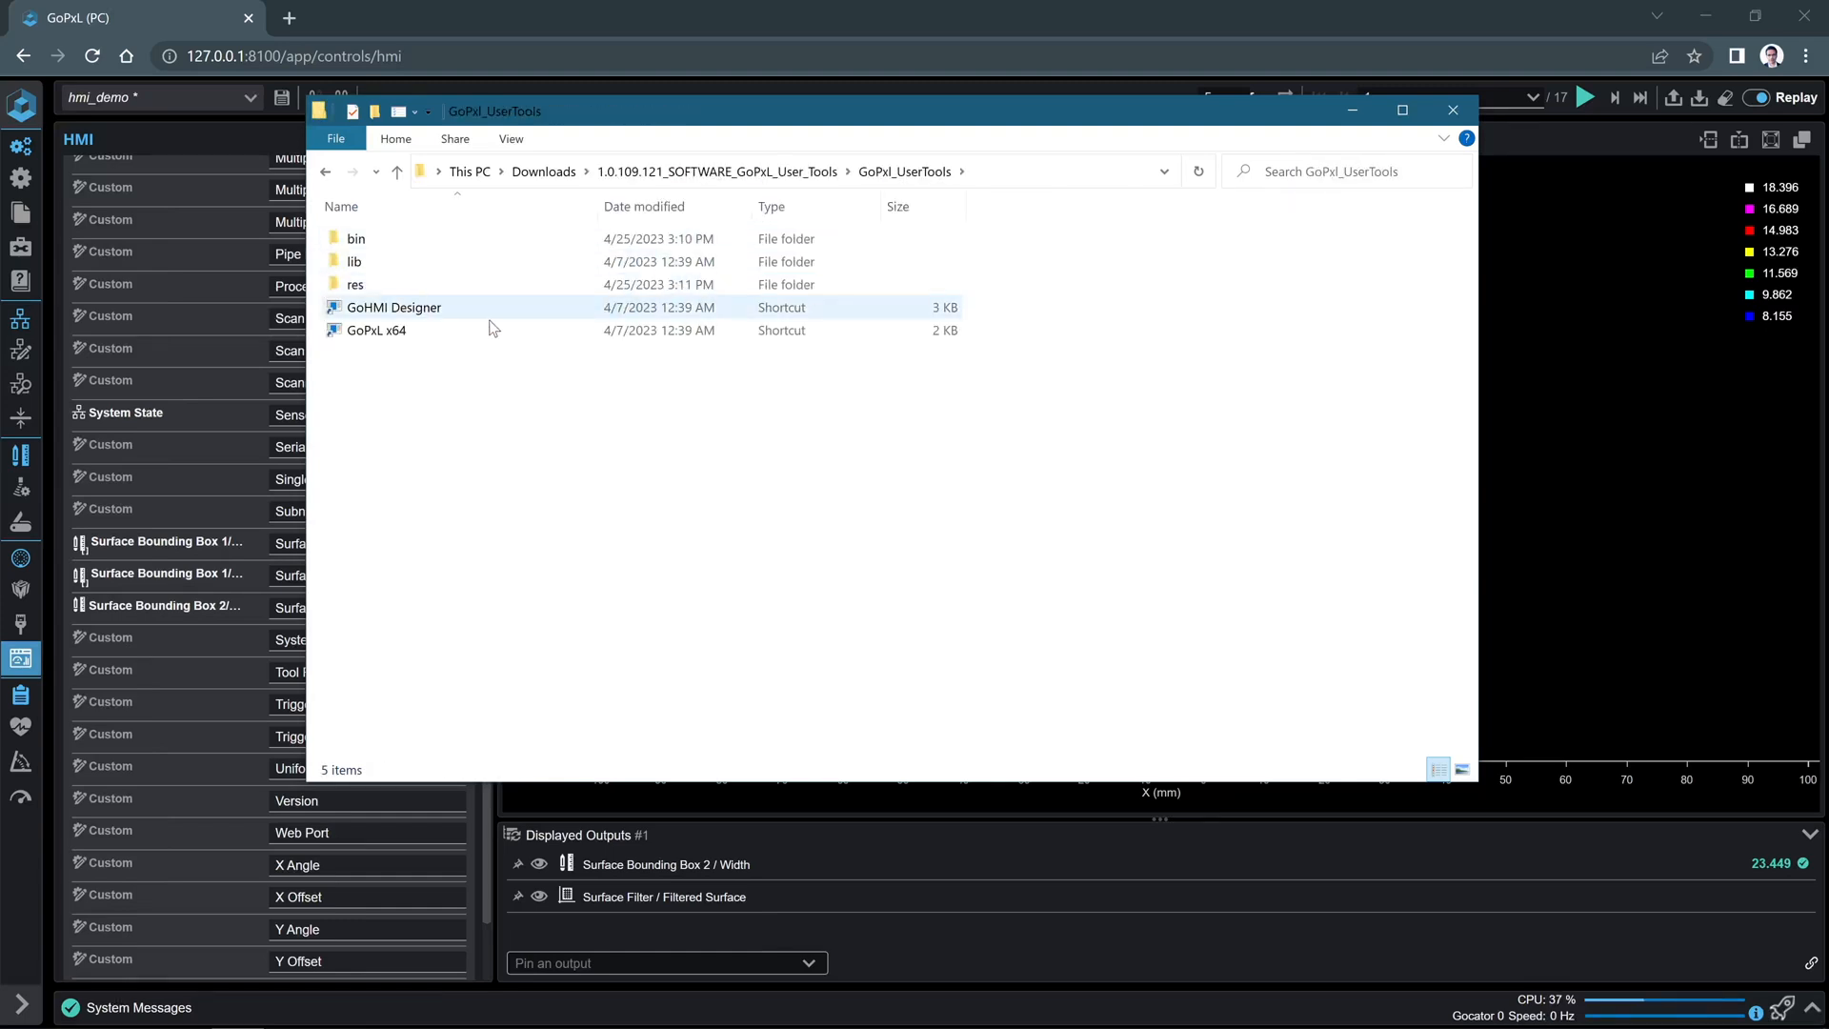
double_click(393, 307)
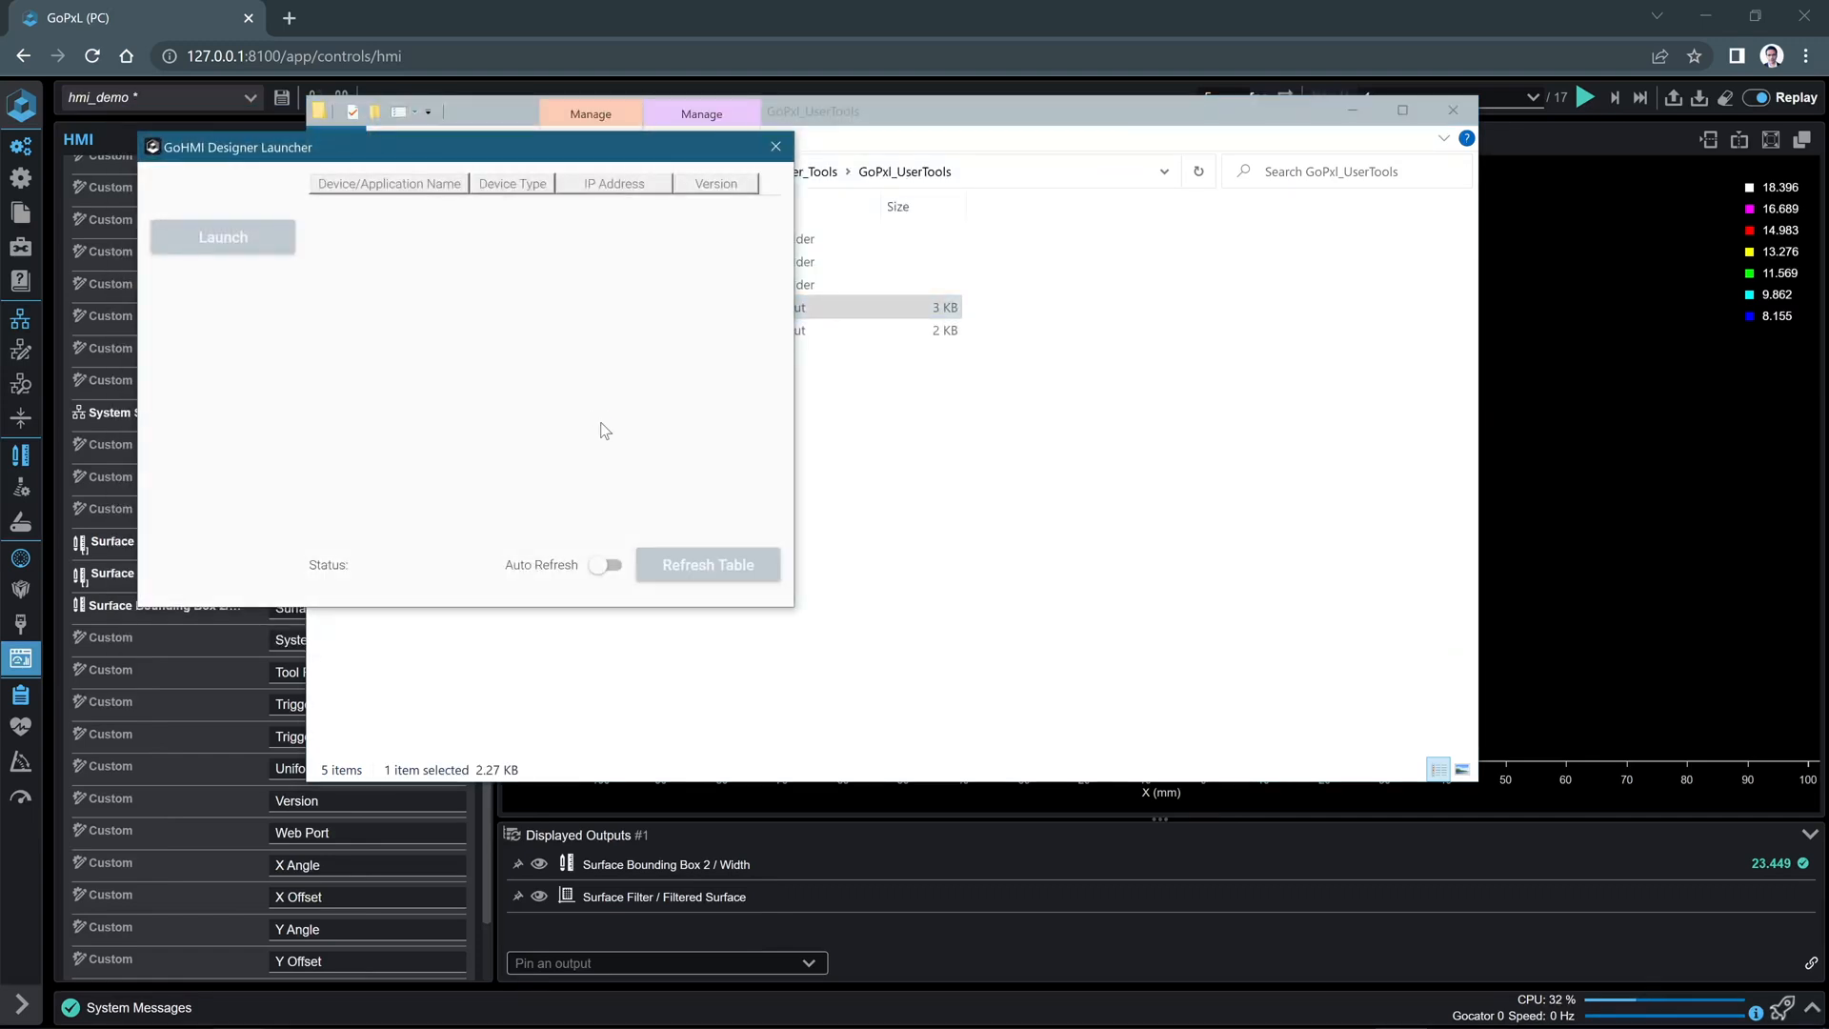
left_click(706, 565)
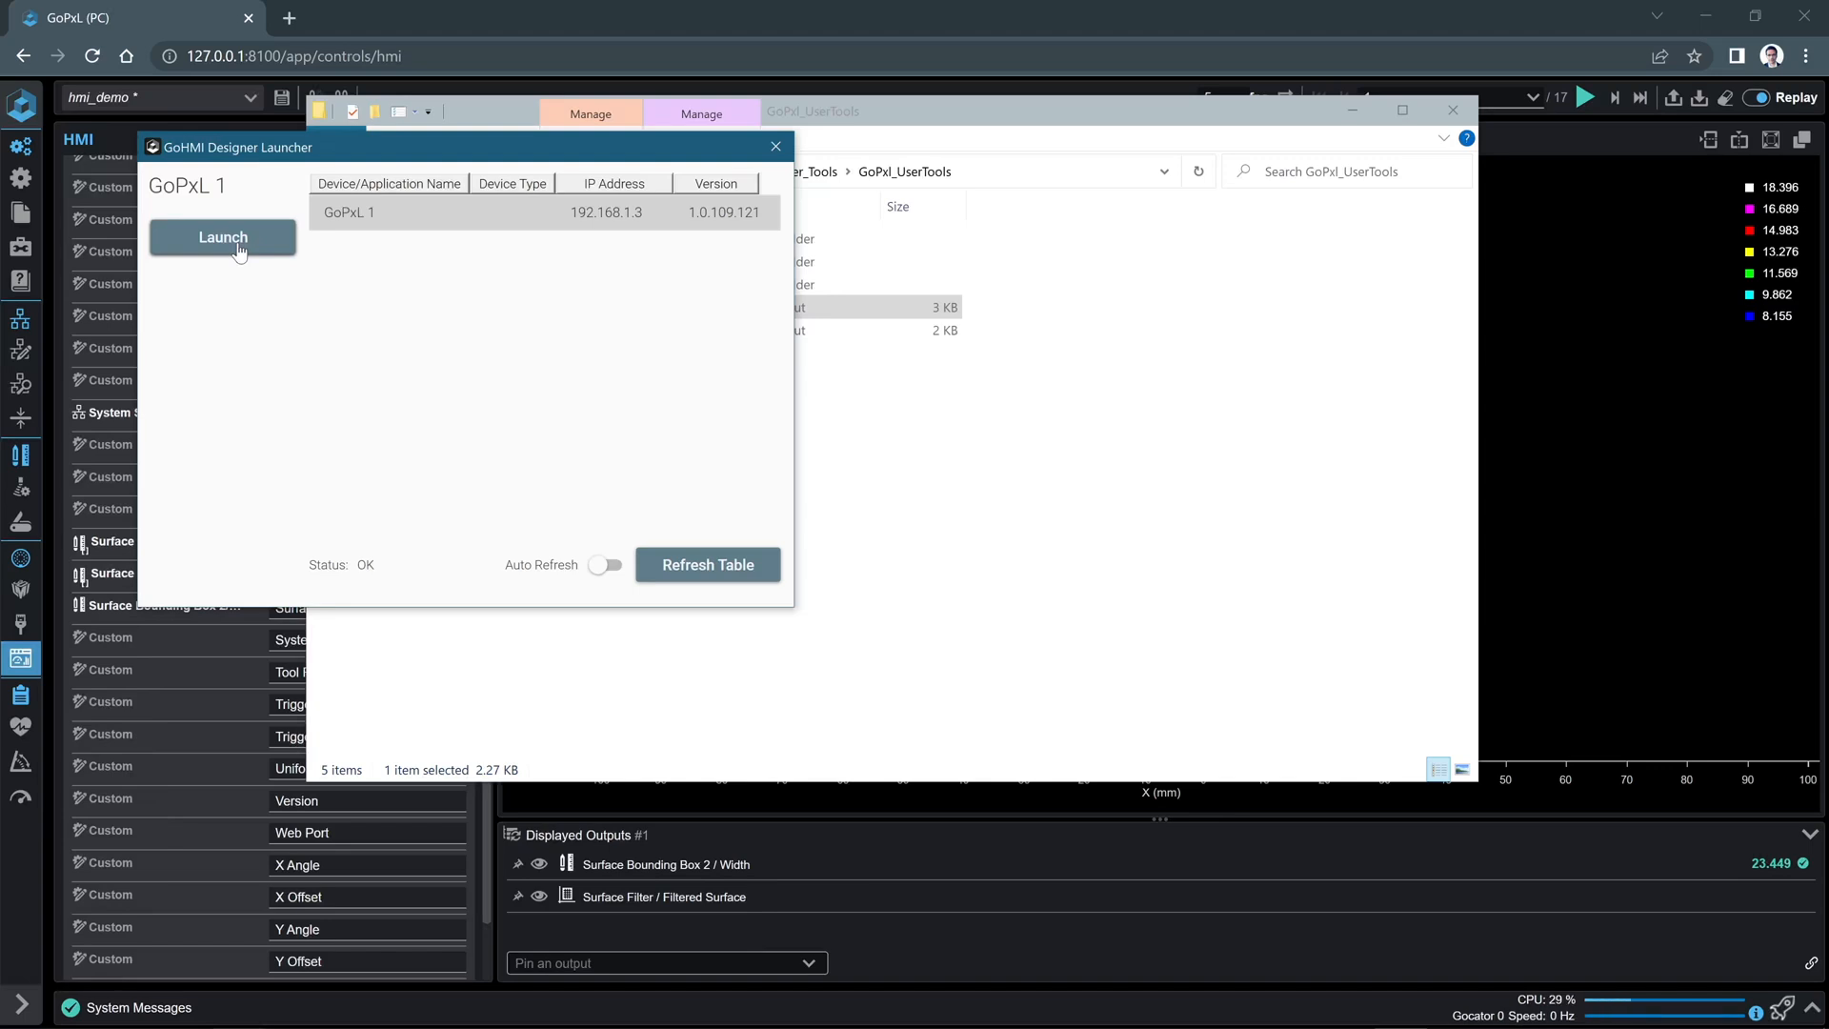
left_click(222, 238)
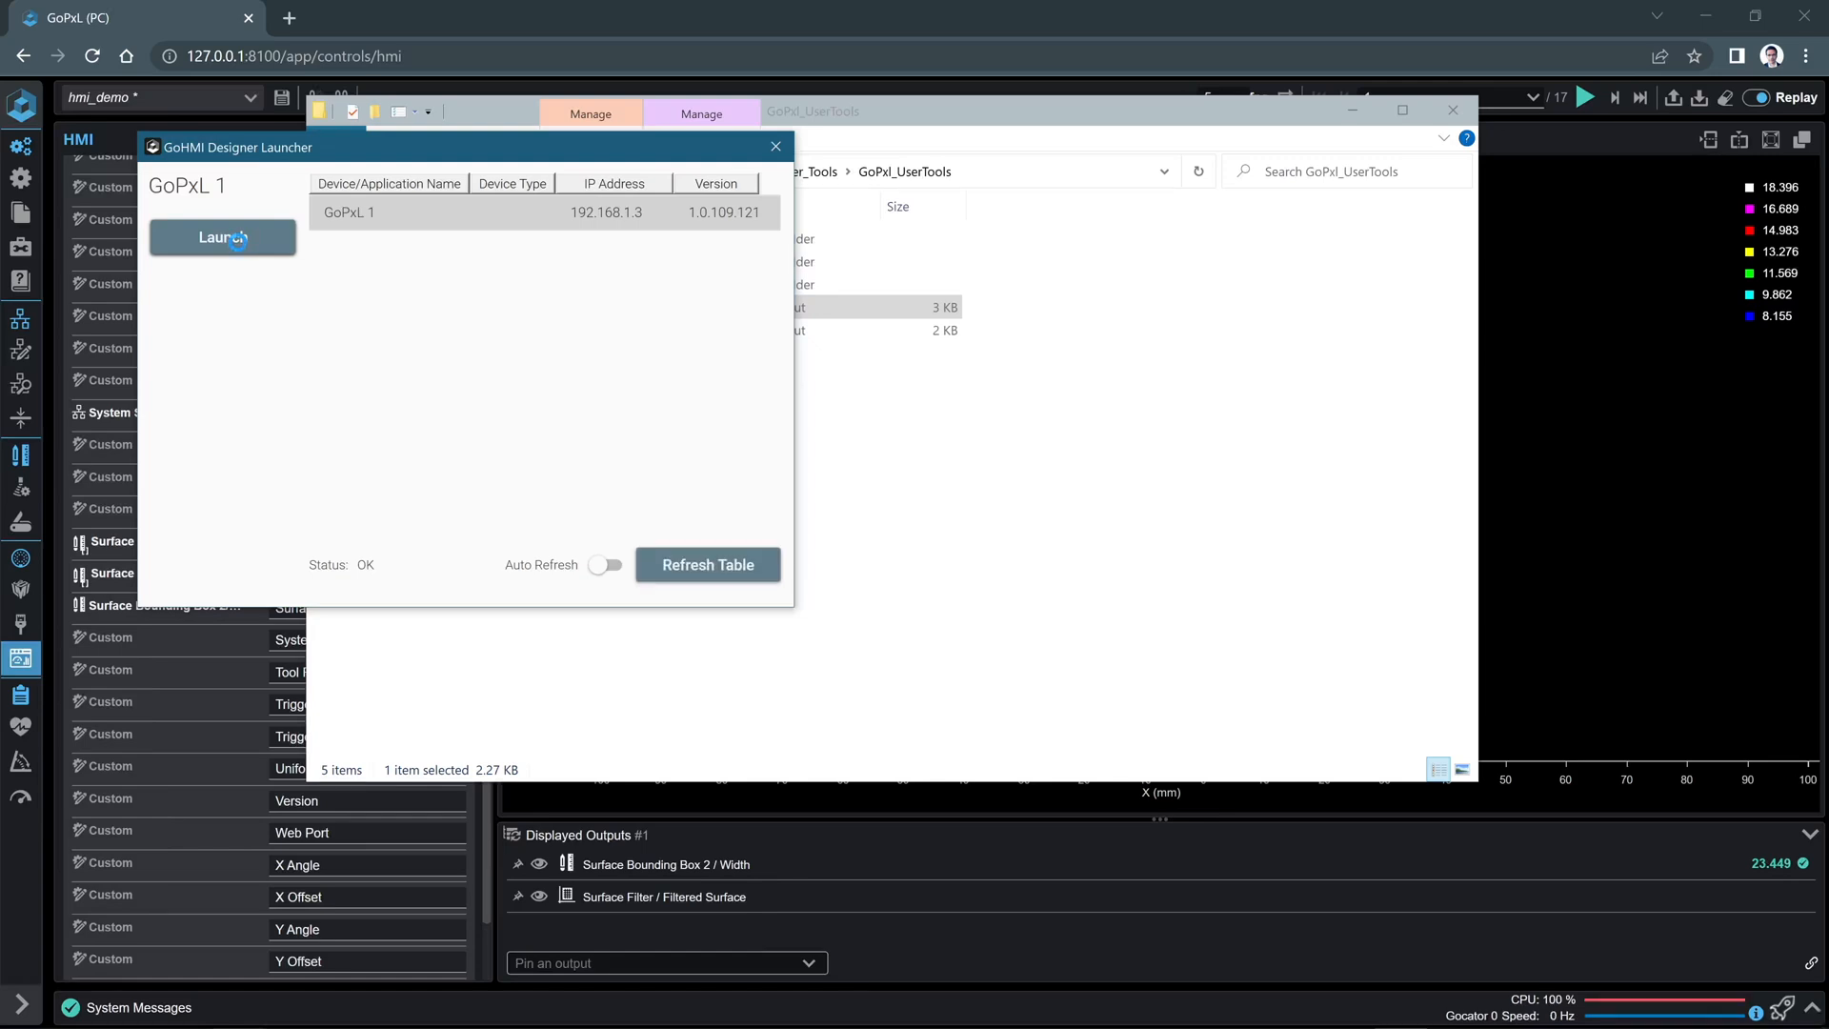
left_click(222, 239)
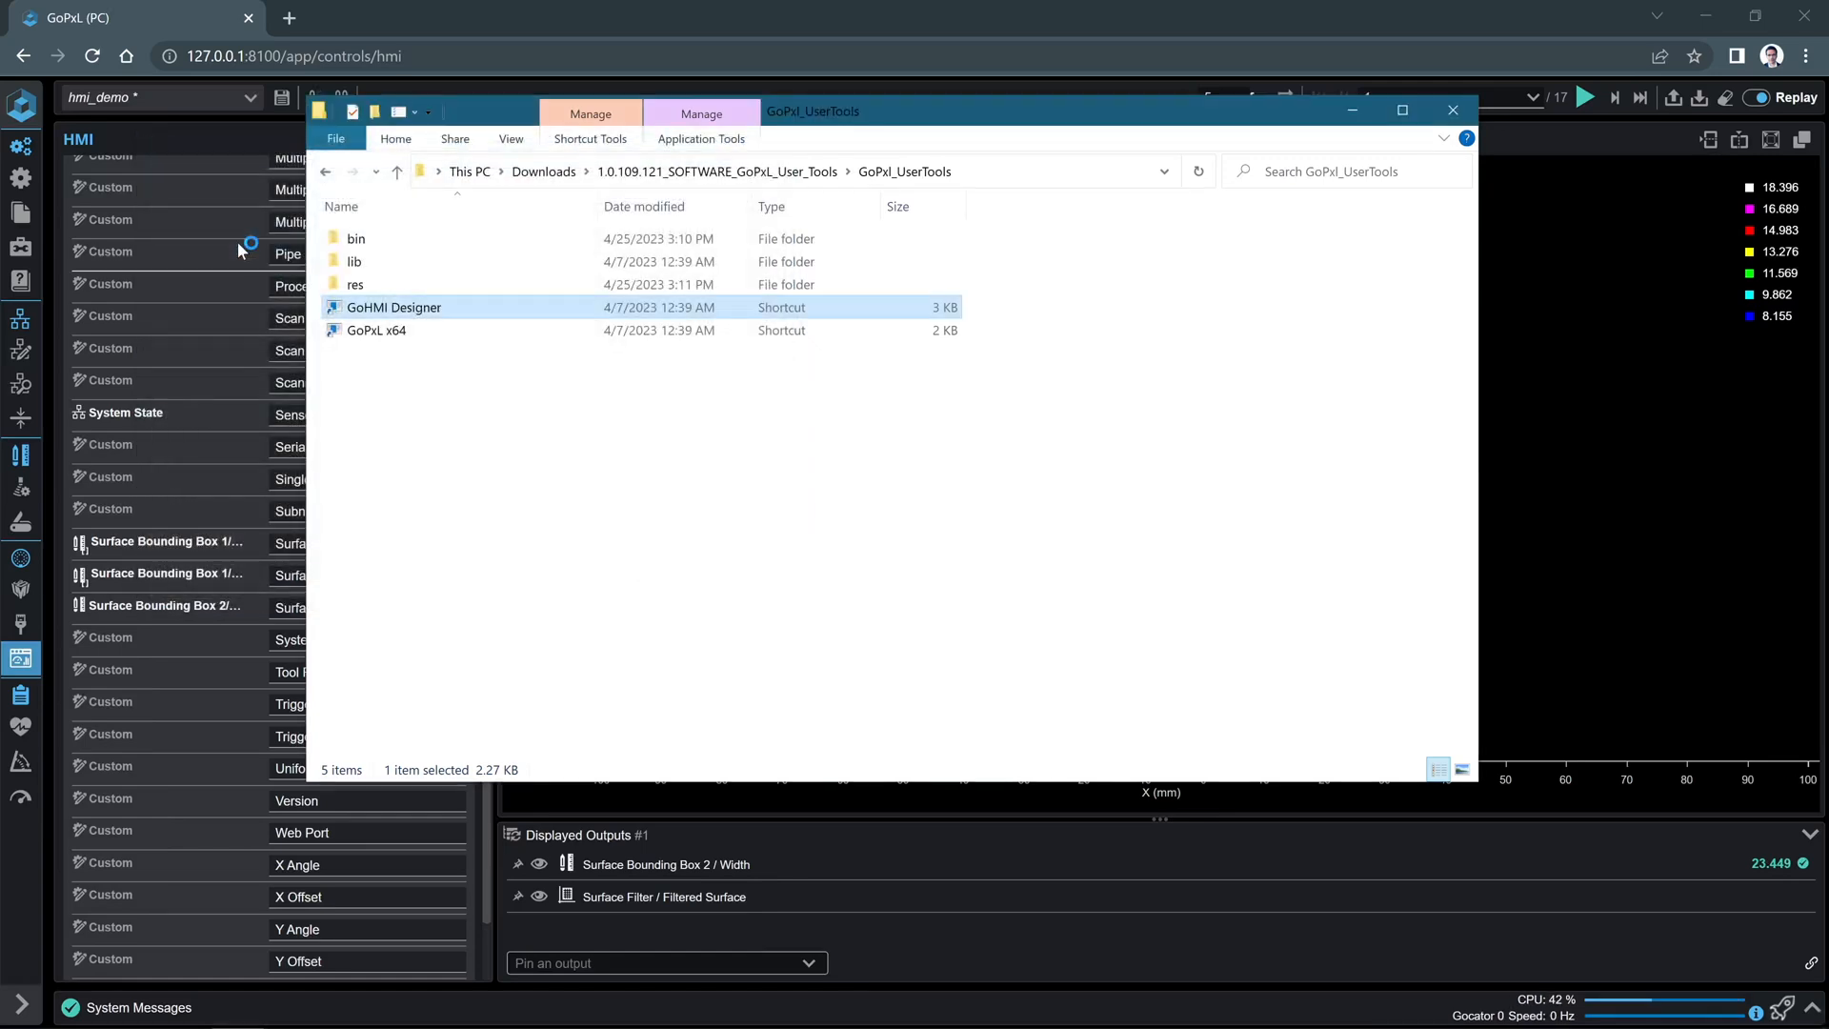
double_click(393, 307)
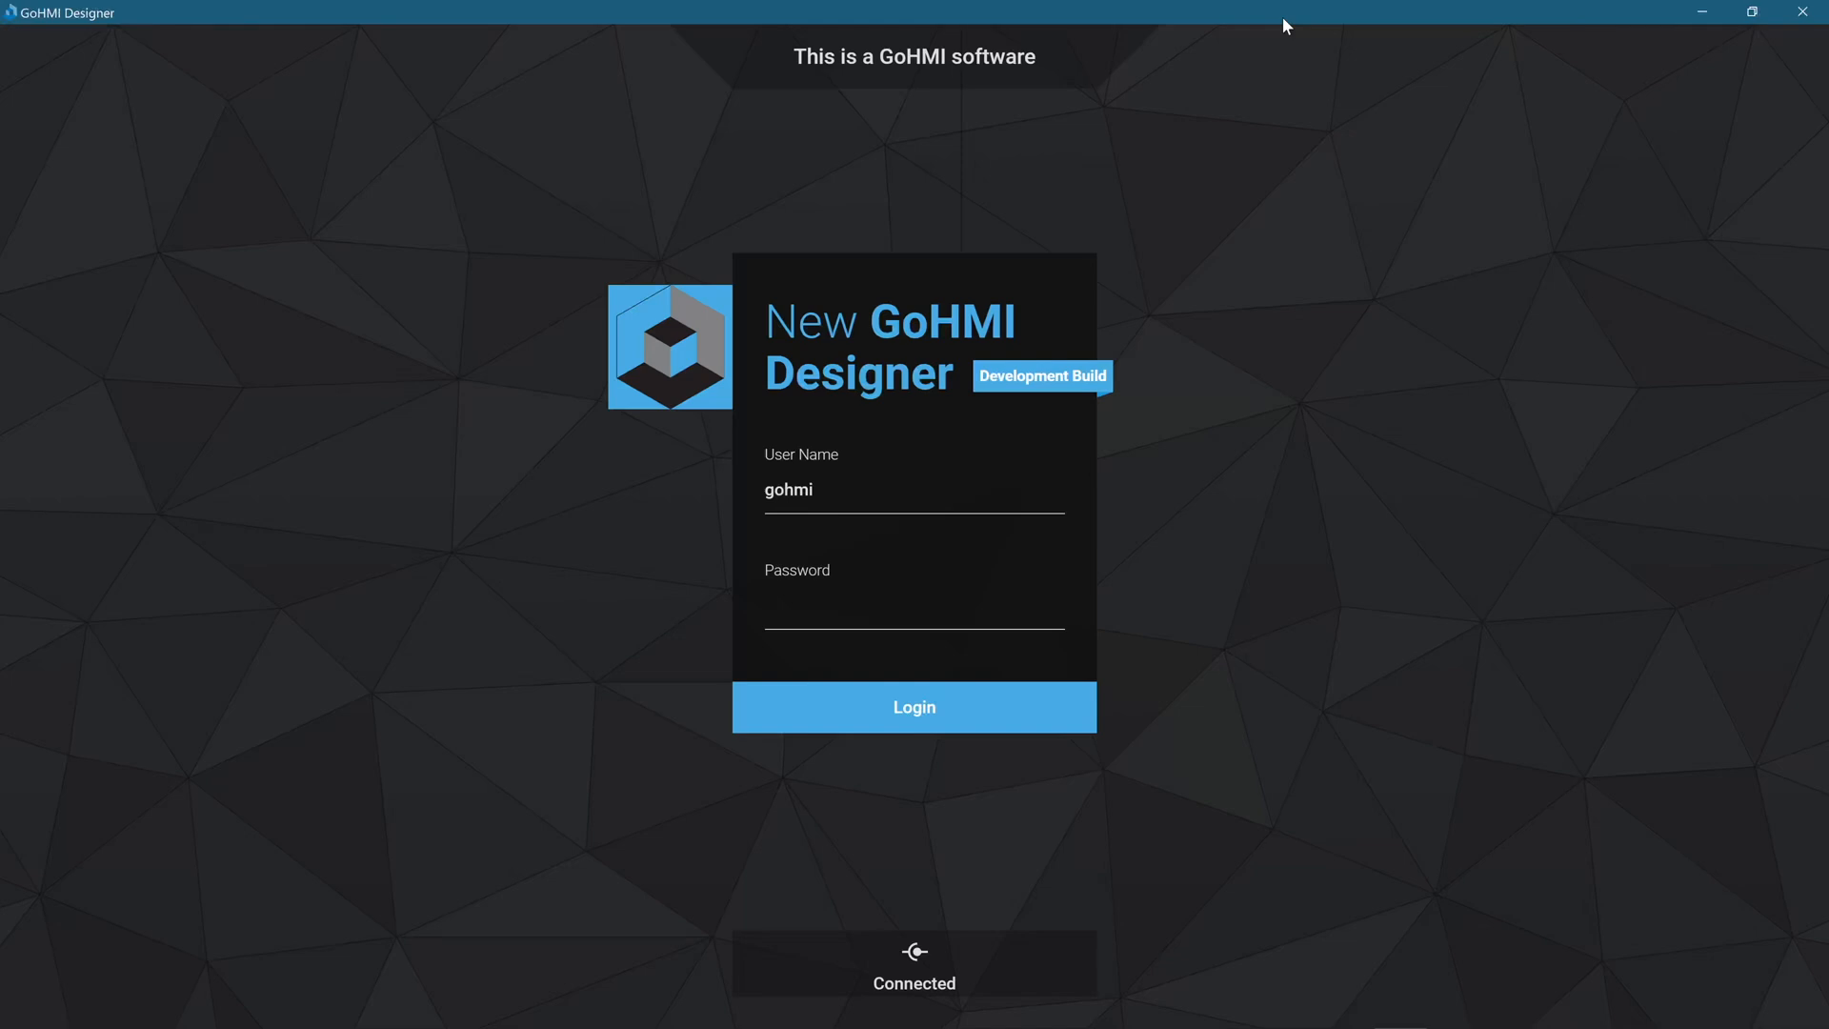
mouse_move(1420, 499)
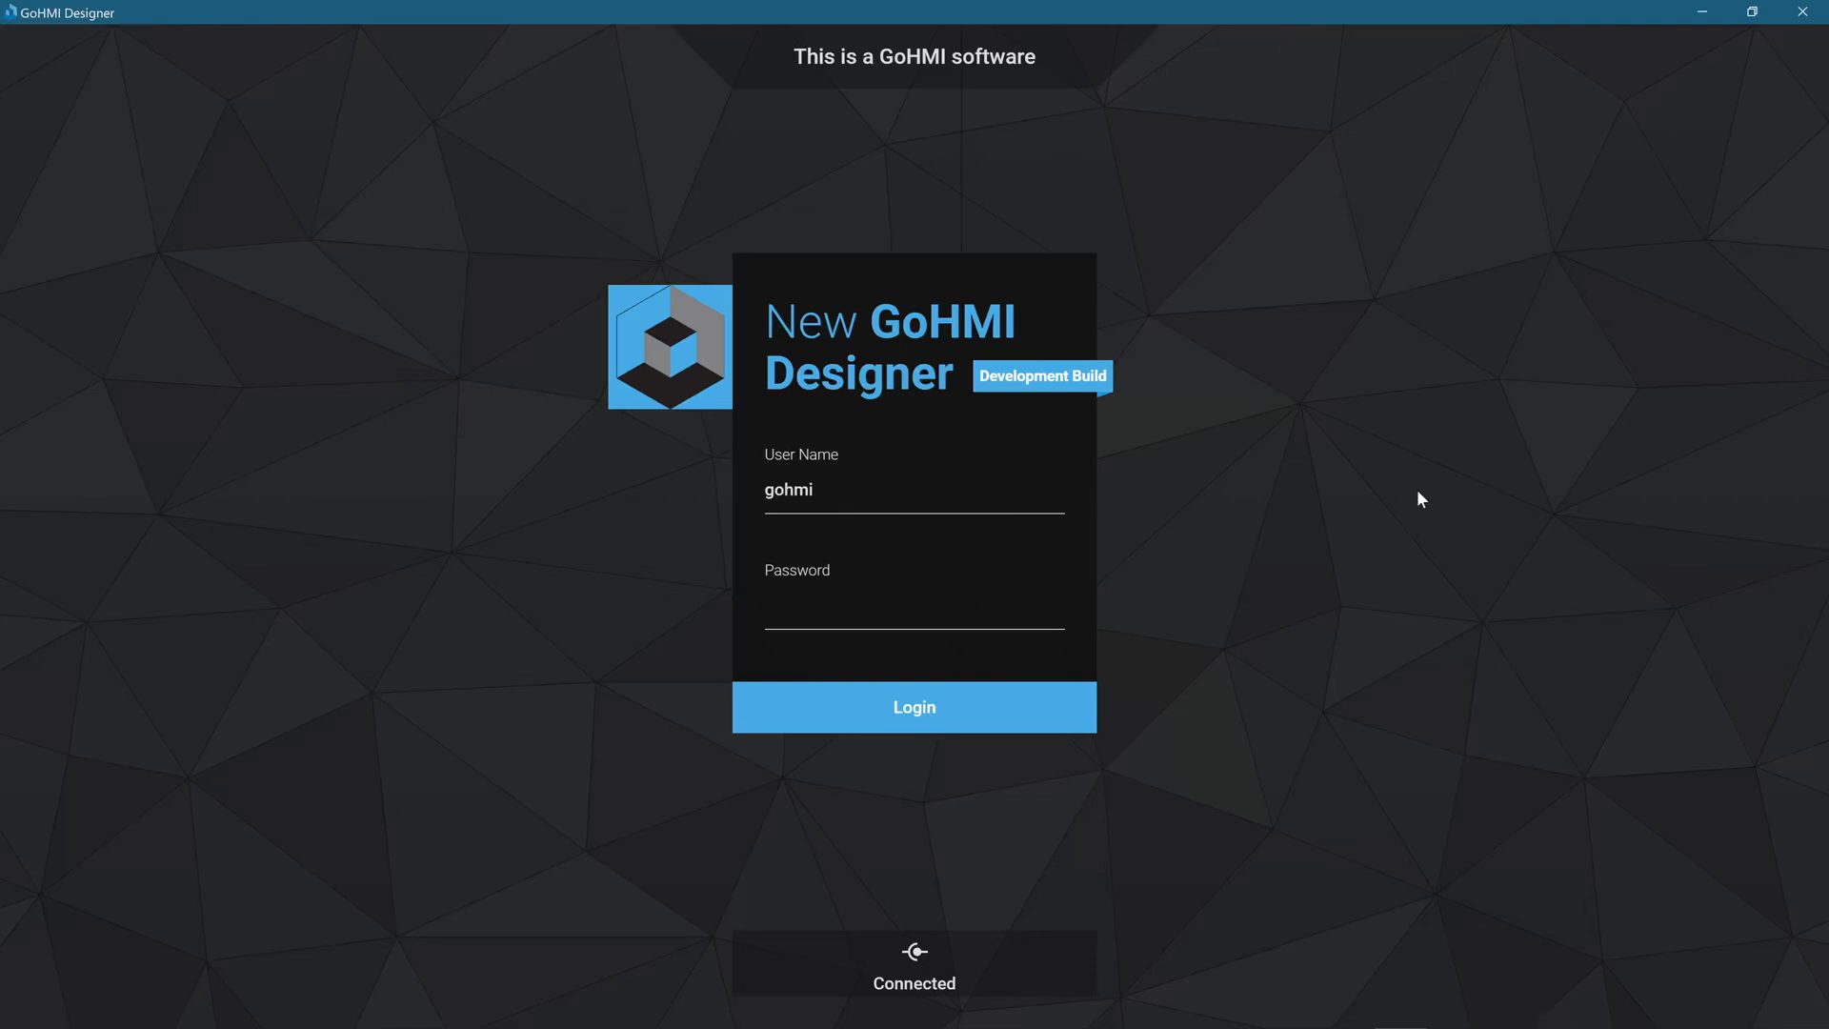
- Log in with the password and load the GoHMI project card
left_click(913, 608)
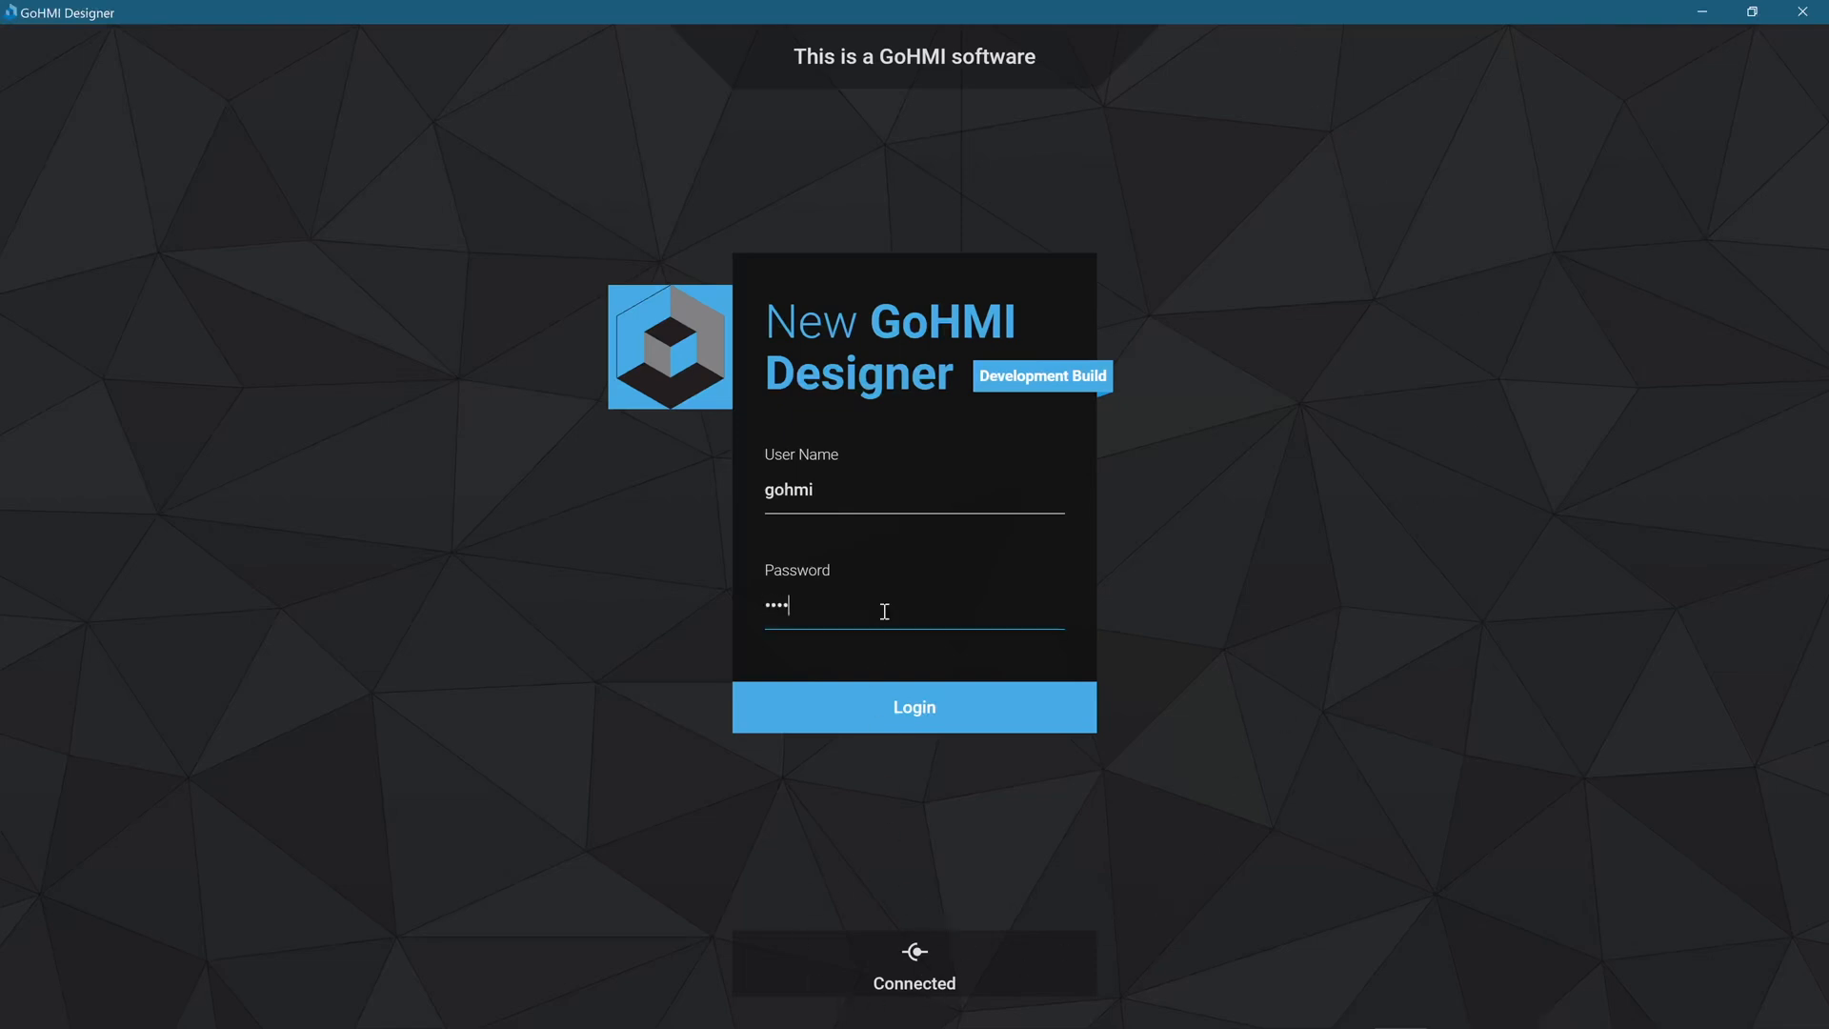
left_click(913, 706)
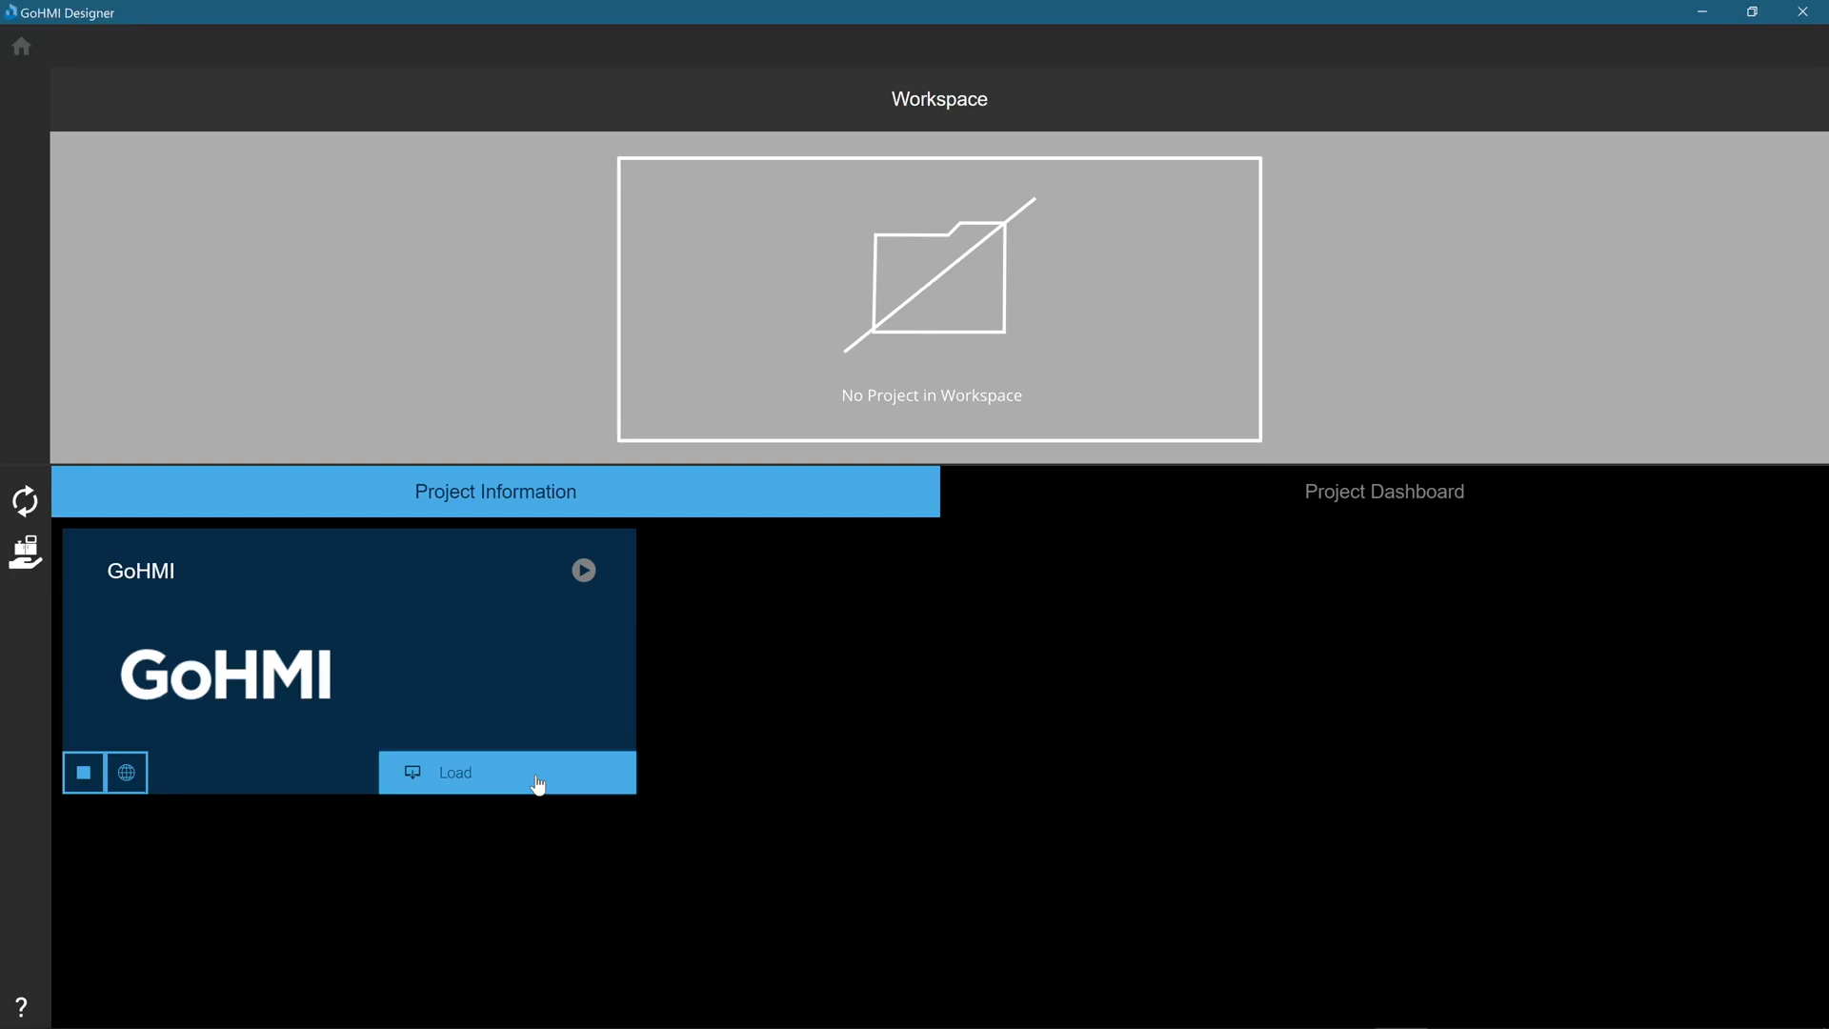
left_click(507, 772)
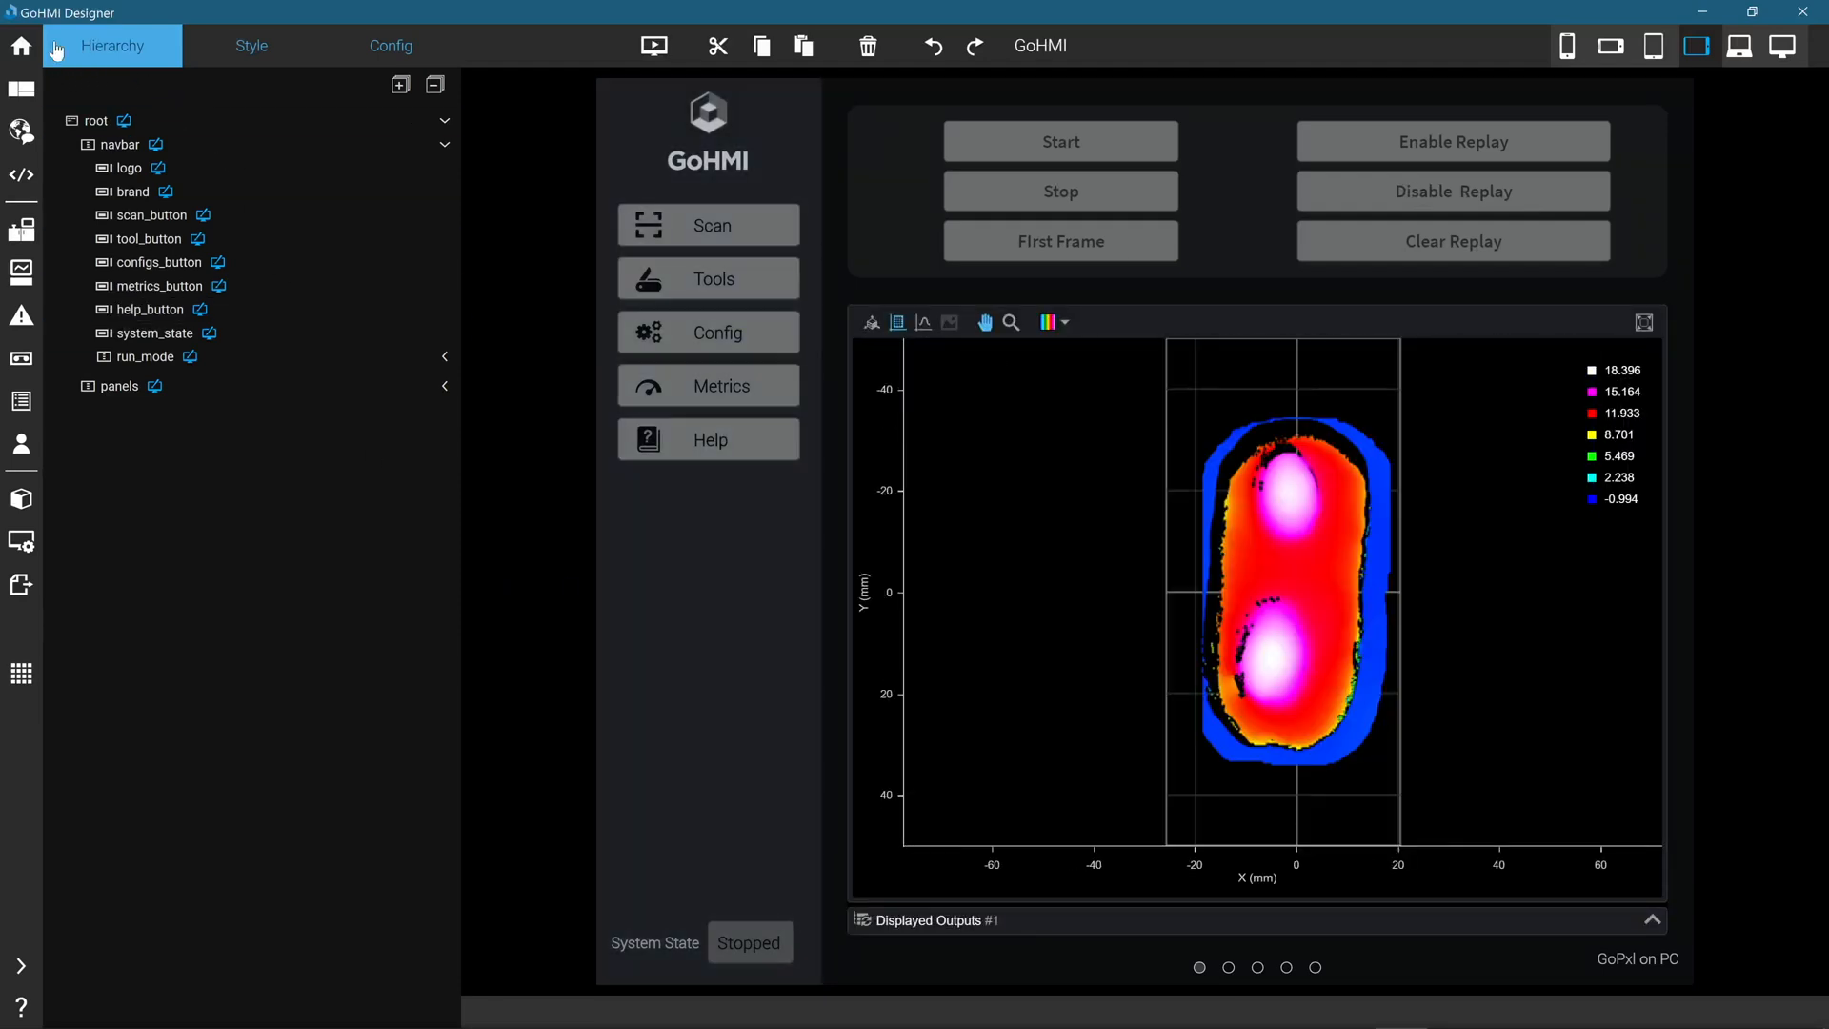
- Expand panels in Hierarchy, open its panel for editing, and show the tools page
left_click(118, 385)
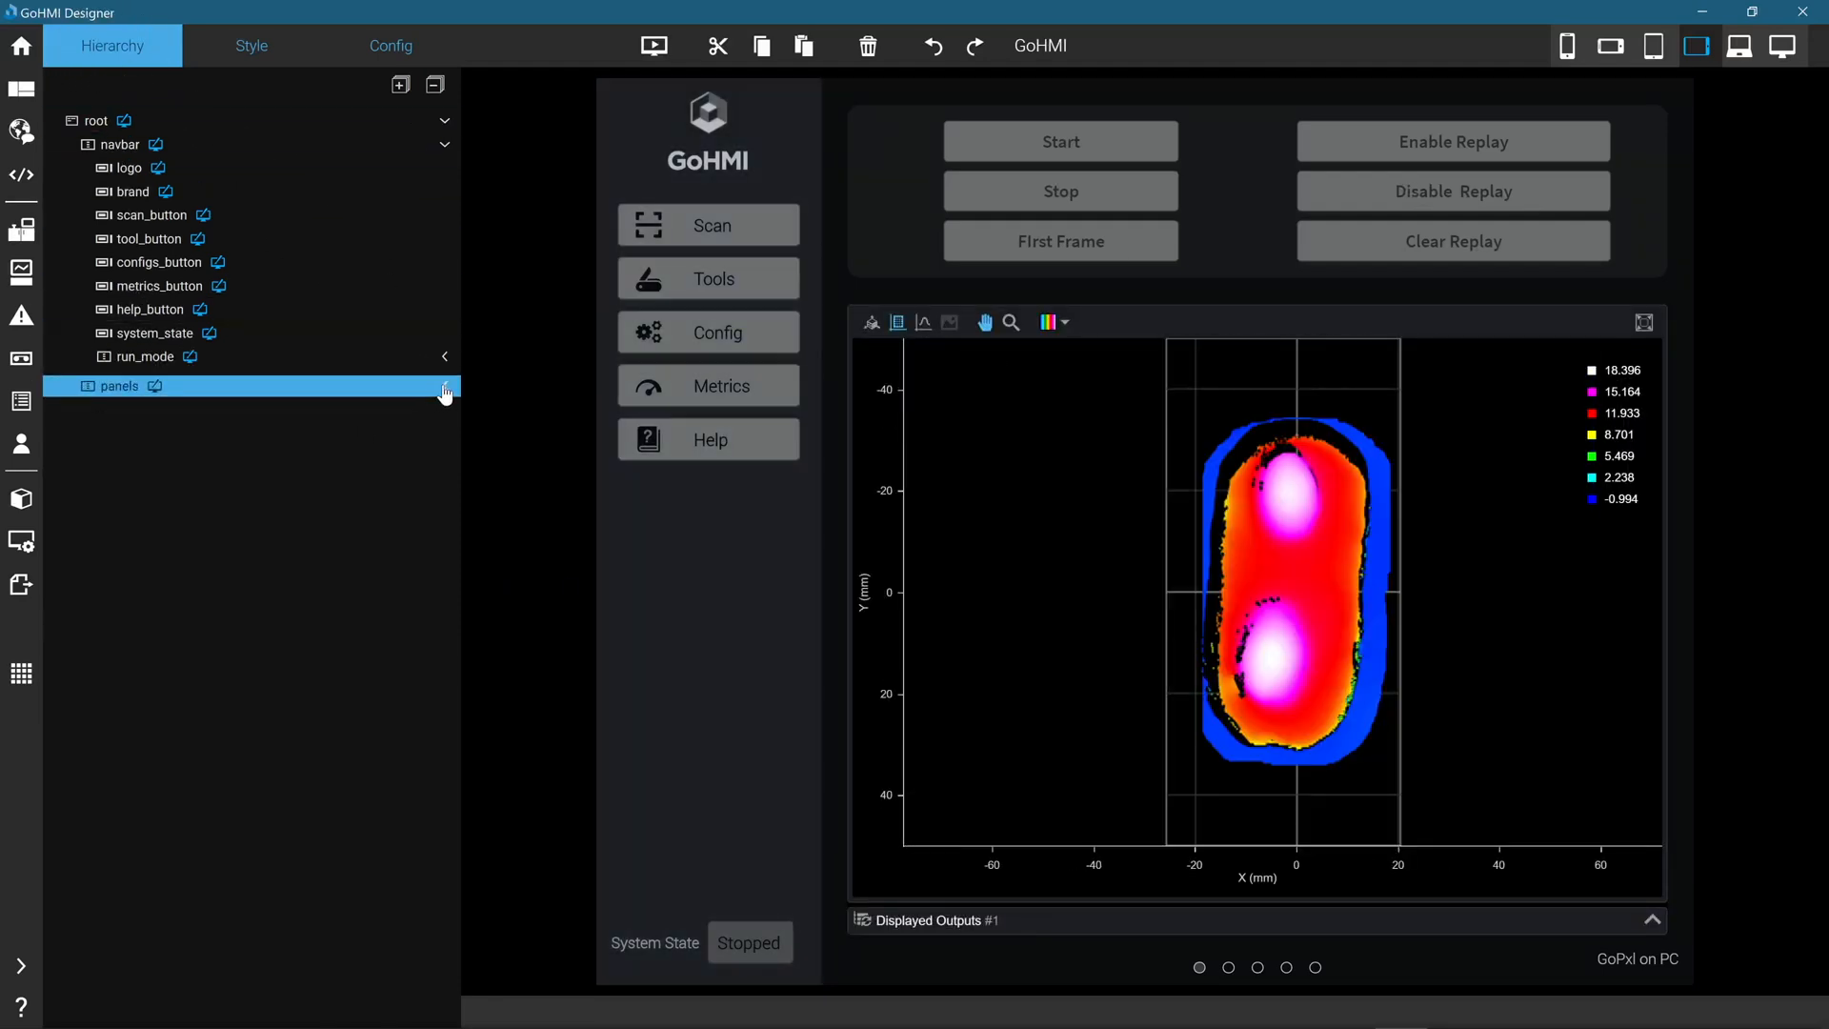
left_click(445, 386)
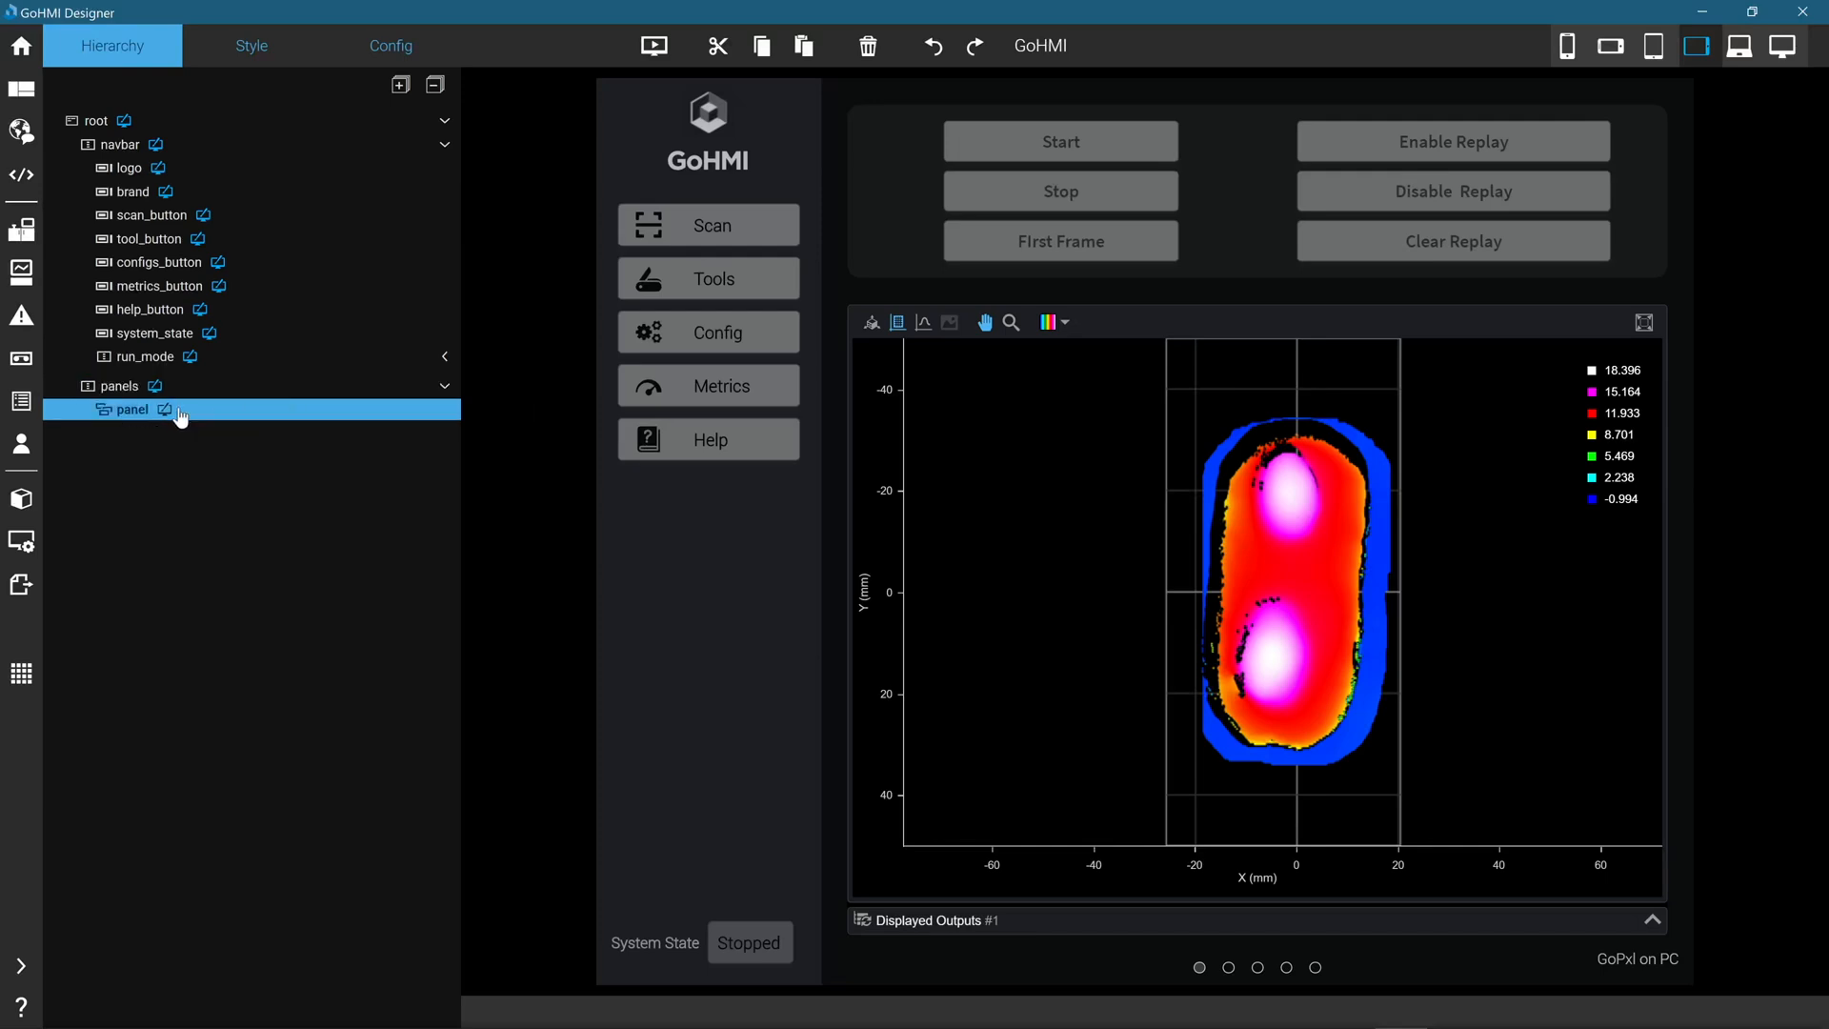
left_click(131, 410)
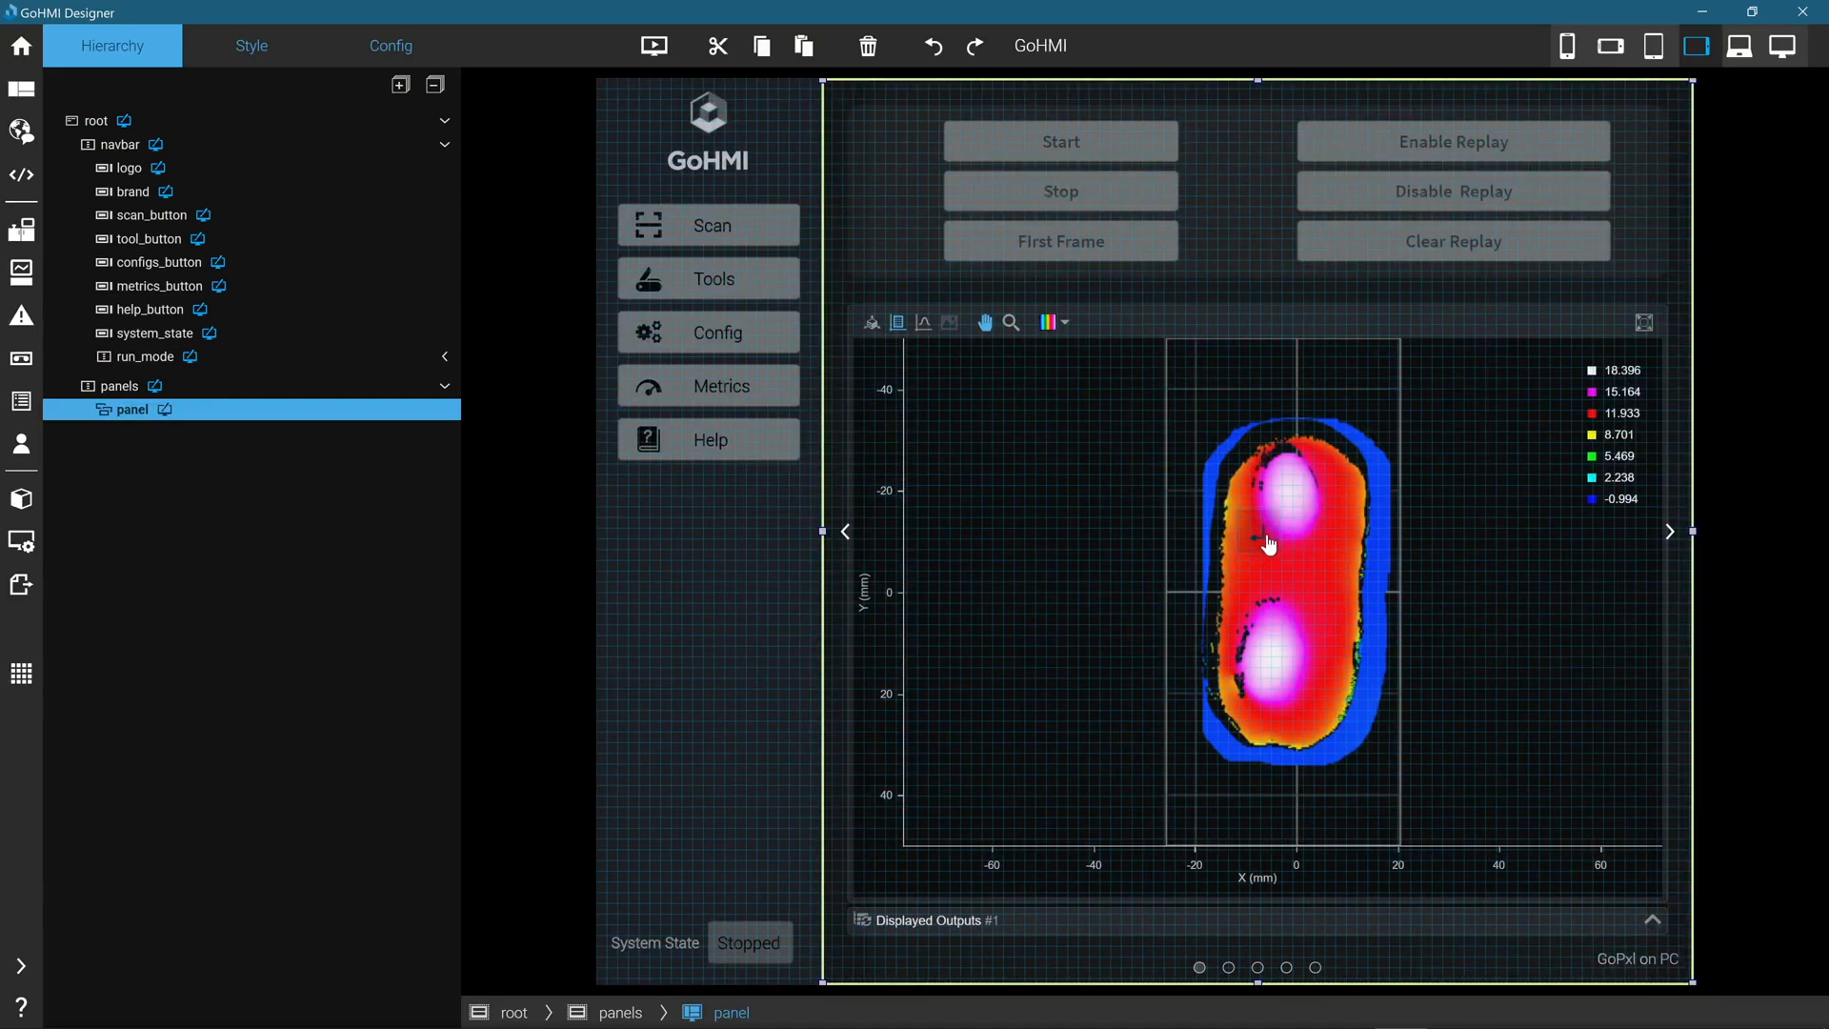
double_click(131, 409)
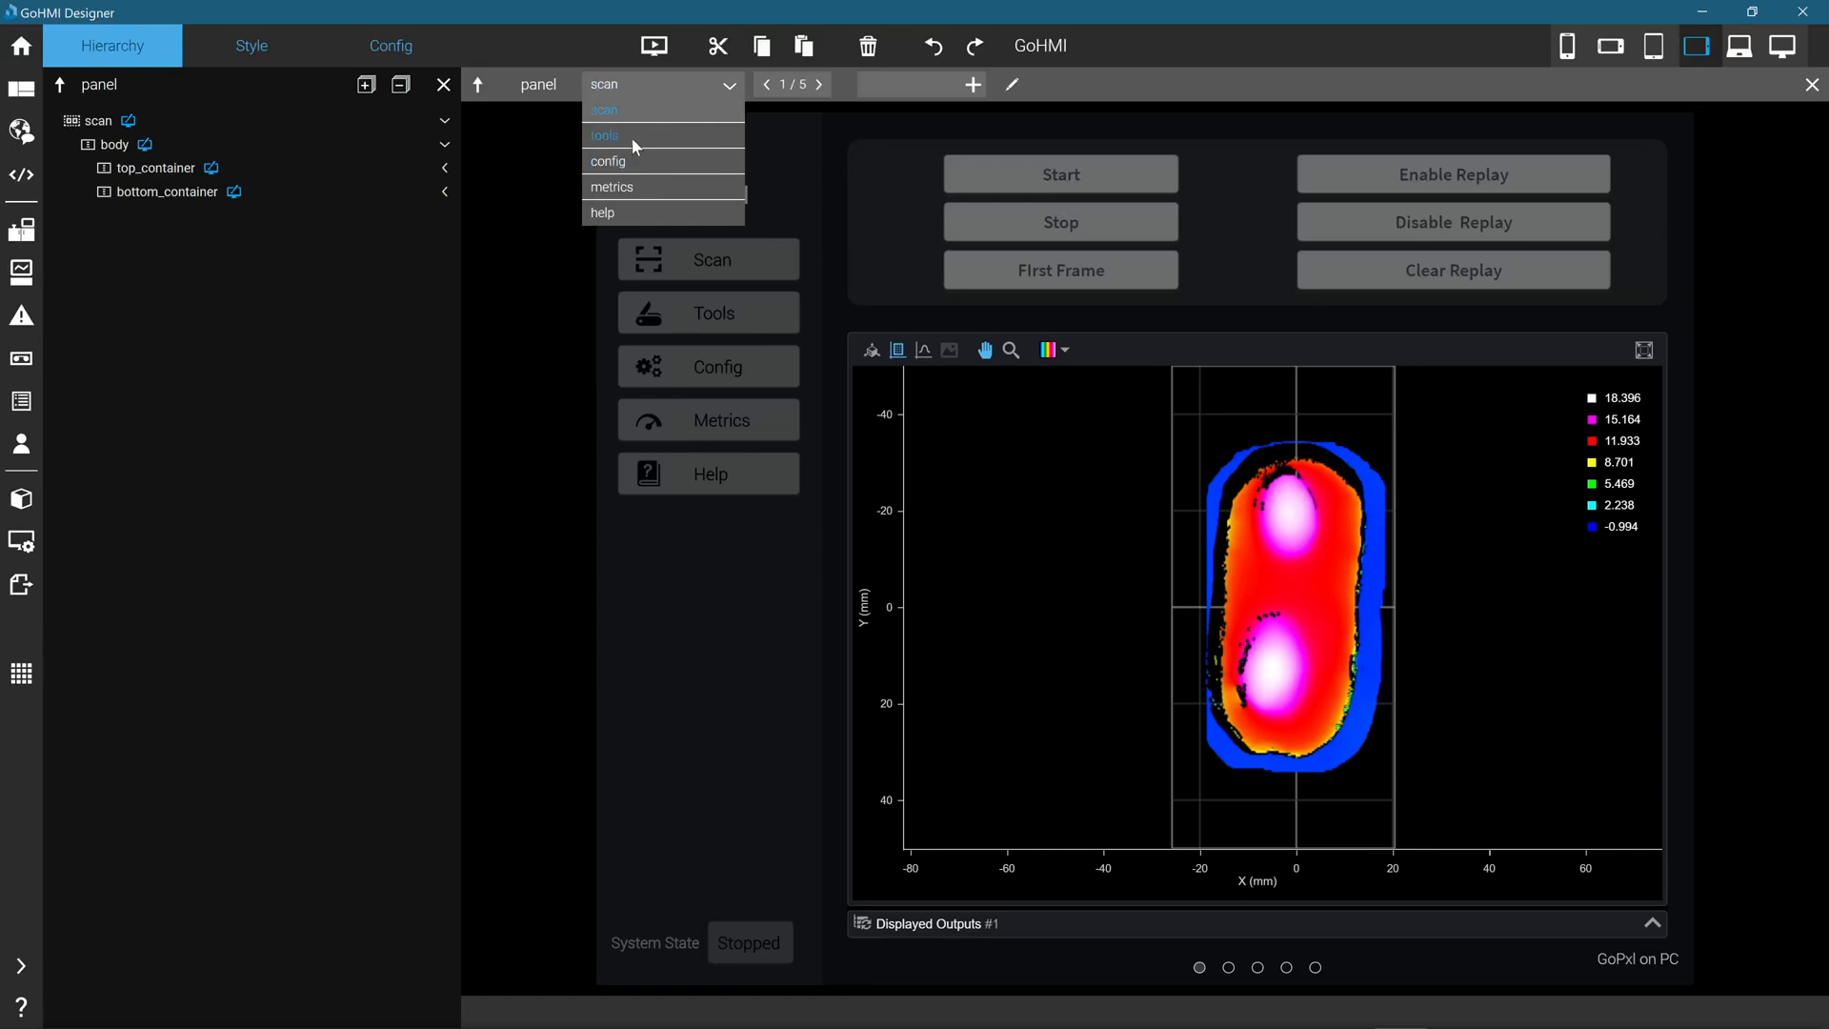
left_click(606, 135)
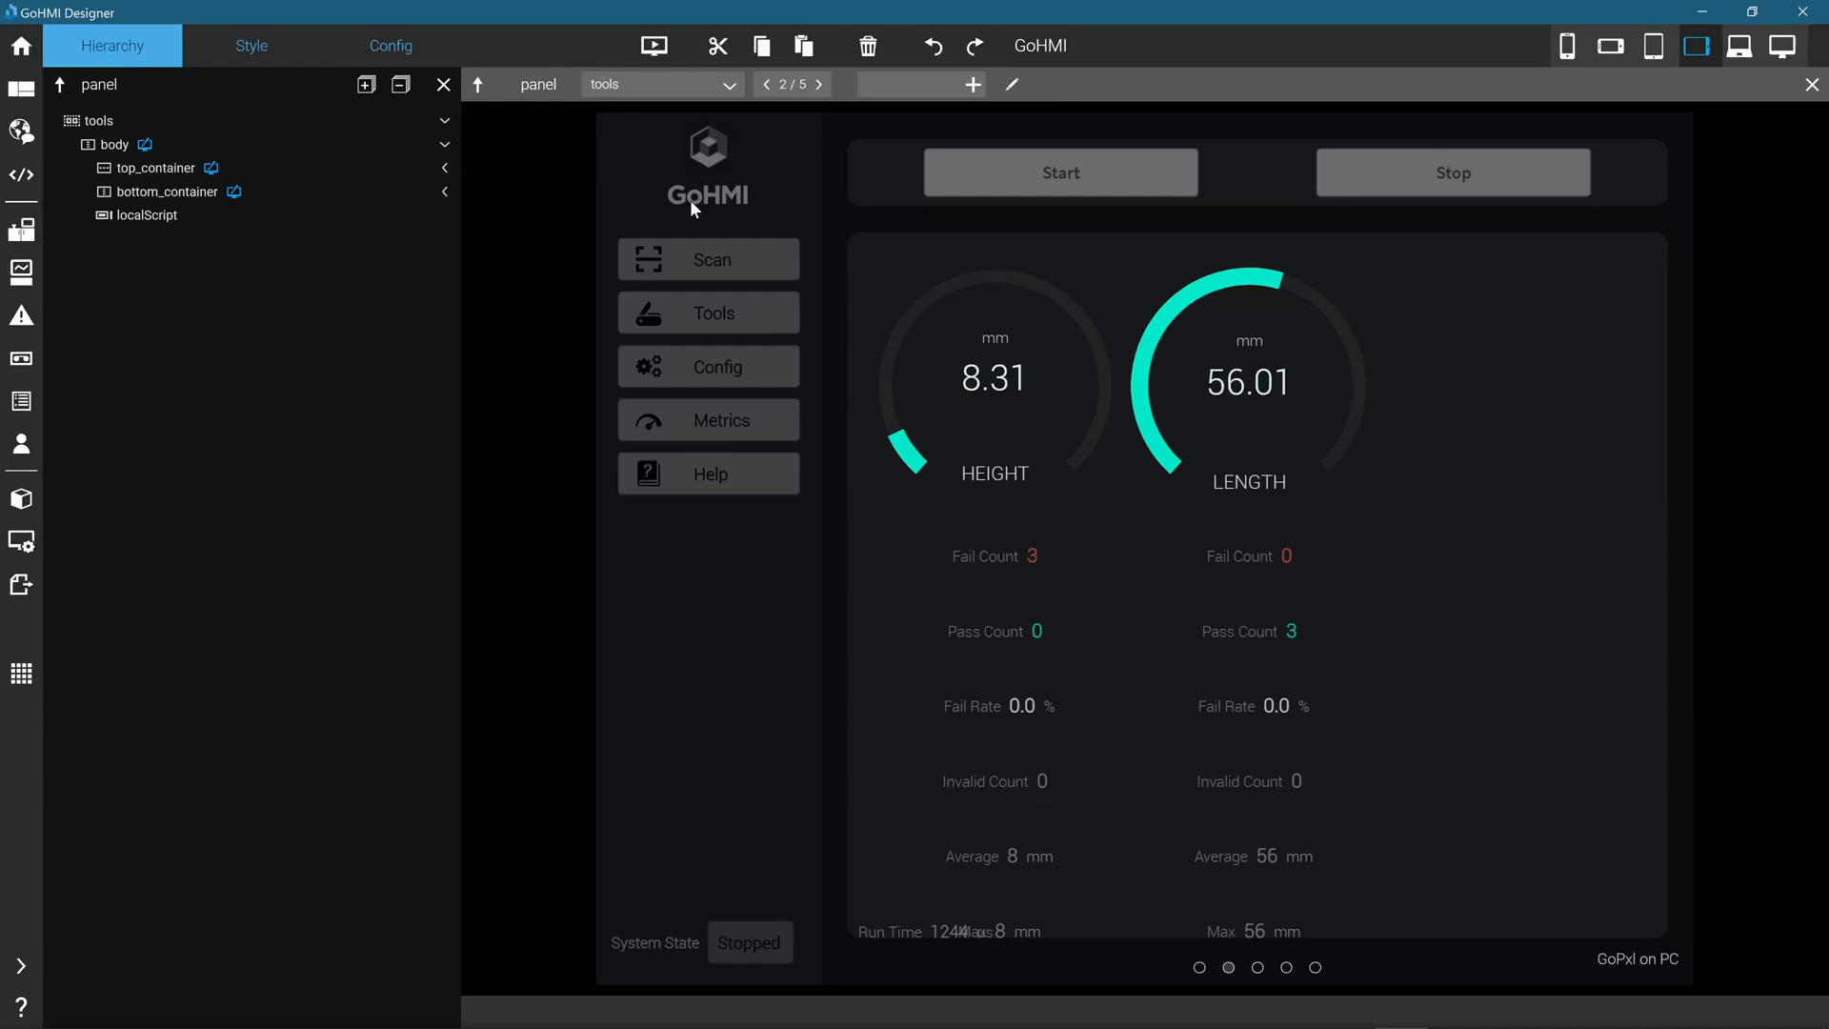
- Drag a Radial Gauge from the Widgets catalog to the right of the LENGTH gauge
left_click(21, 966)
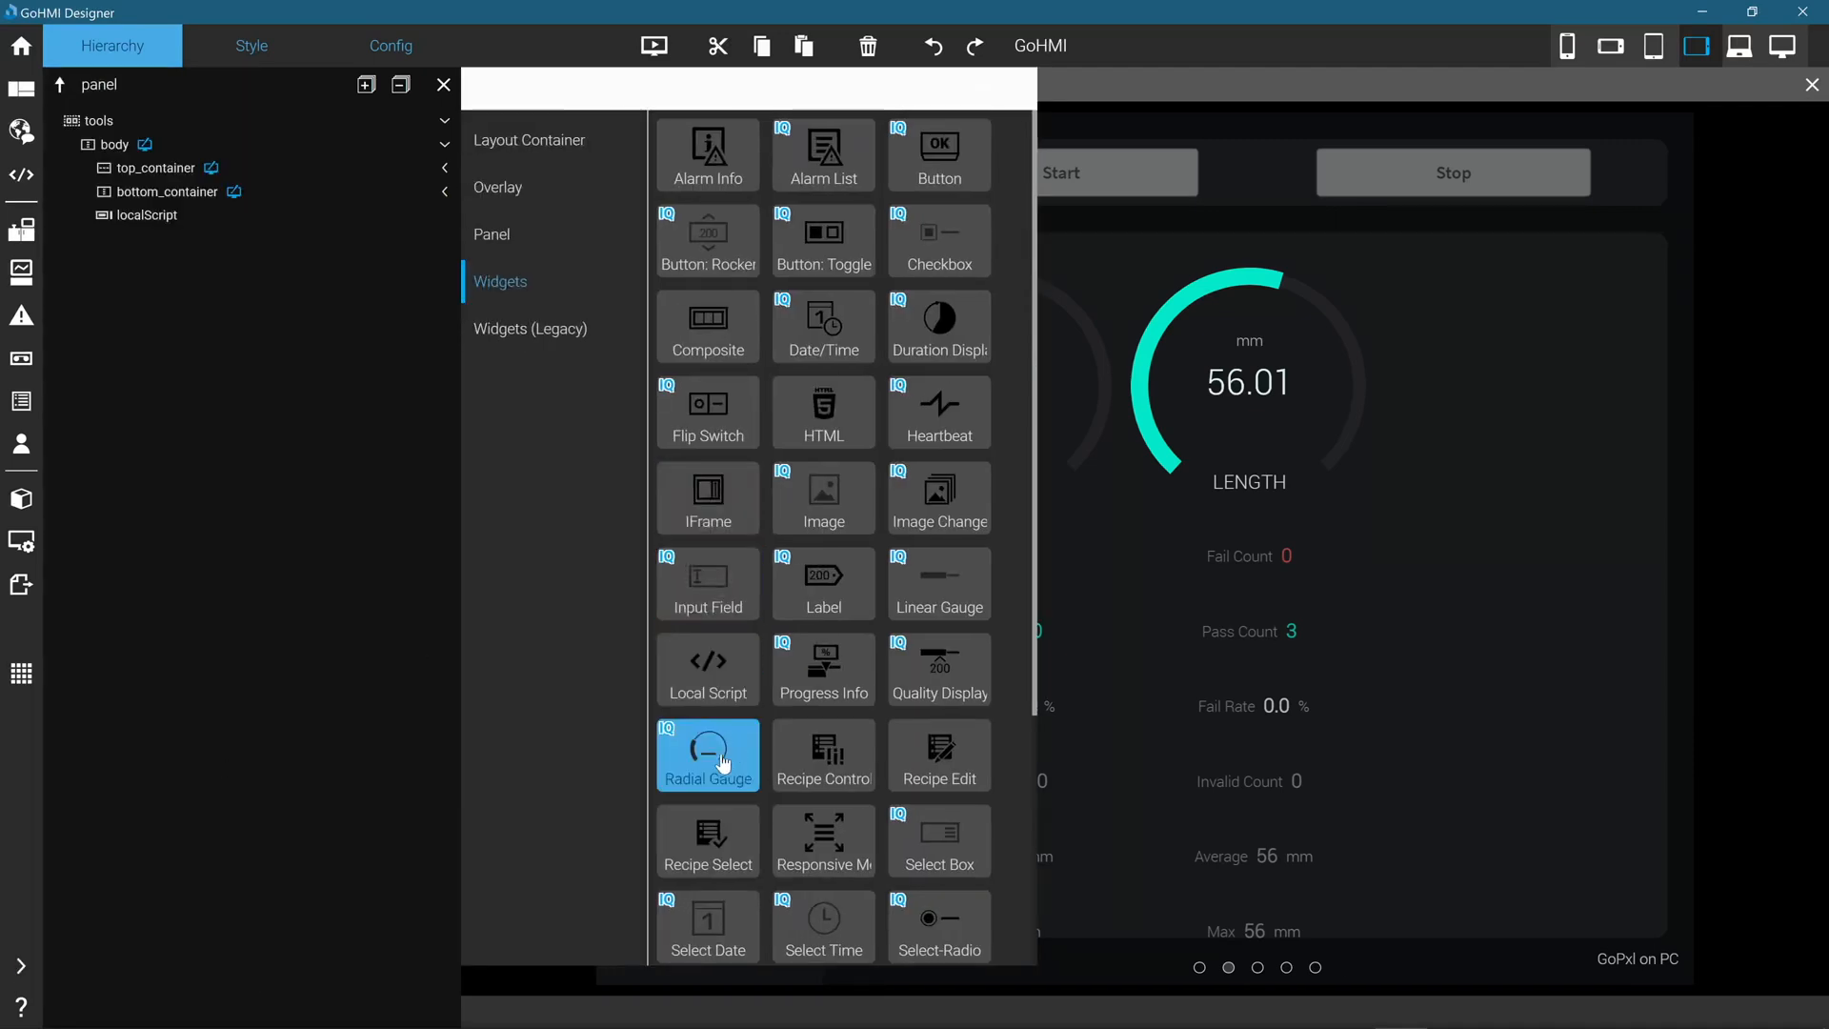
left_click_drag(707, 754, 1505, 374)
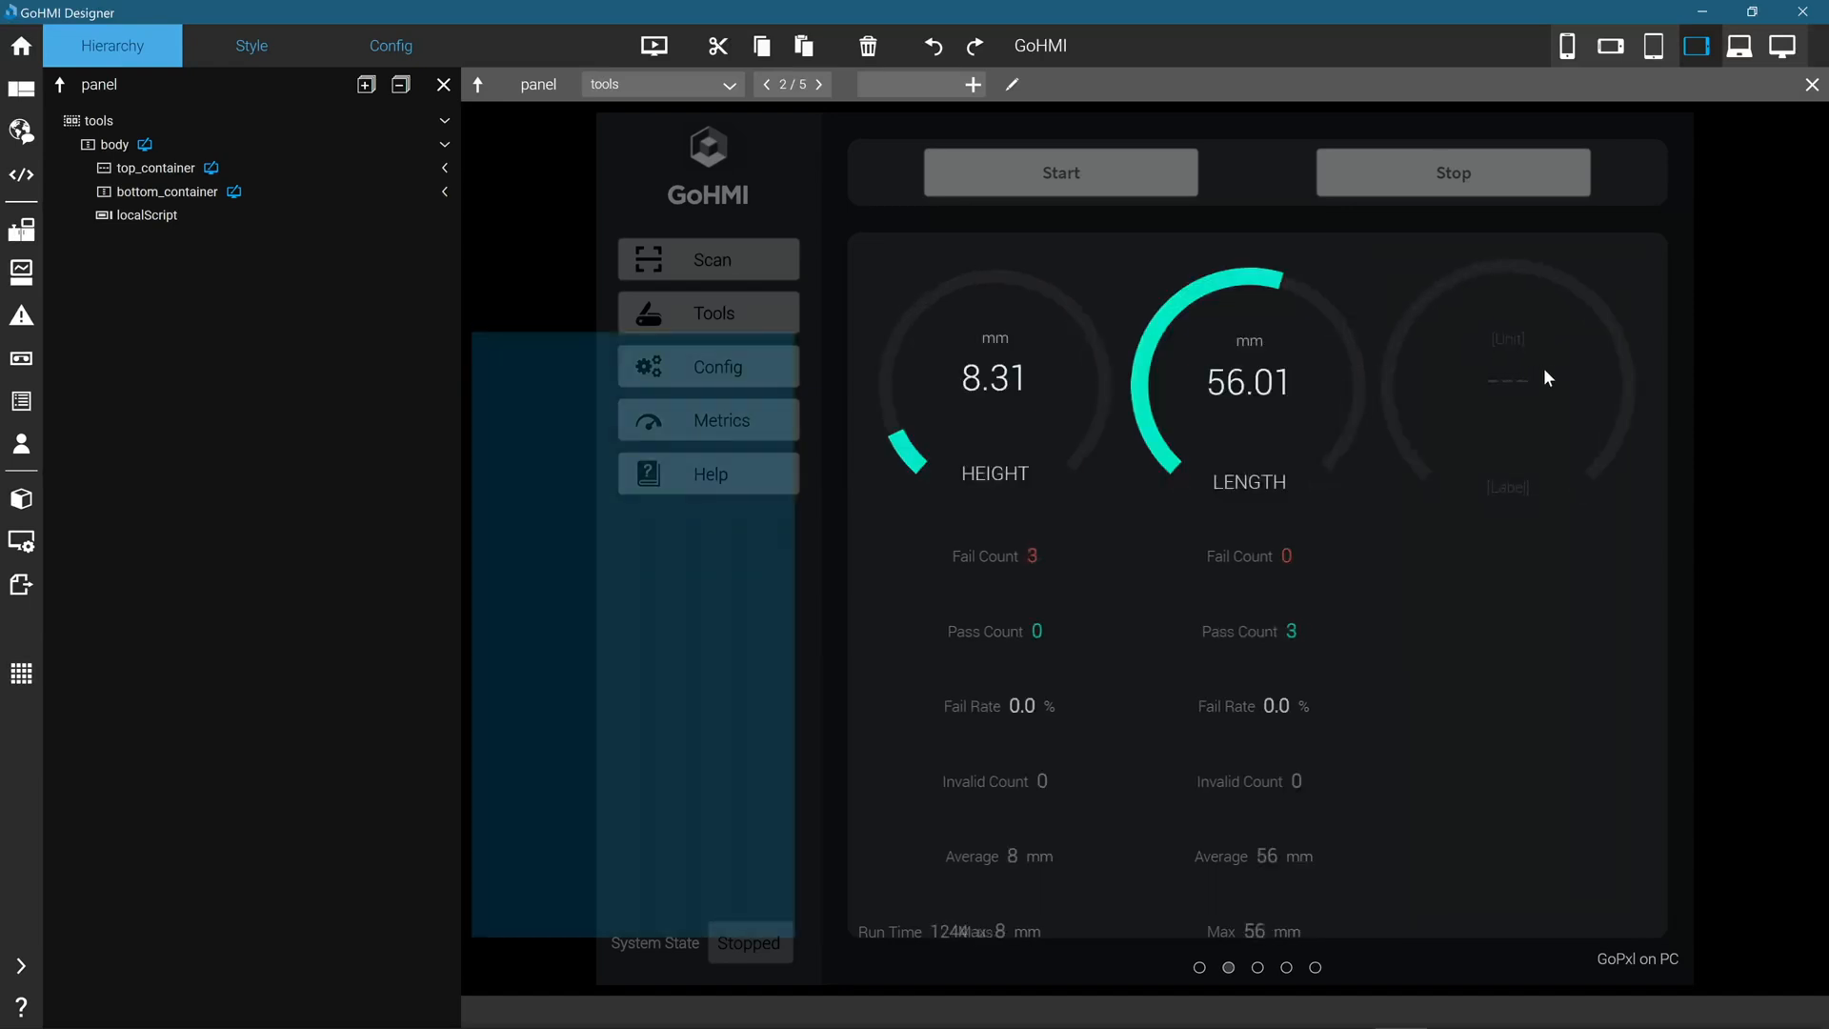
- Set the new gauge's Config Item to Surface Bounding Box 2/Width.value, found by searching 'width'
left_click(1505, 379)
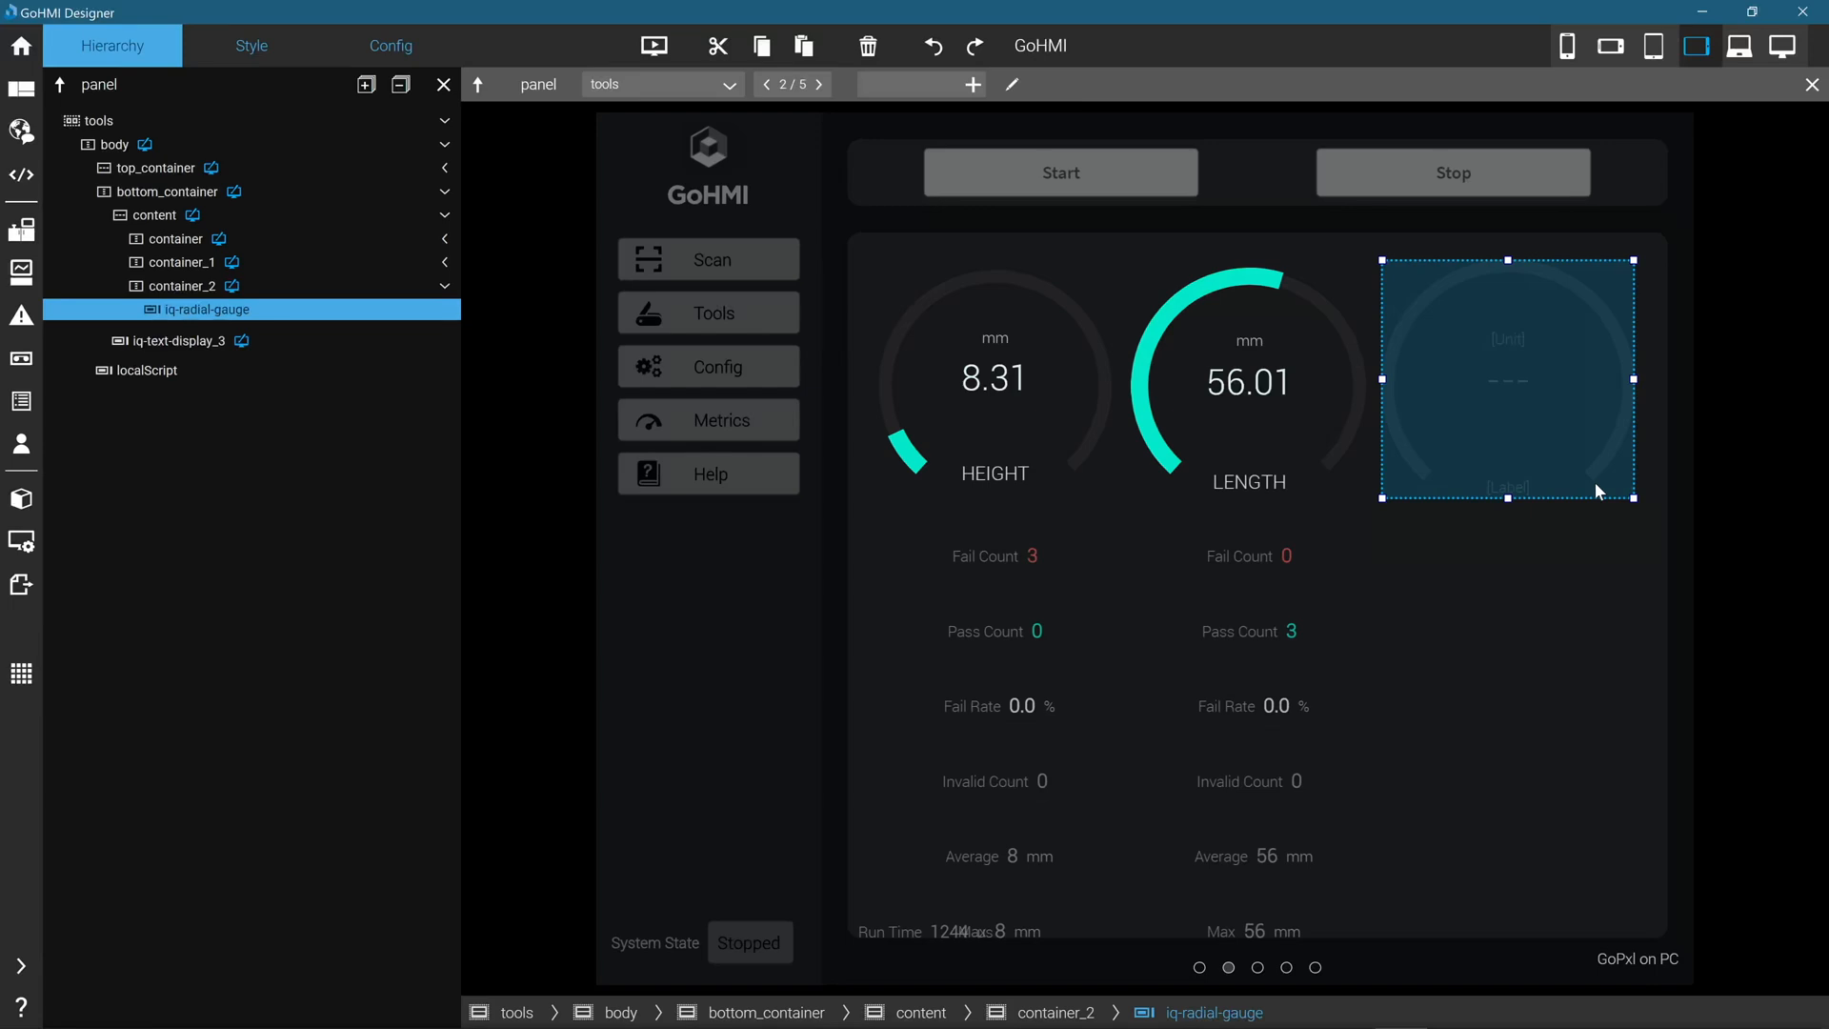
mouse_move(1508, 349)
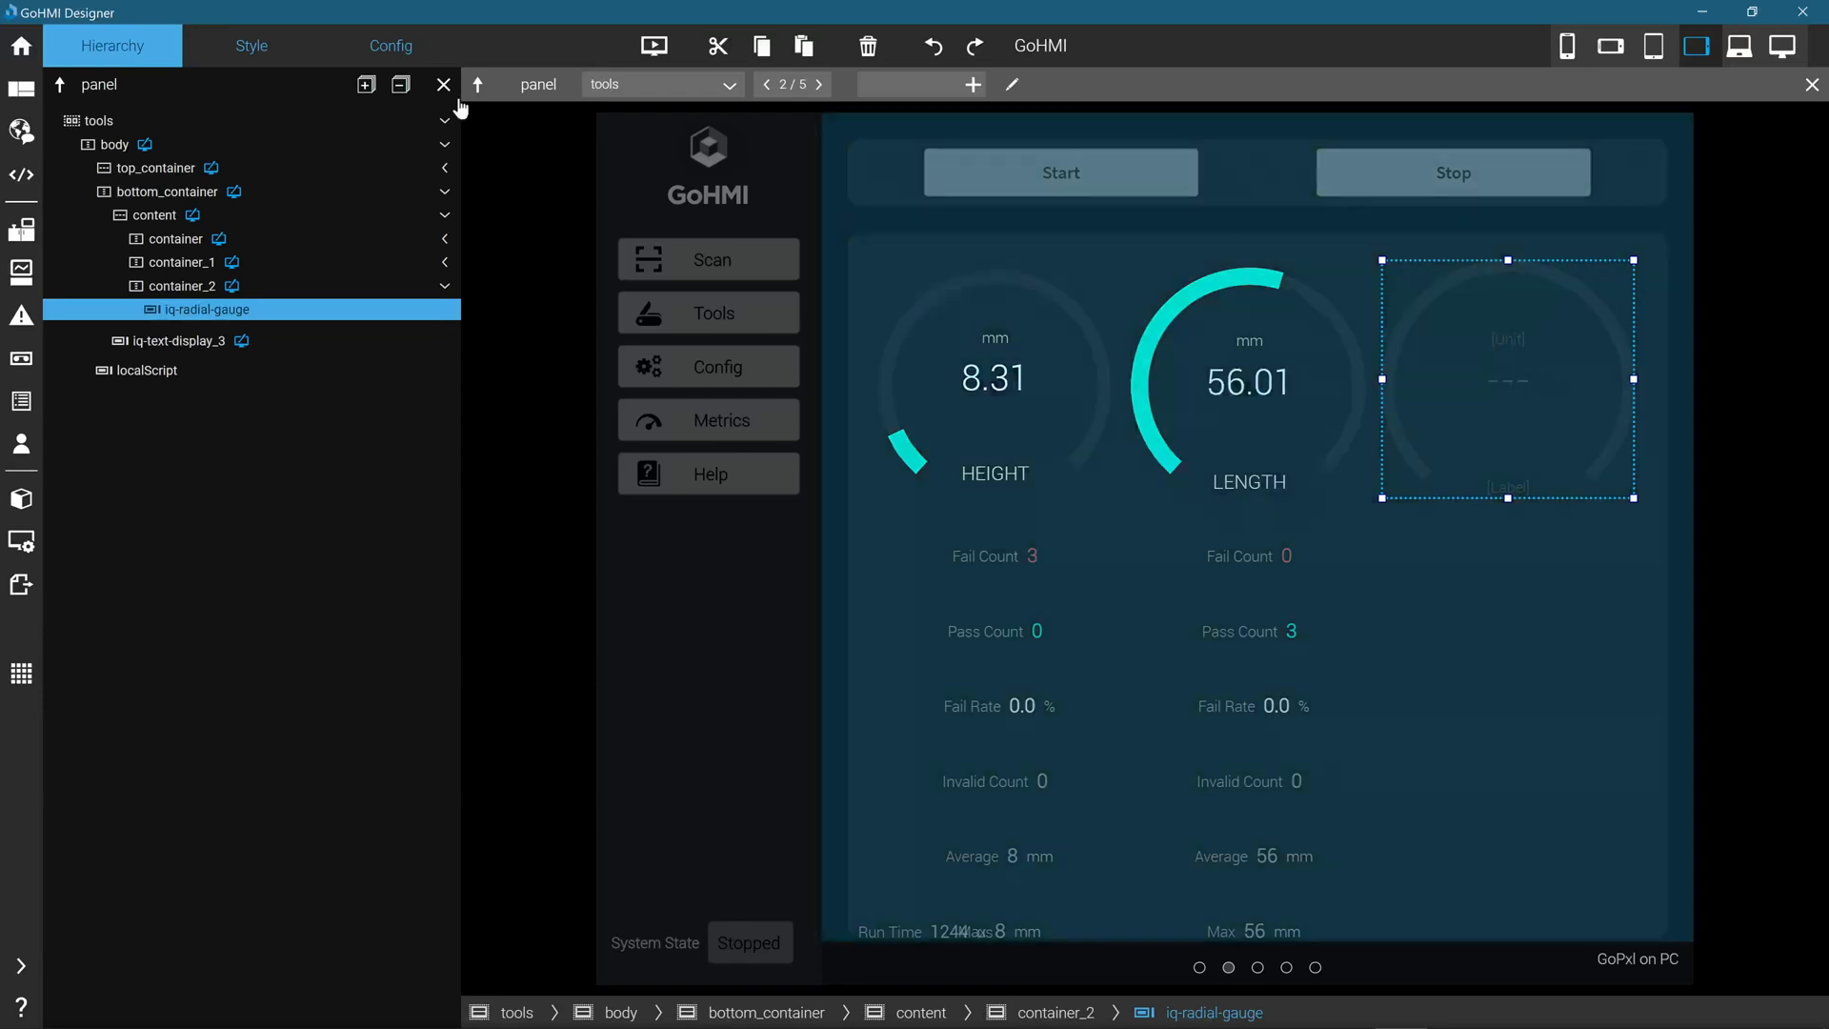
left_click(391, 46)
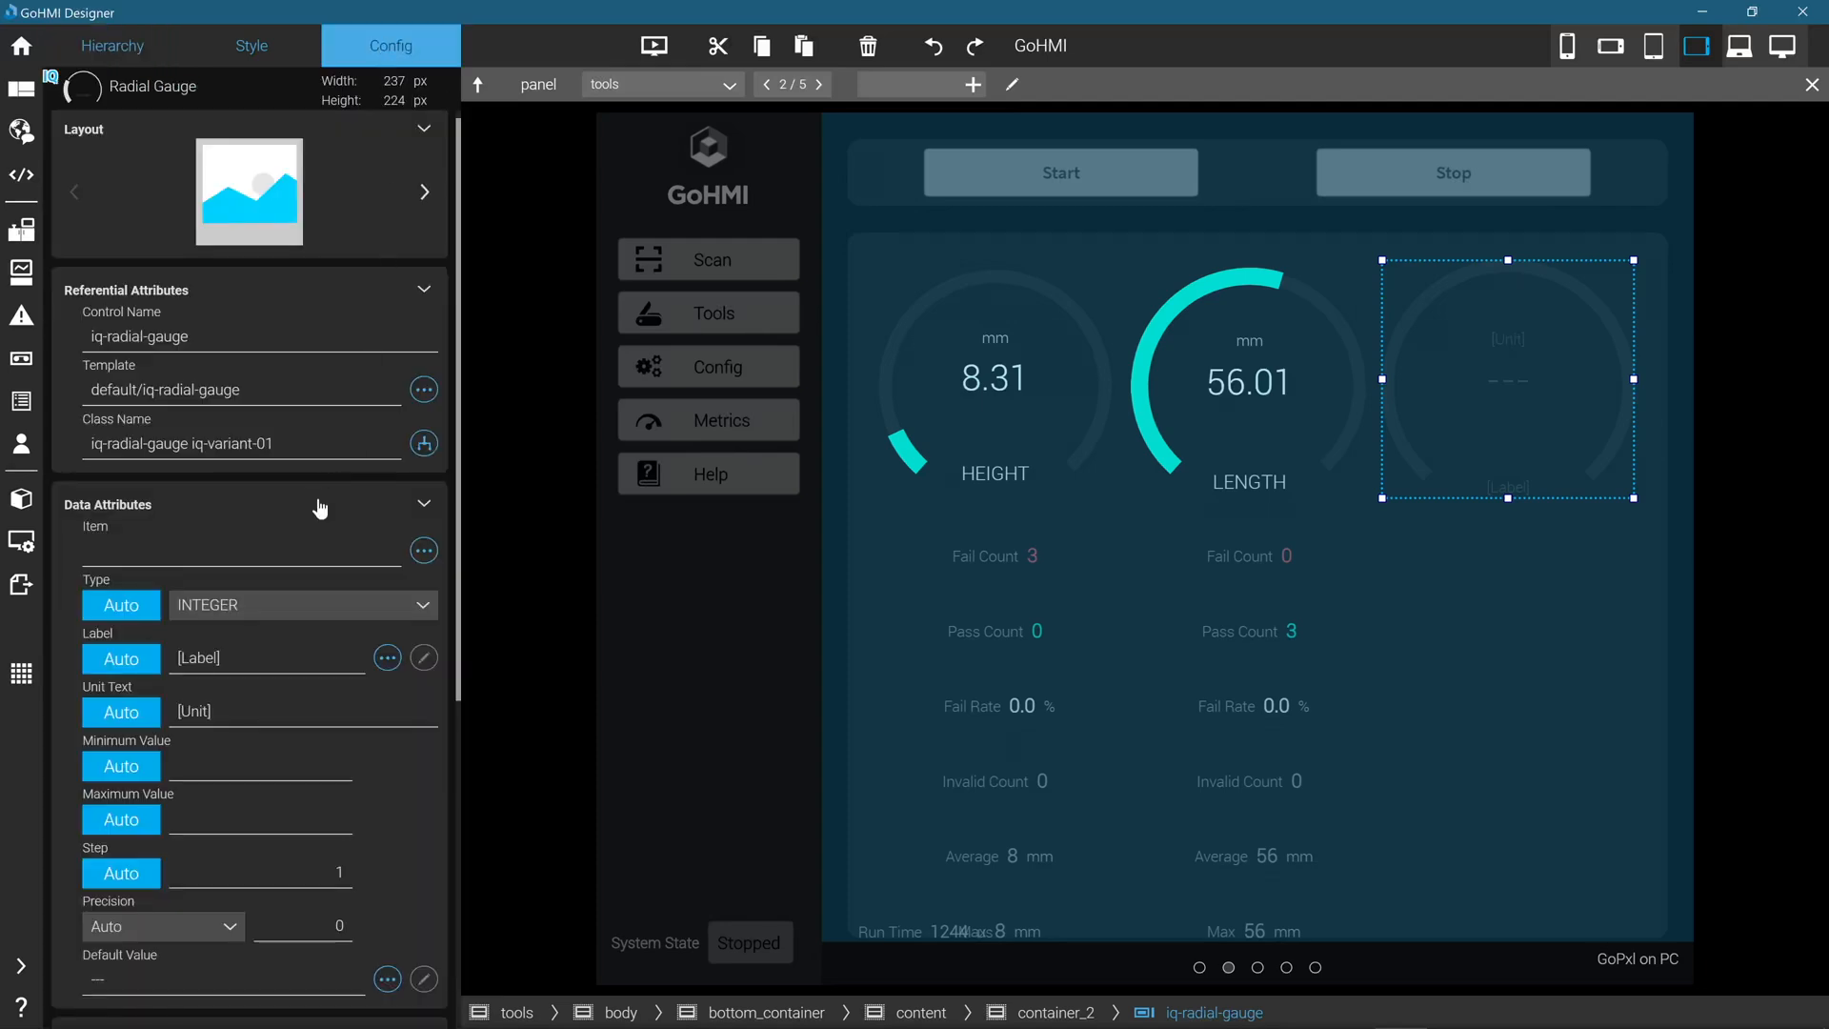
scroll("down", 3)
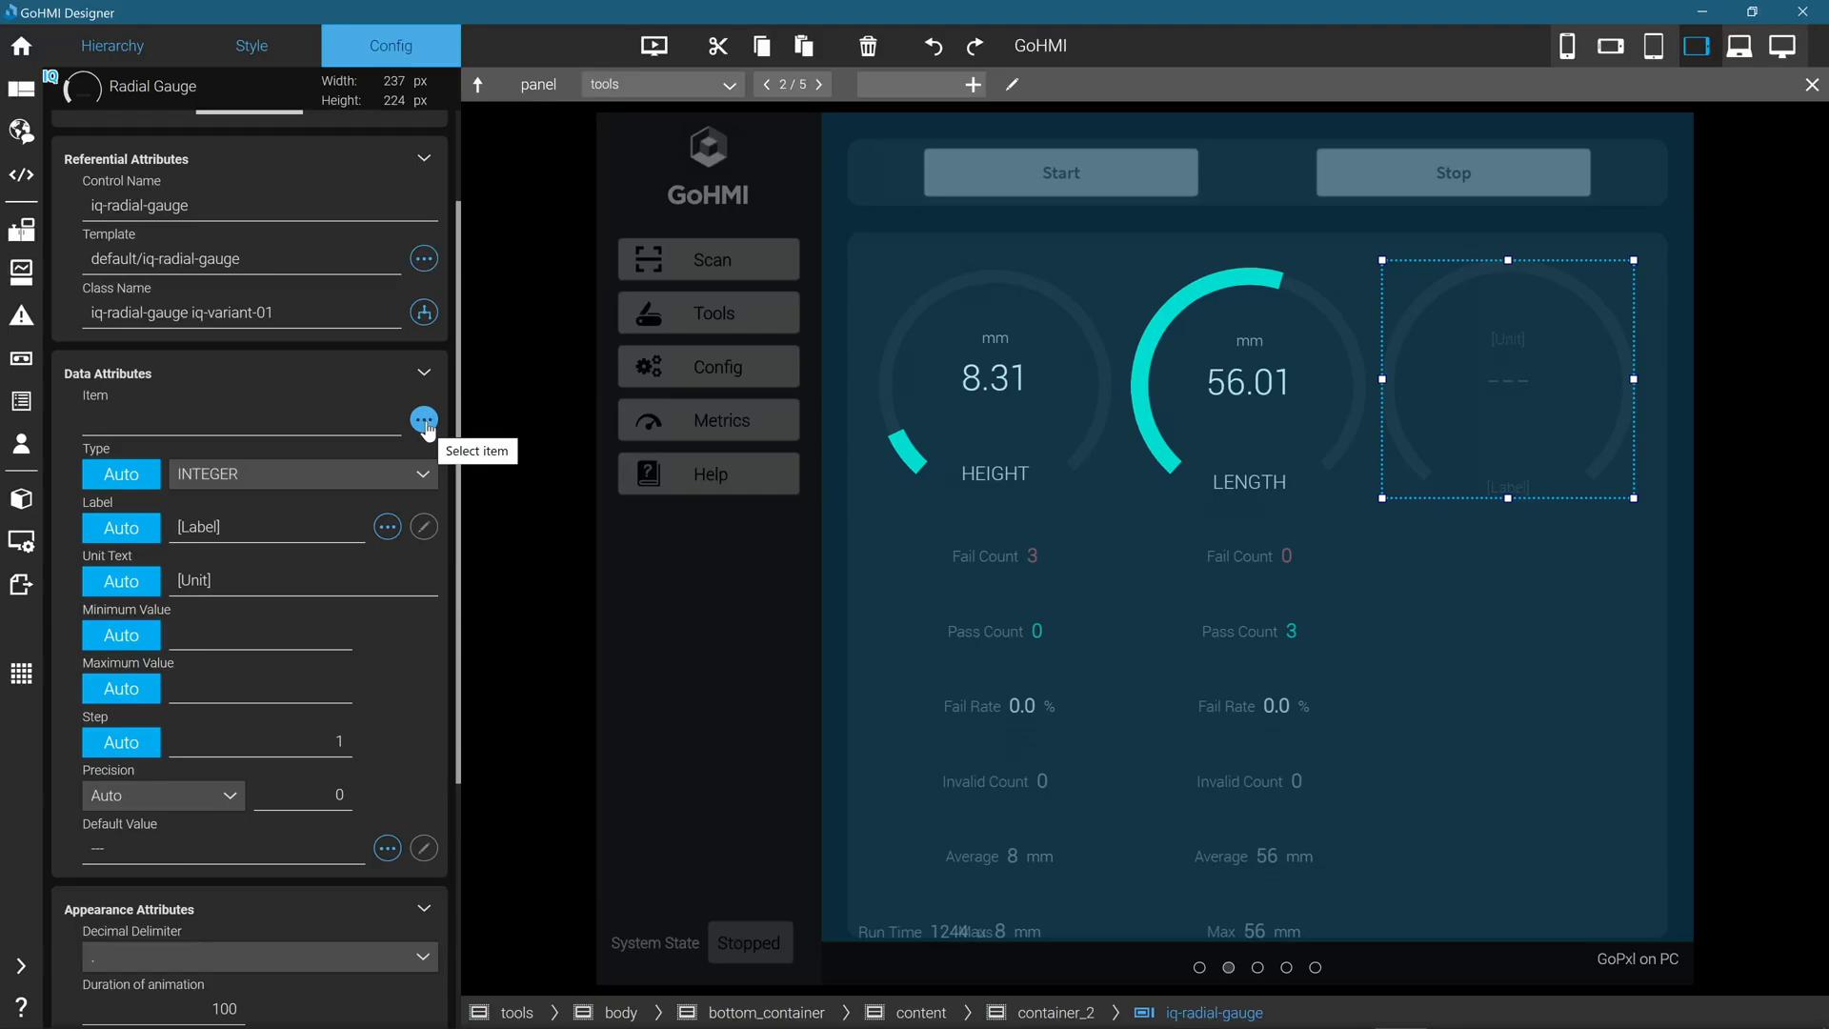
left_click(423, 420)
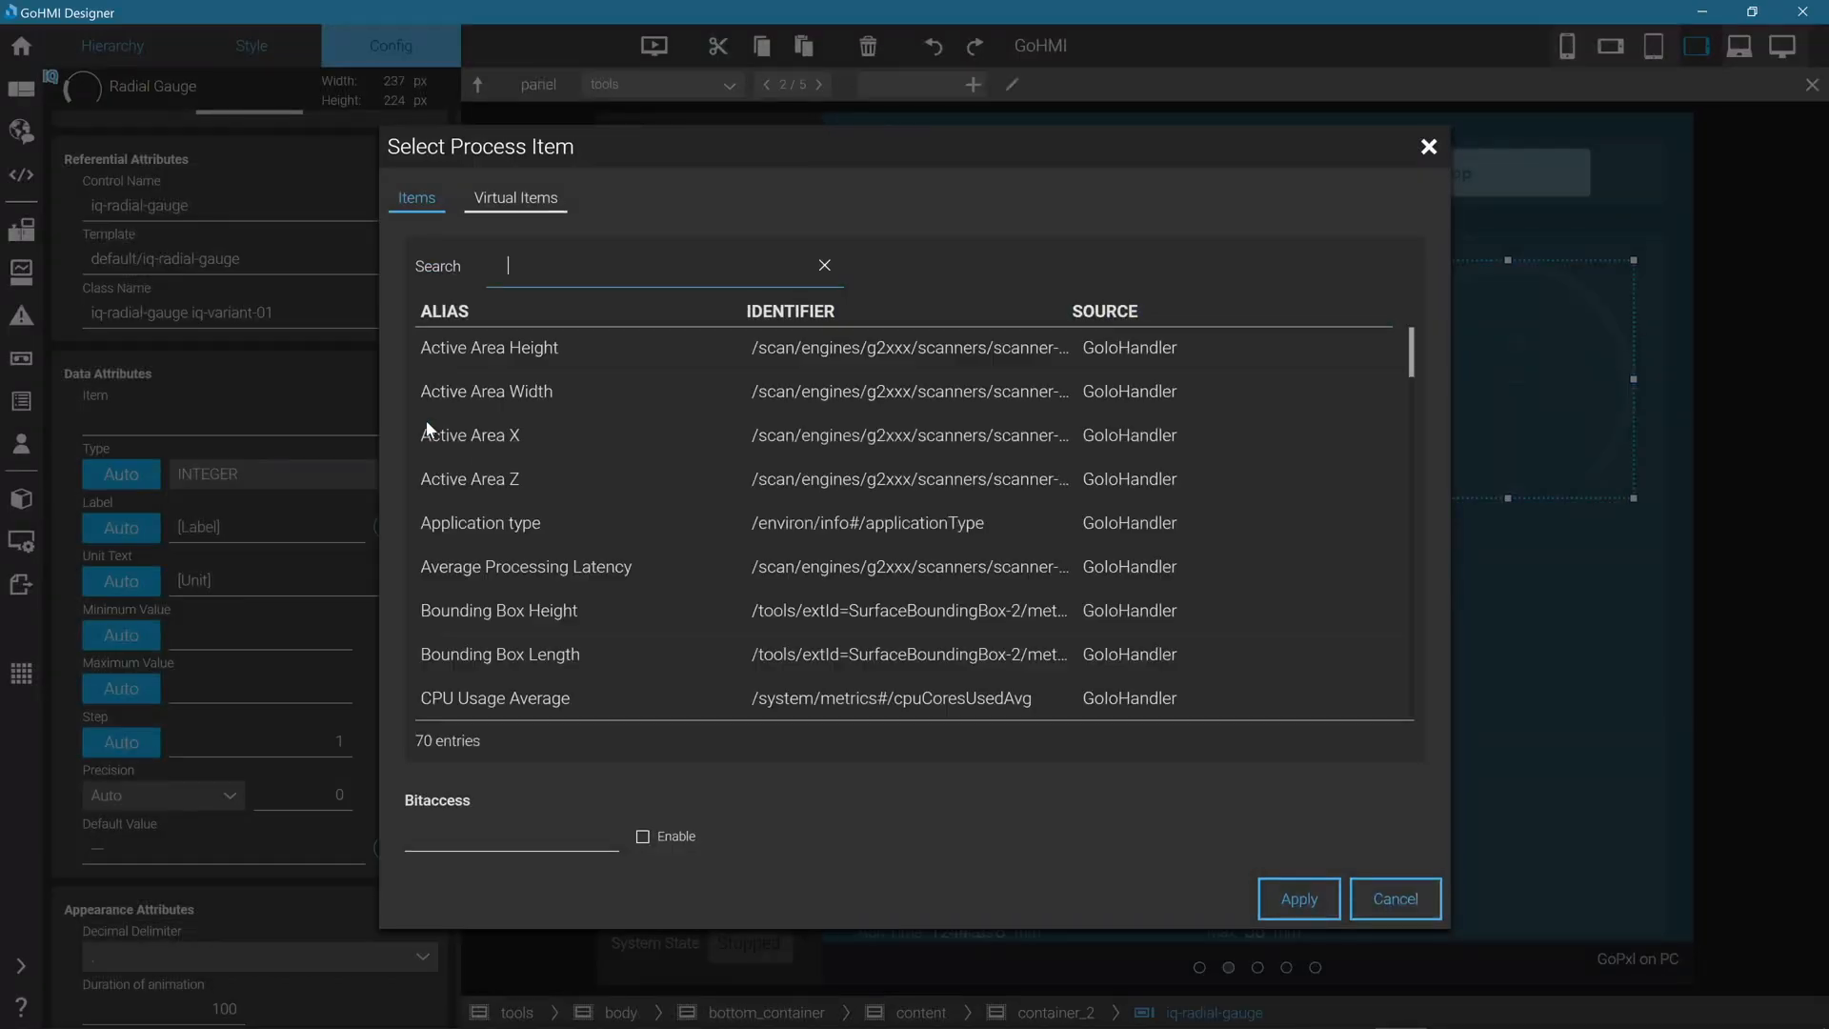
type("width")
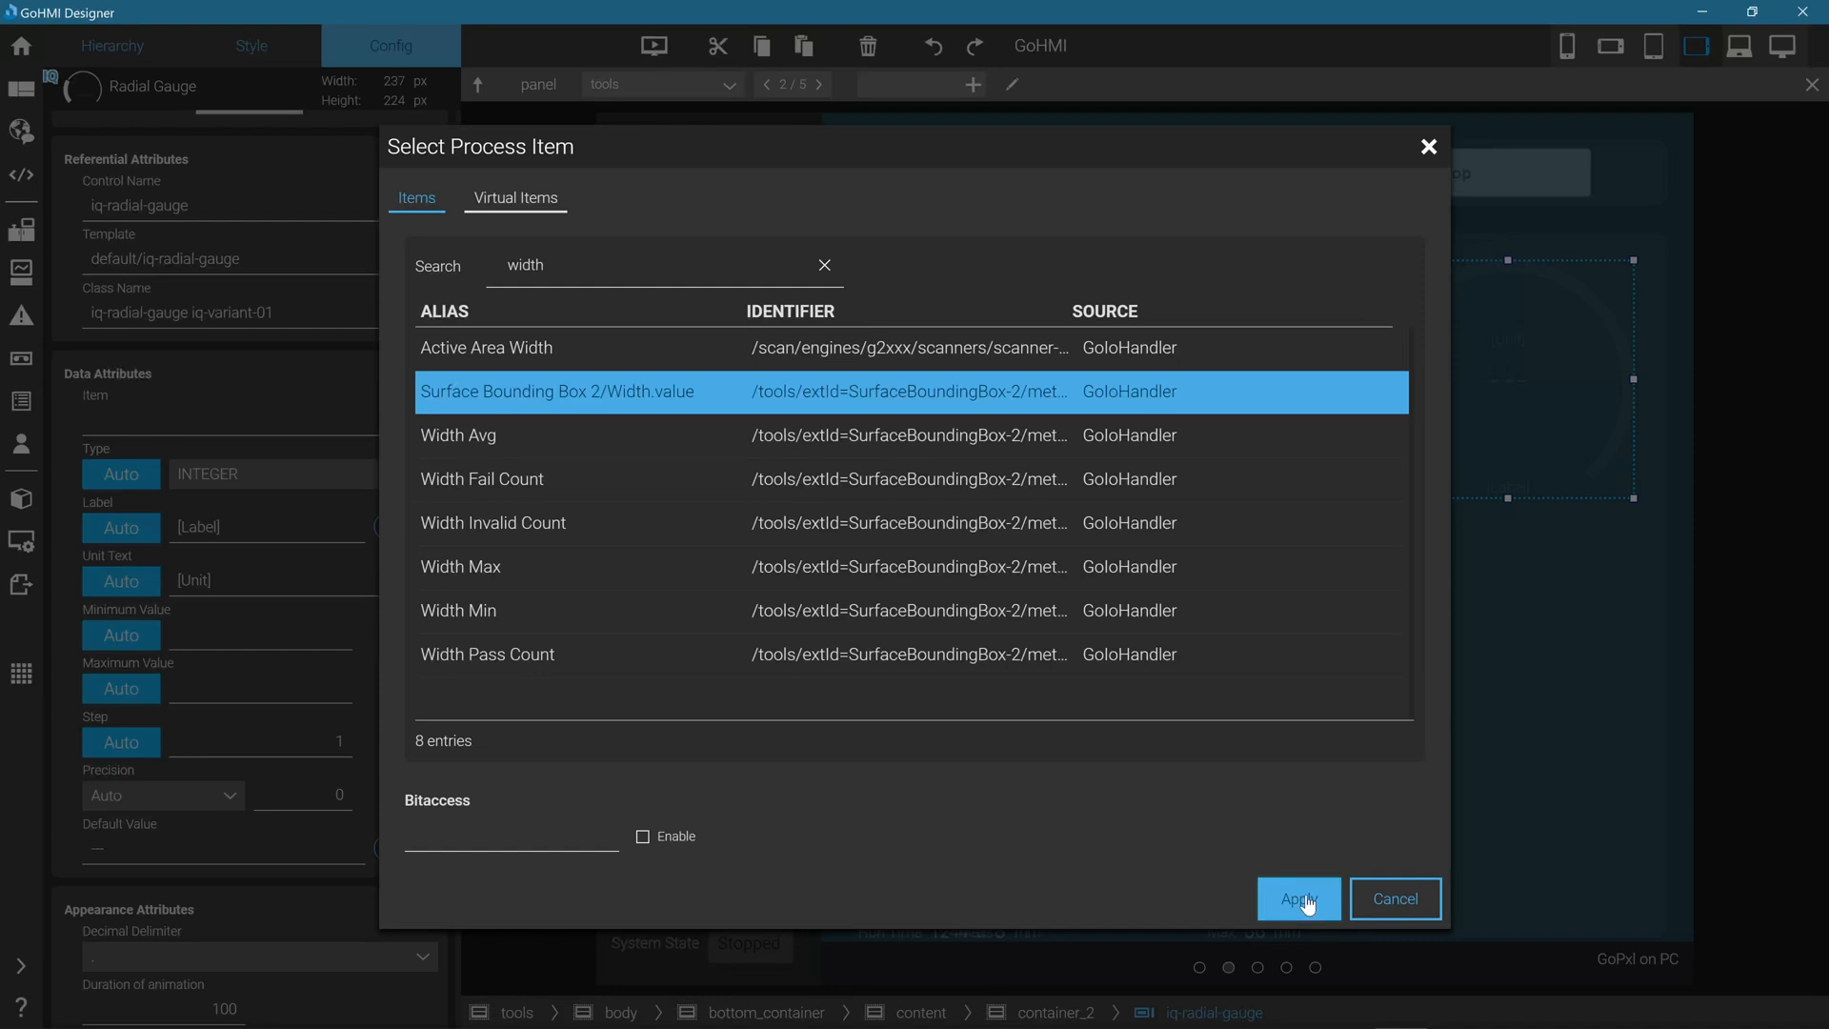
left_click(1297, 898)
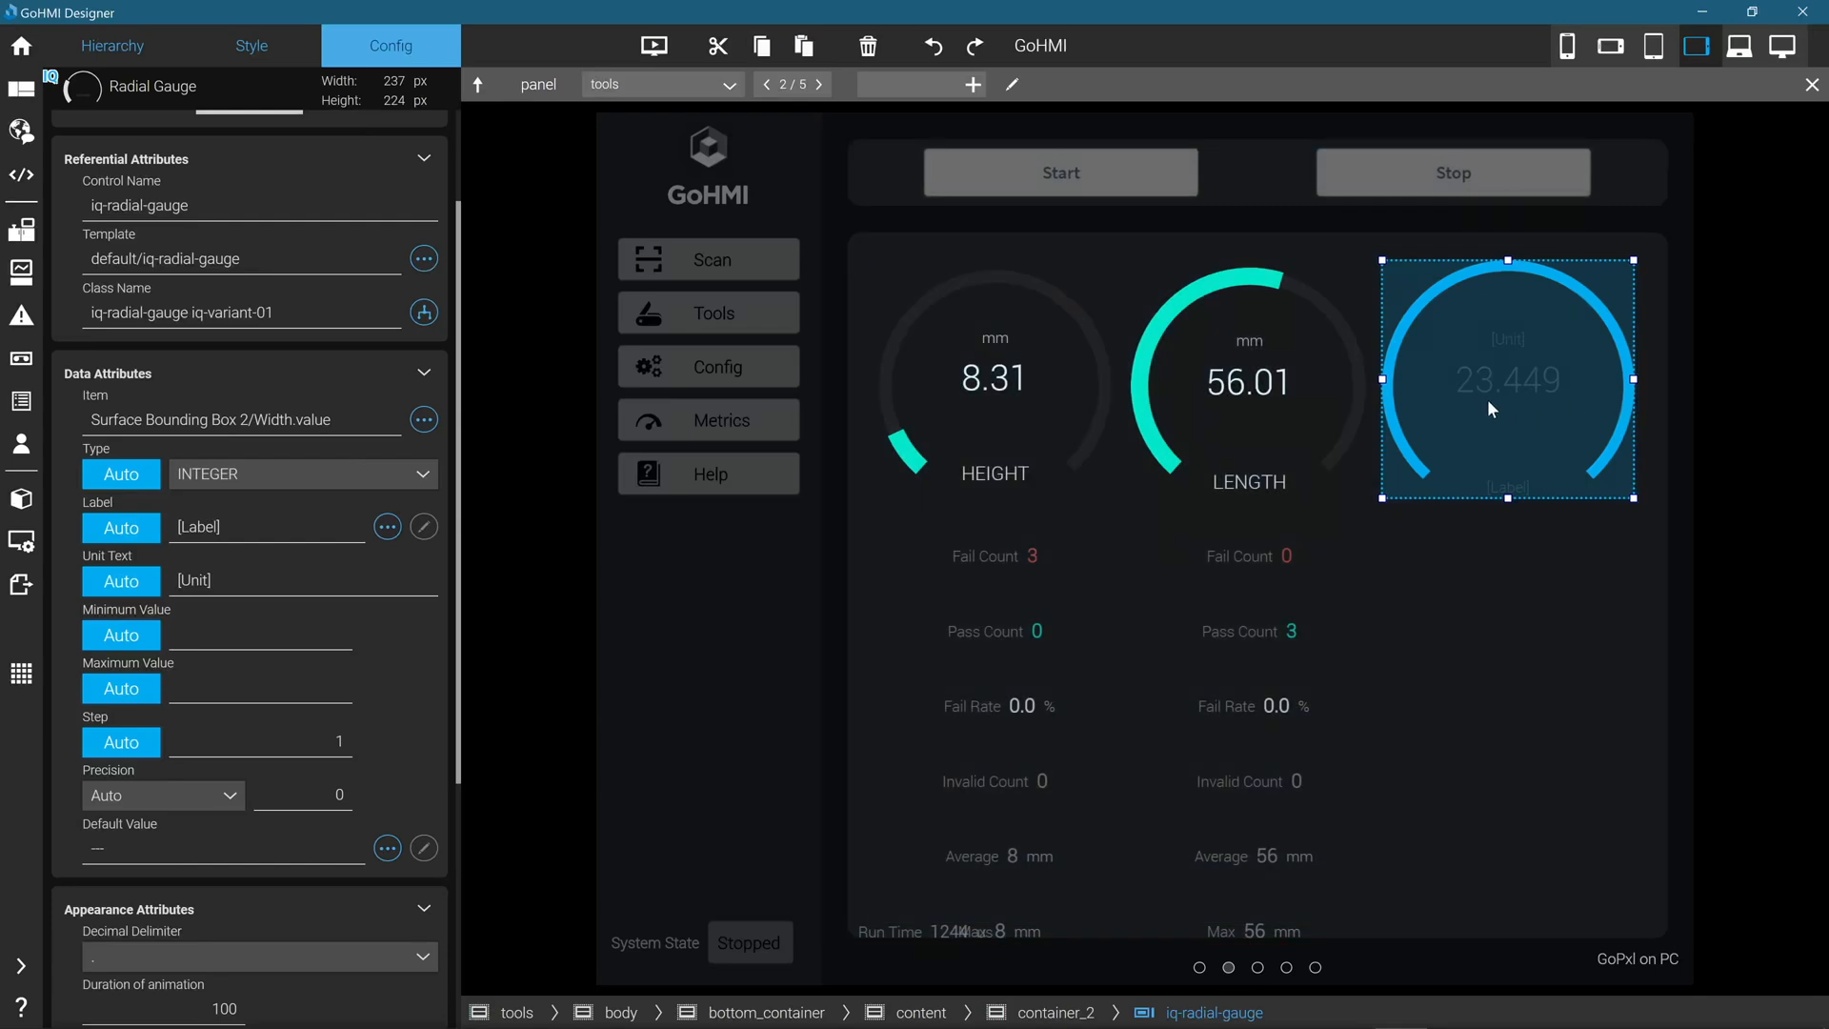
- Set the gauge's Value element font colour to white (#FFFFFF) under IQ-Styling
left_click(250, 46)
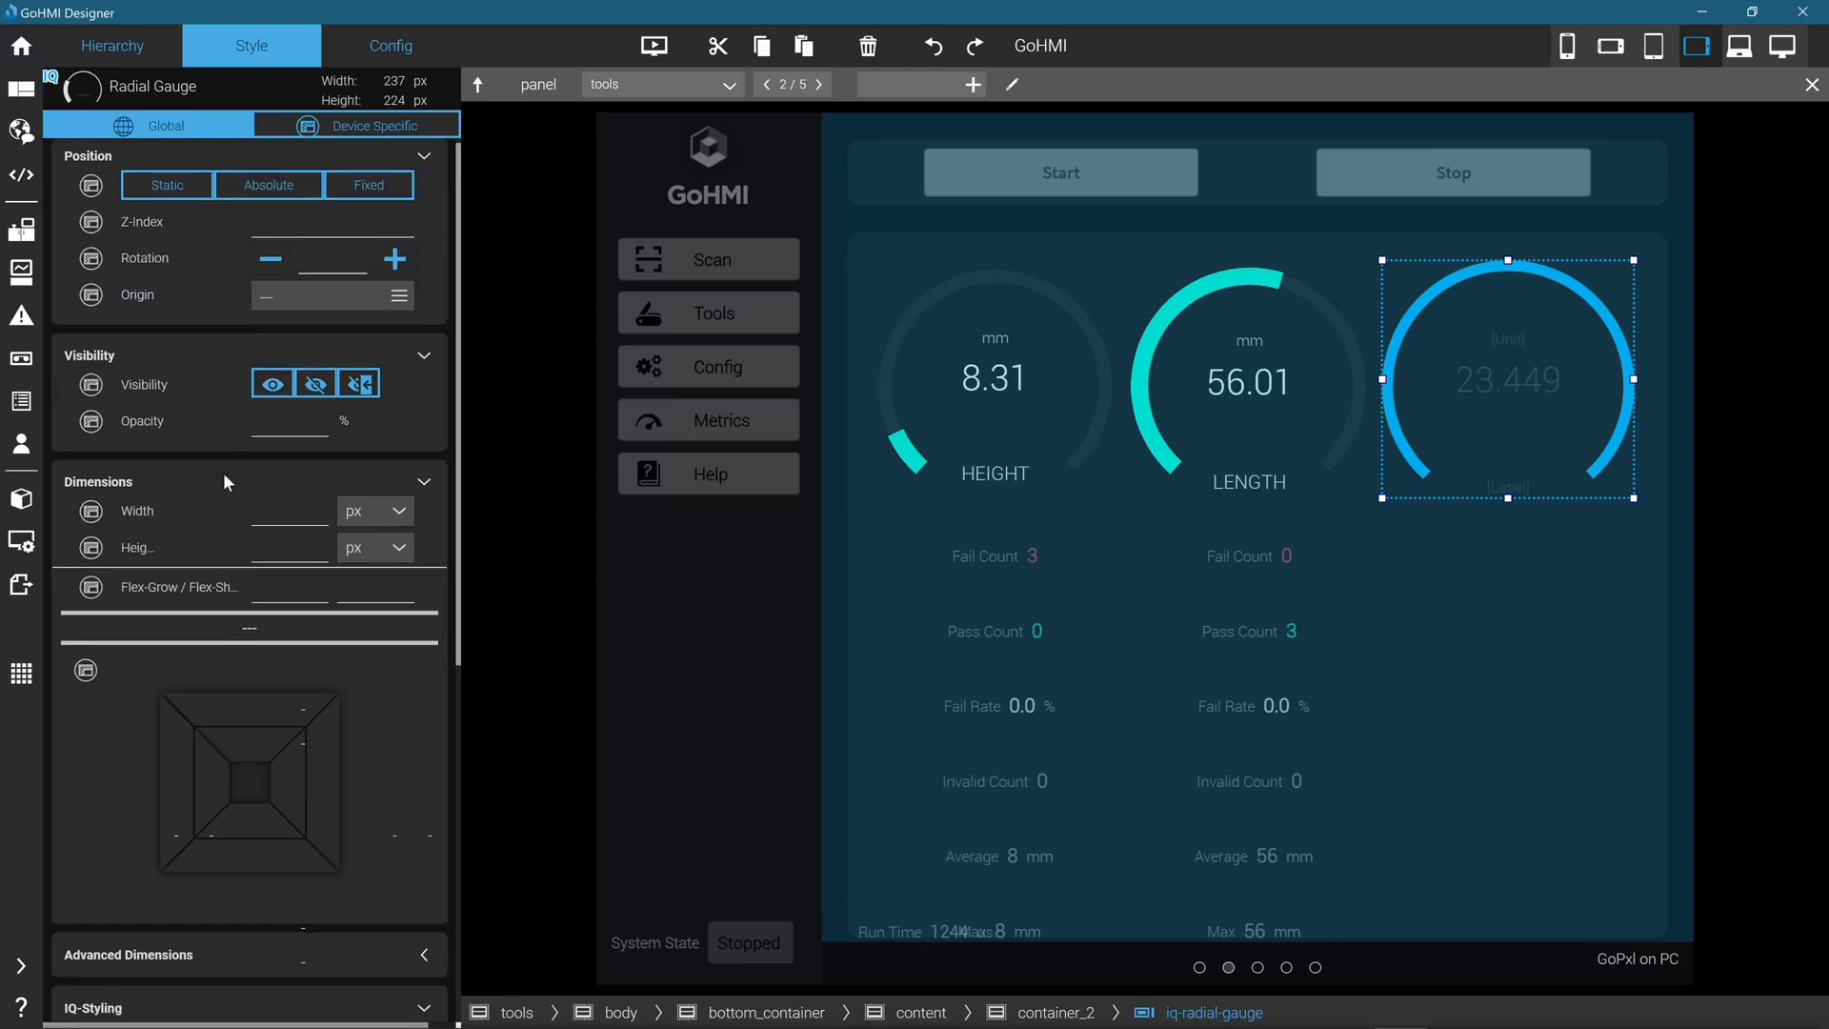
scroll("down", 3)
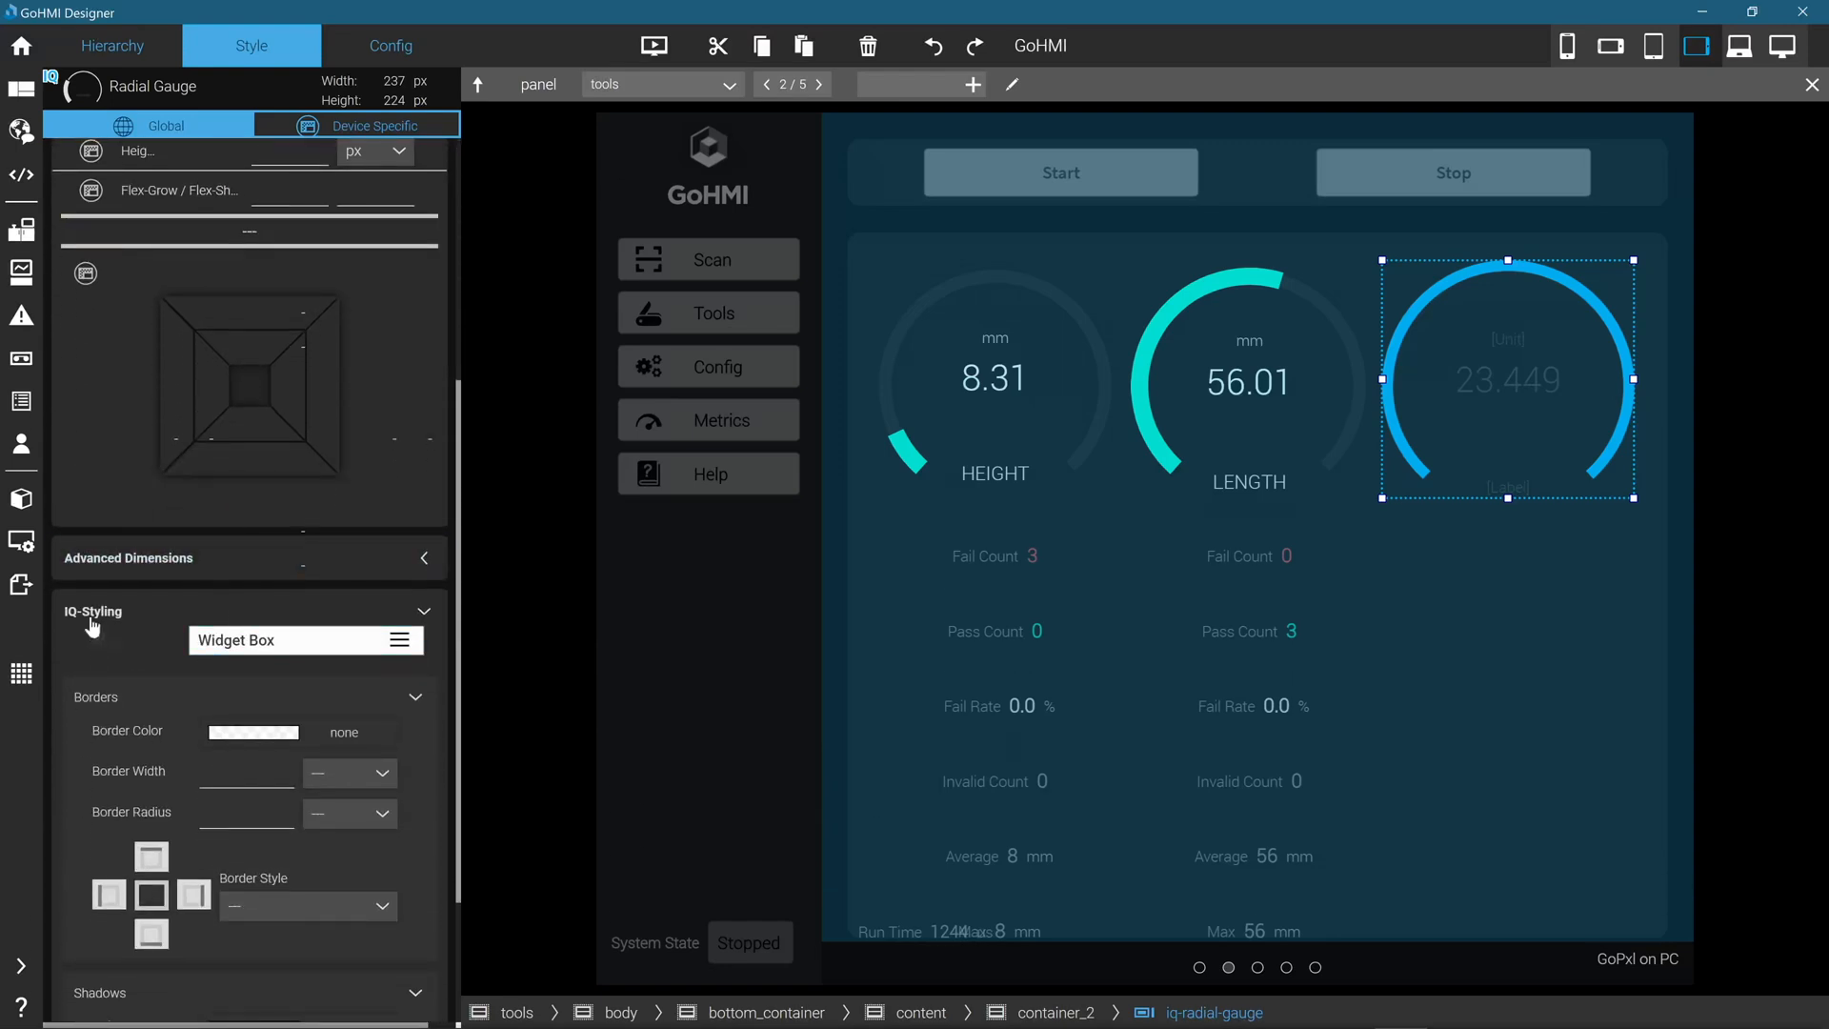
mouse_move(142, 612)
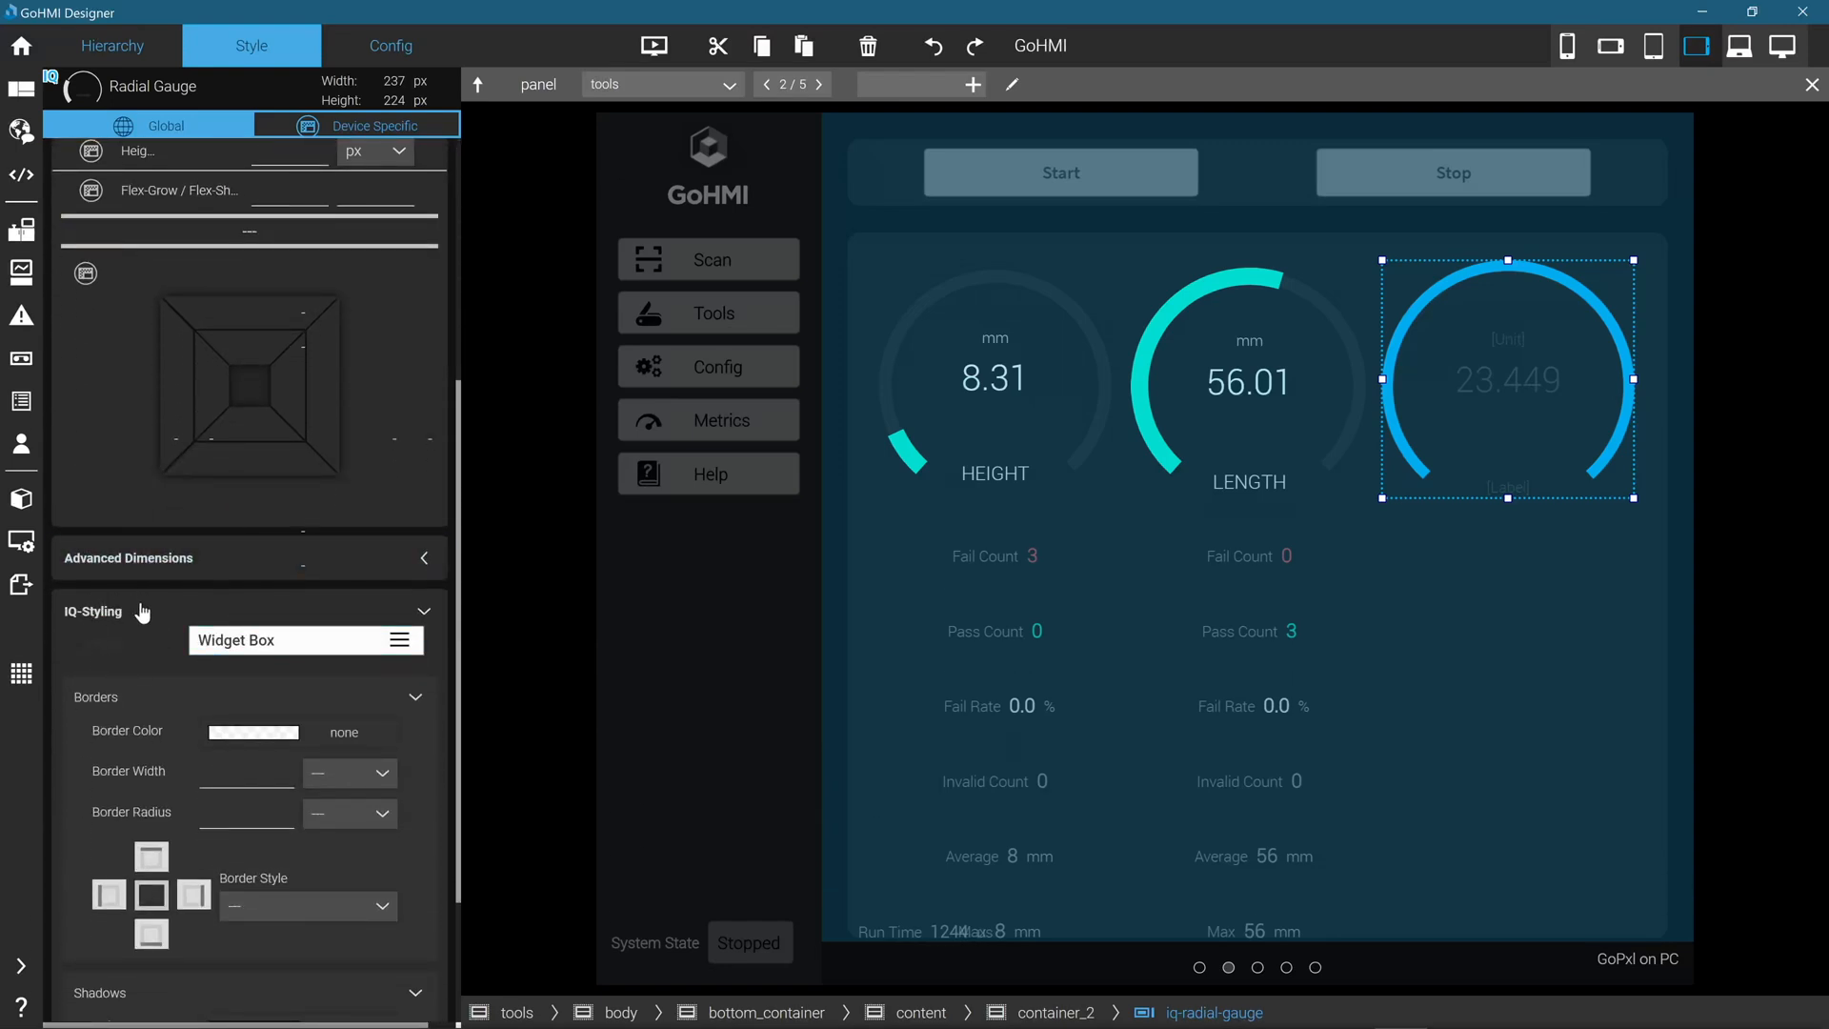
left_click(305, 640)
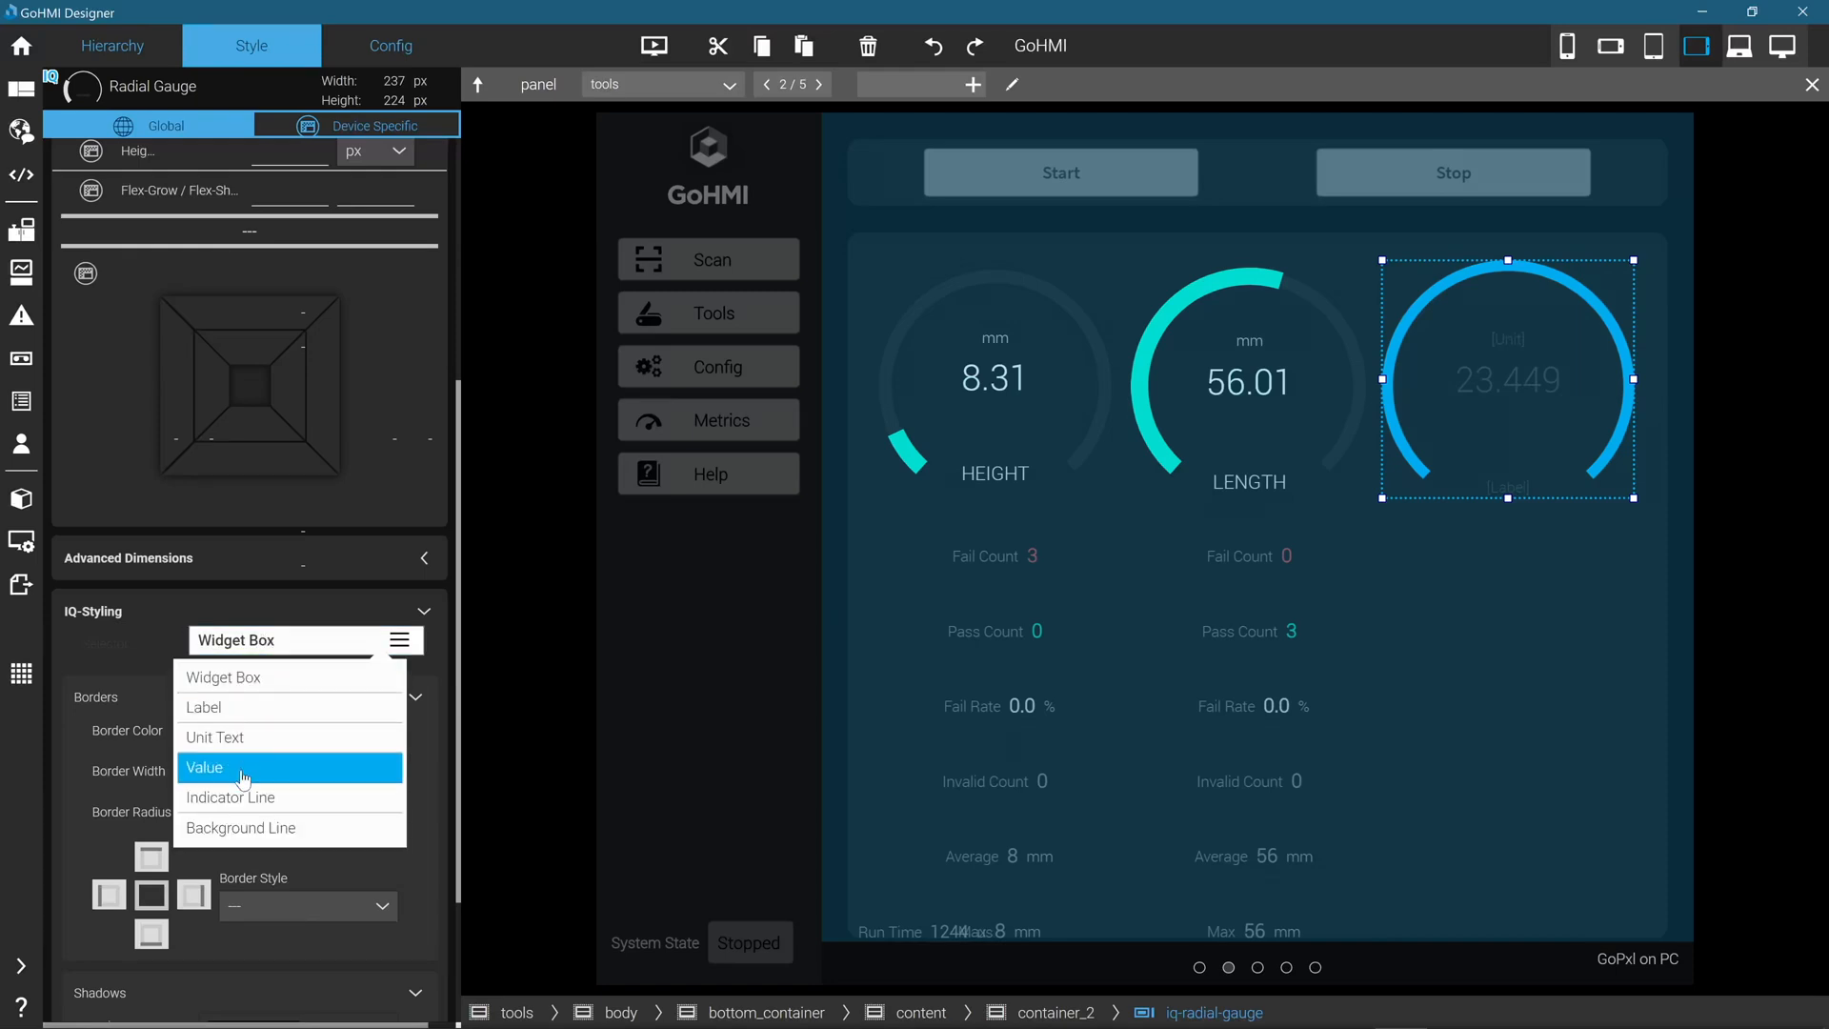
left_click(204, 766)
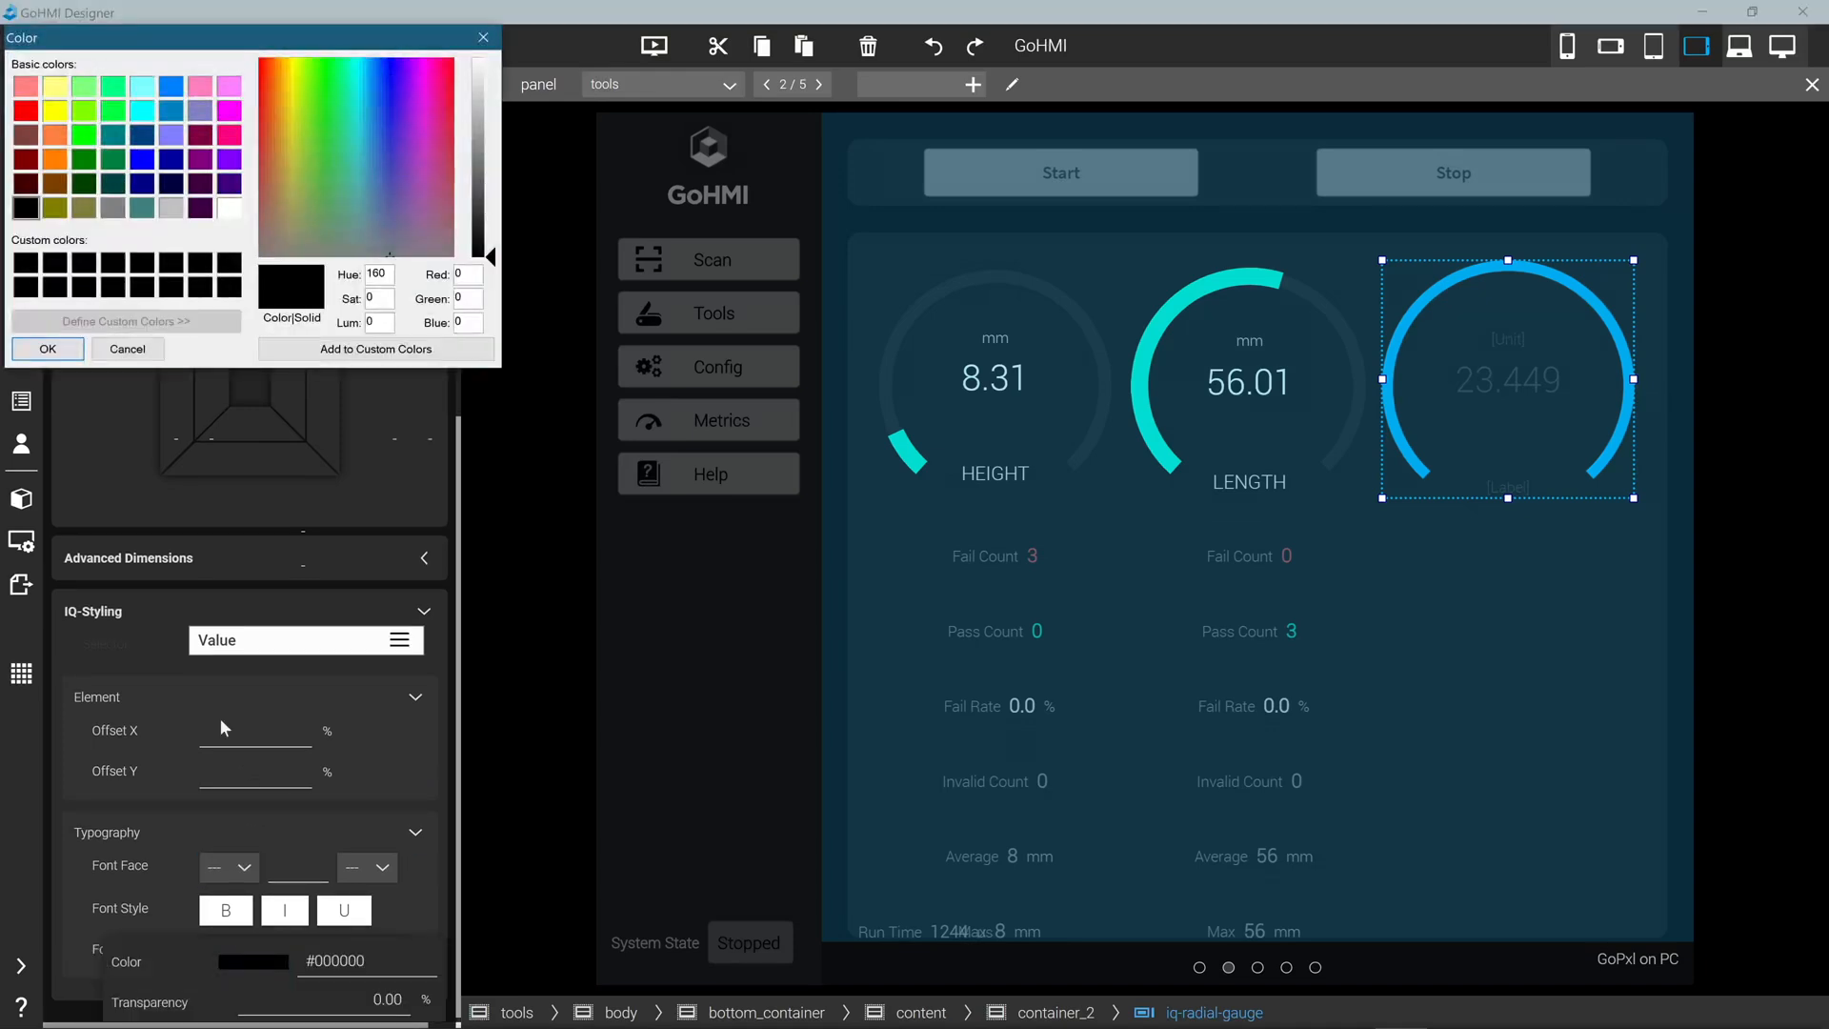
left_click(229, 209)
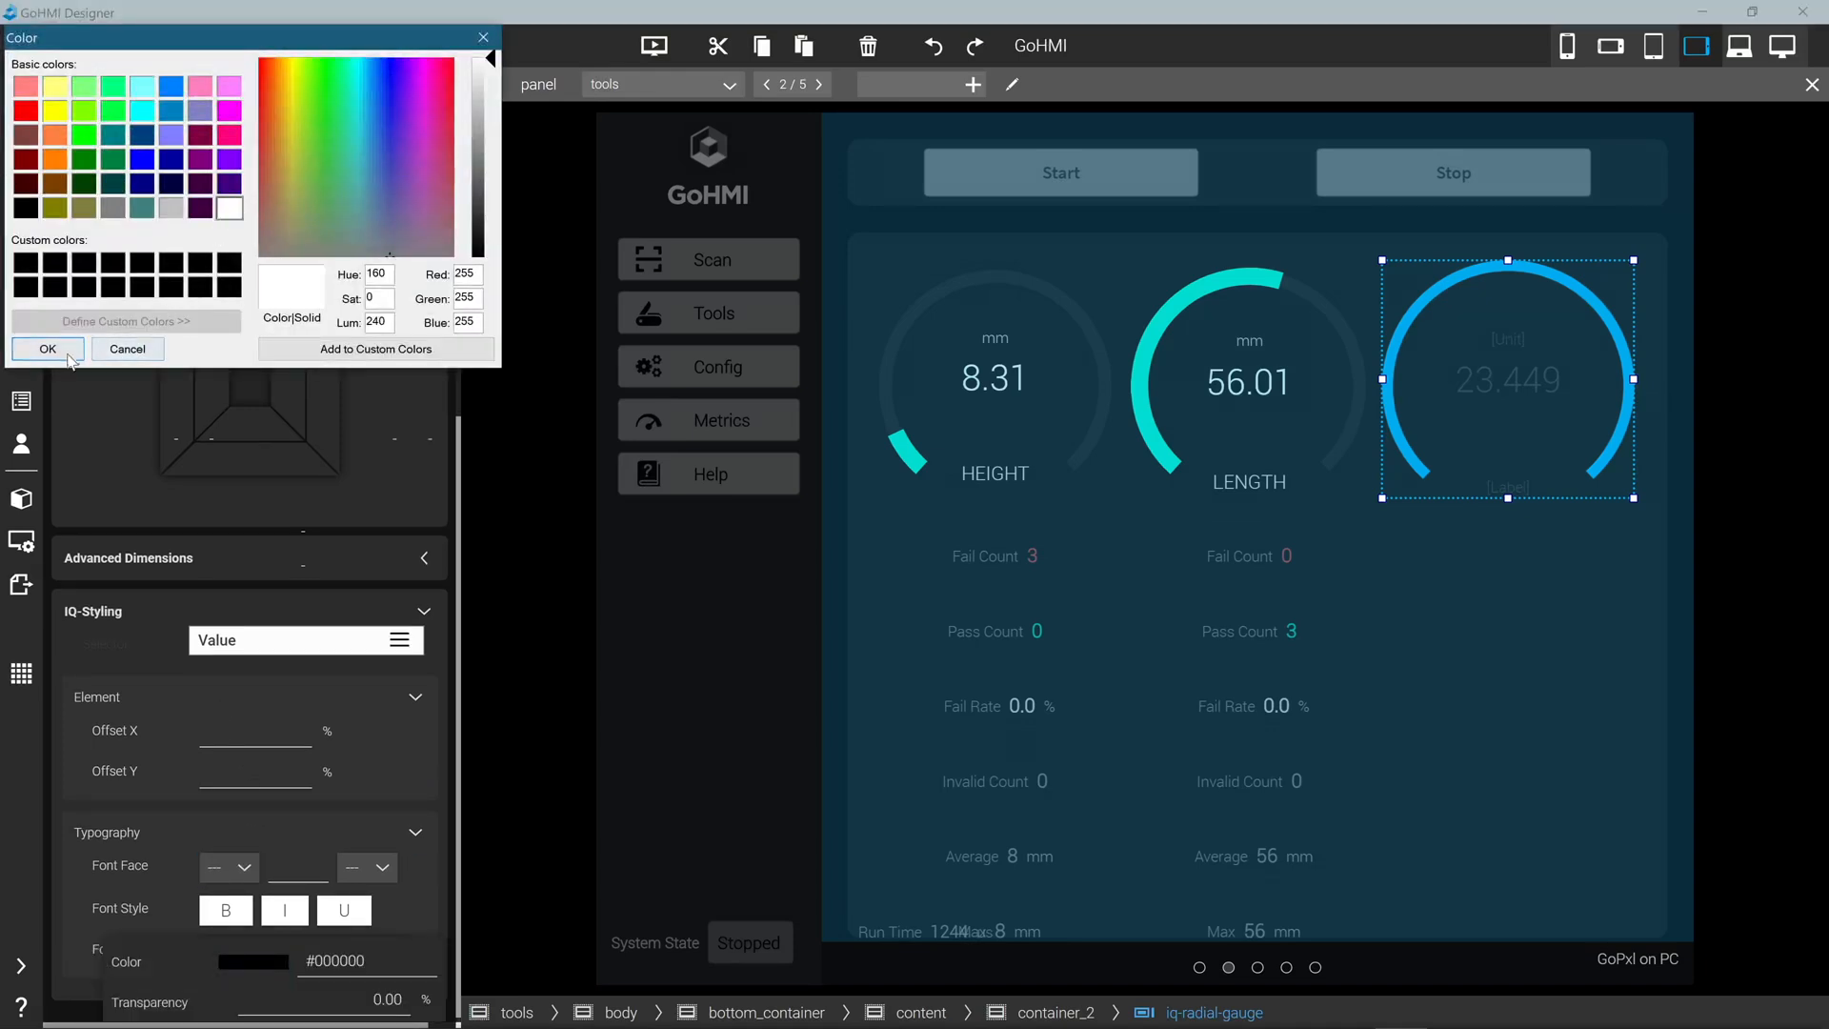
left_click(47, 348)
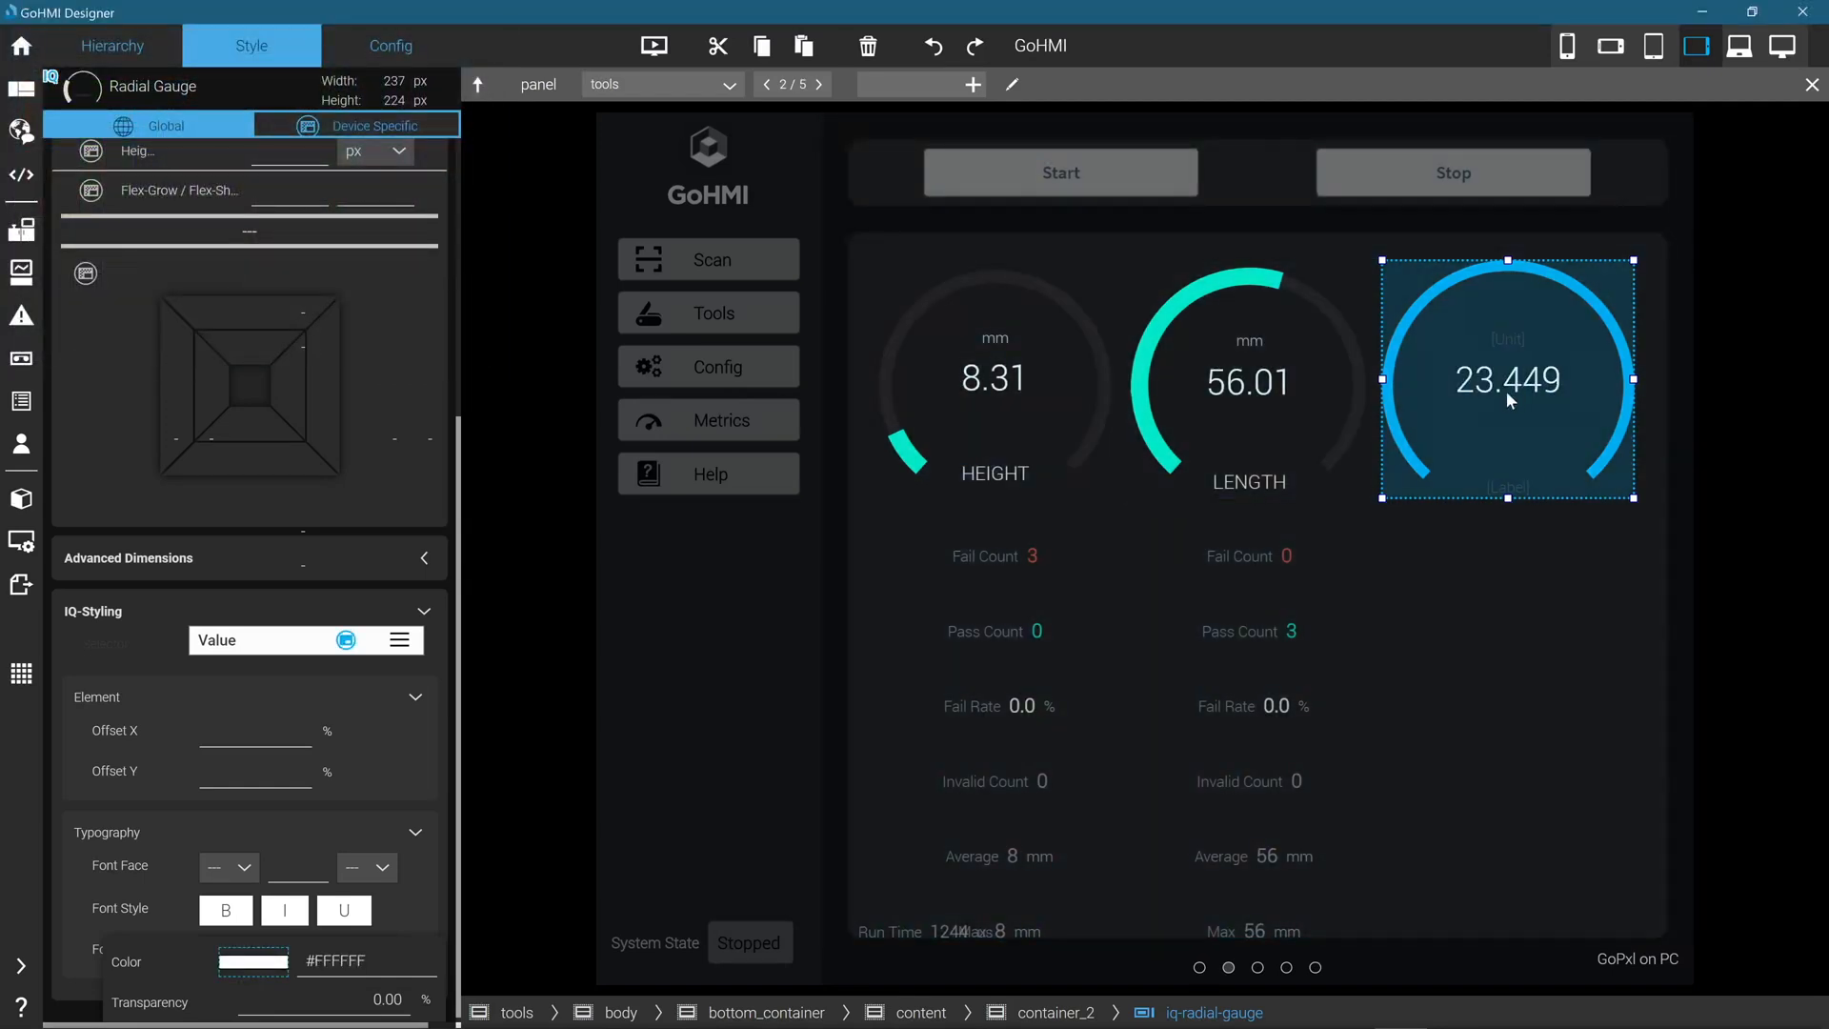
mouse_move(1495, 406)
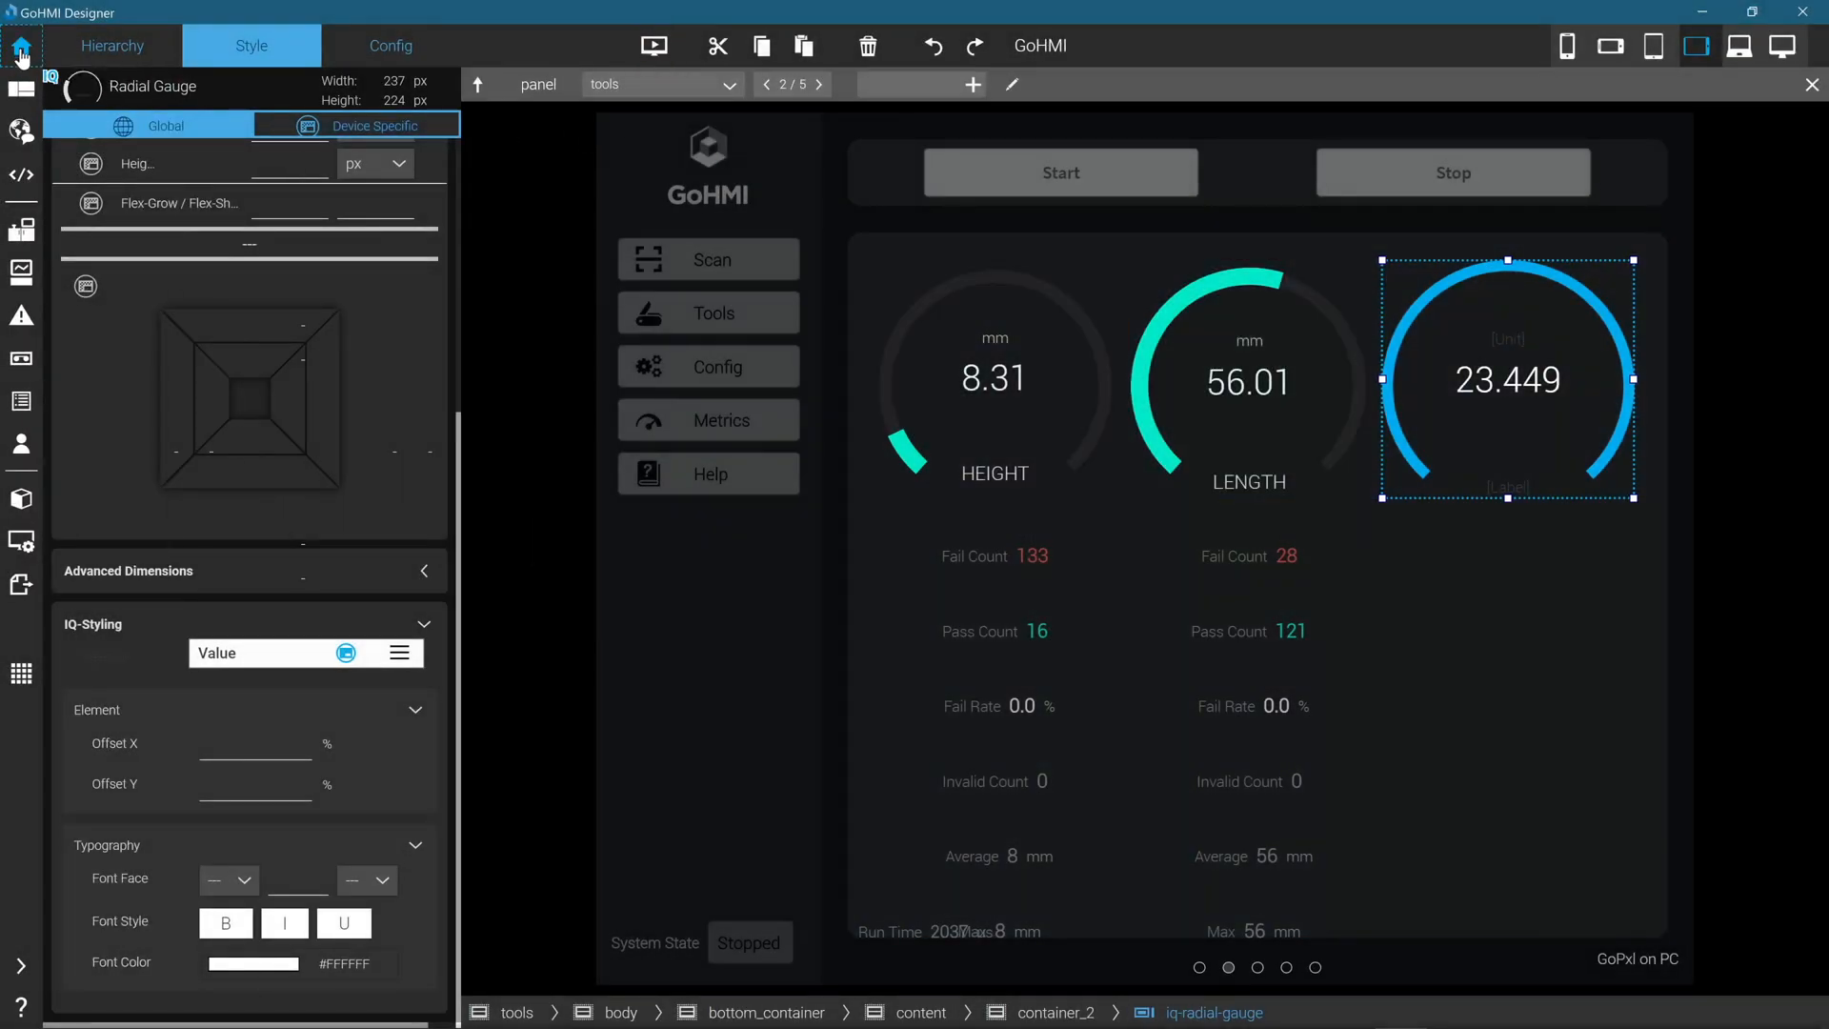
- Publish the dashboard app to the runtime from Project Dashboard, confirming with Yes
left_click(21, 49)
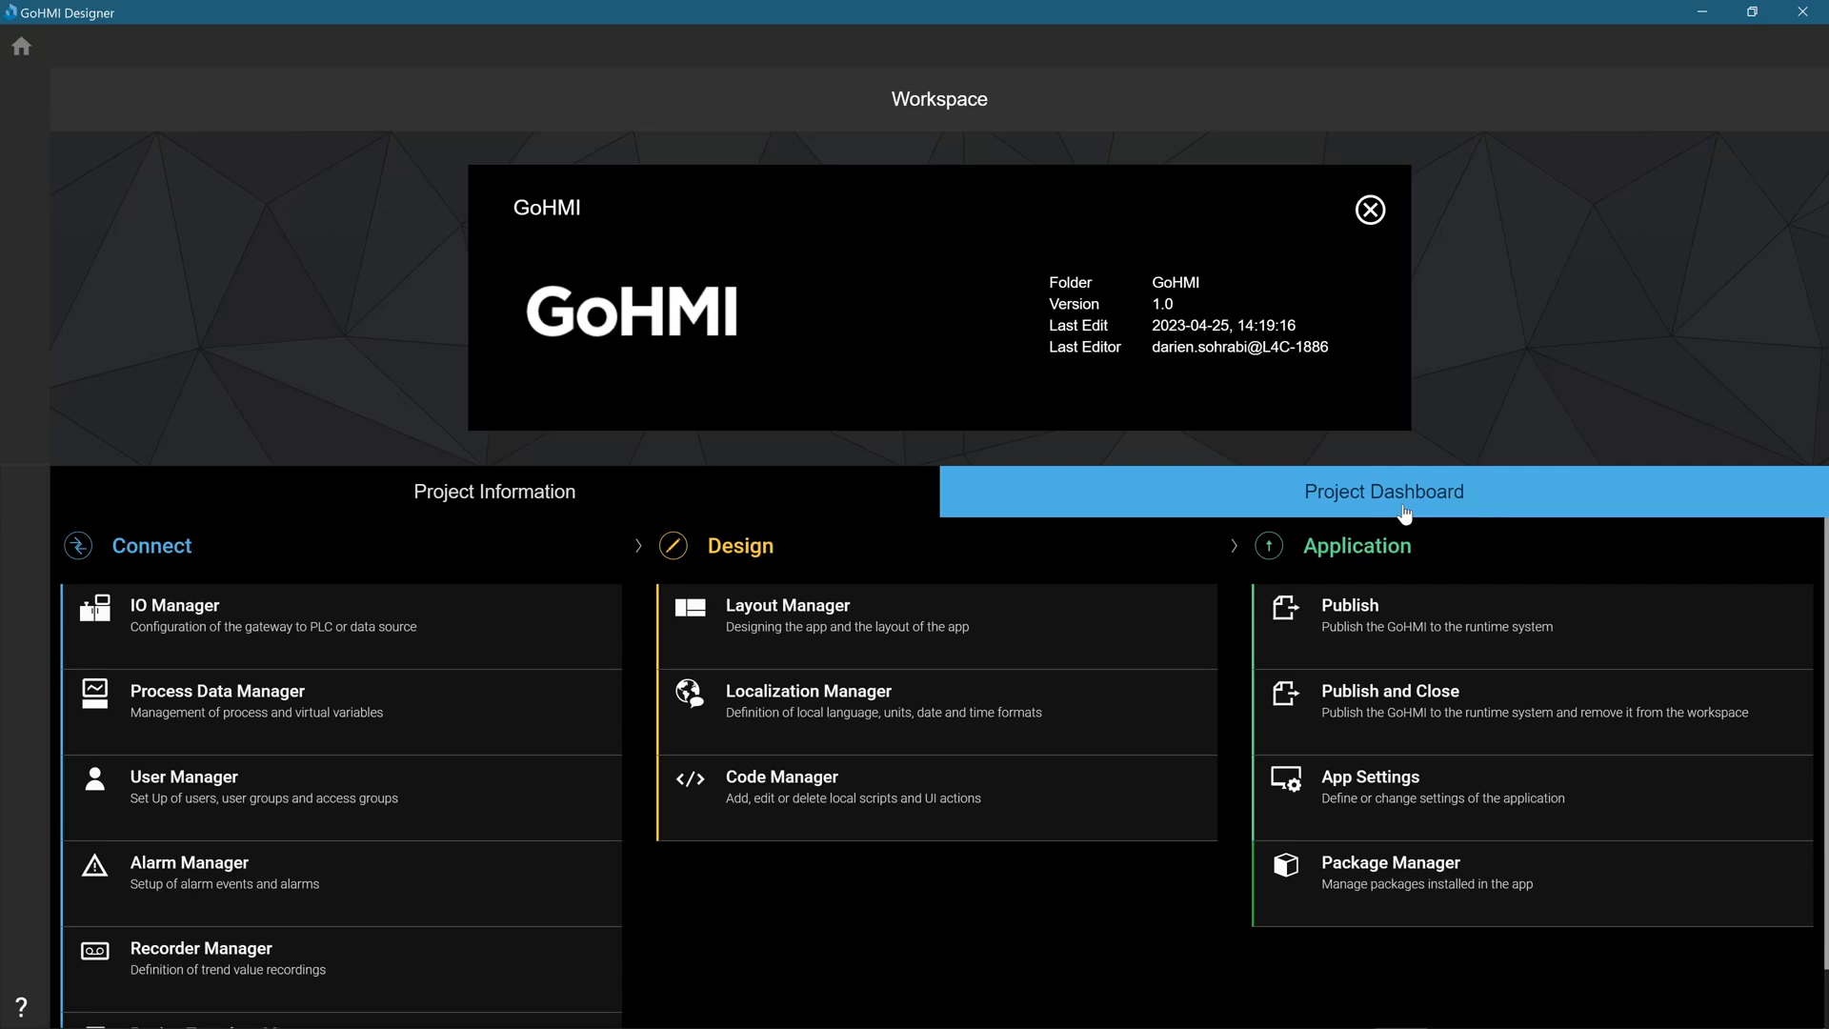
mouse_move(1433, 703)
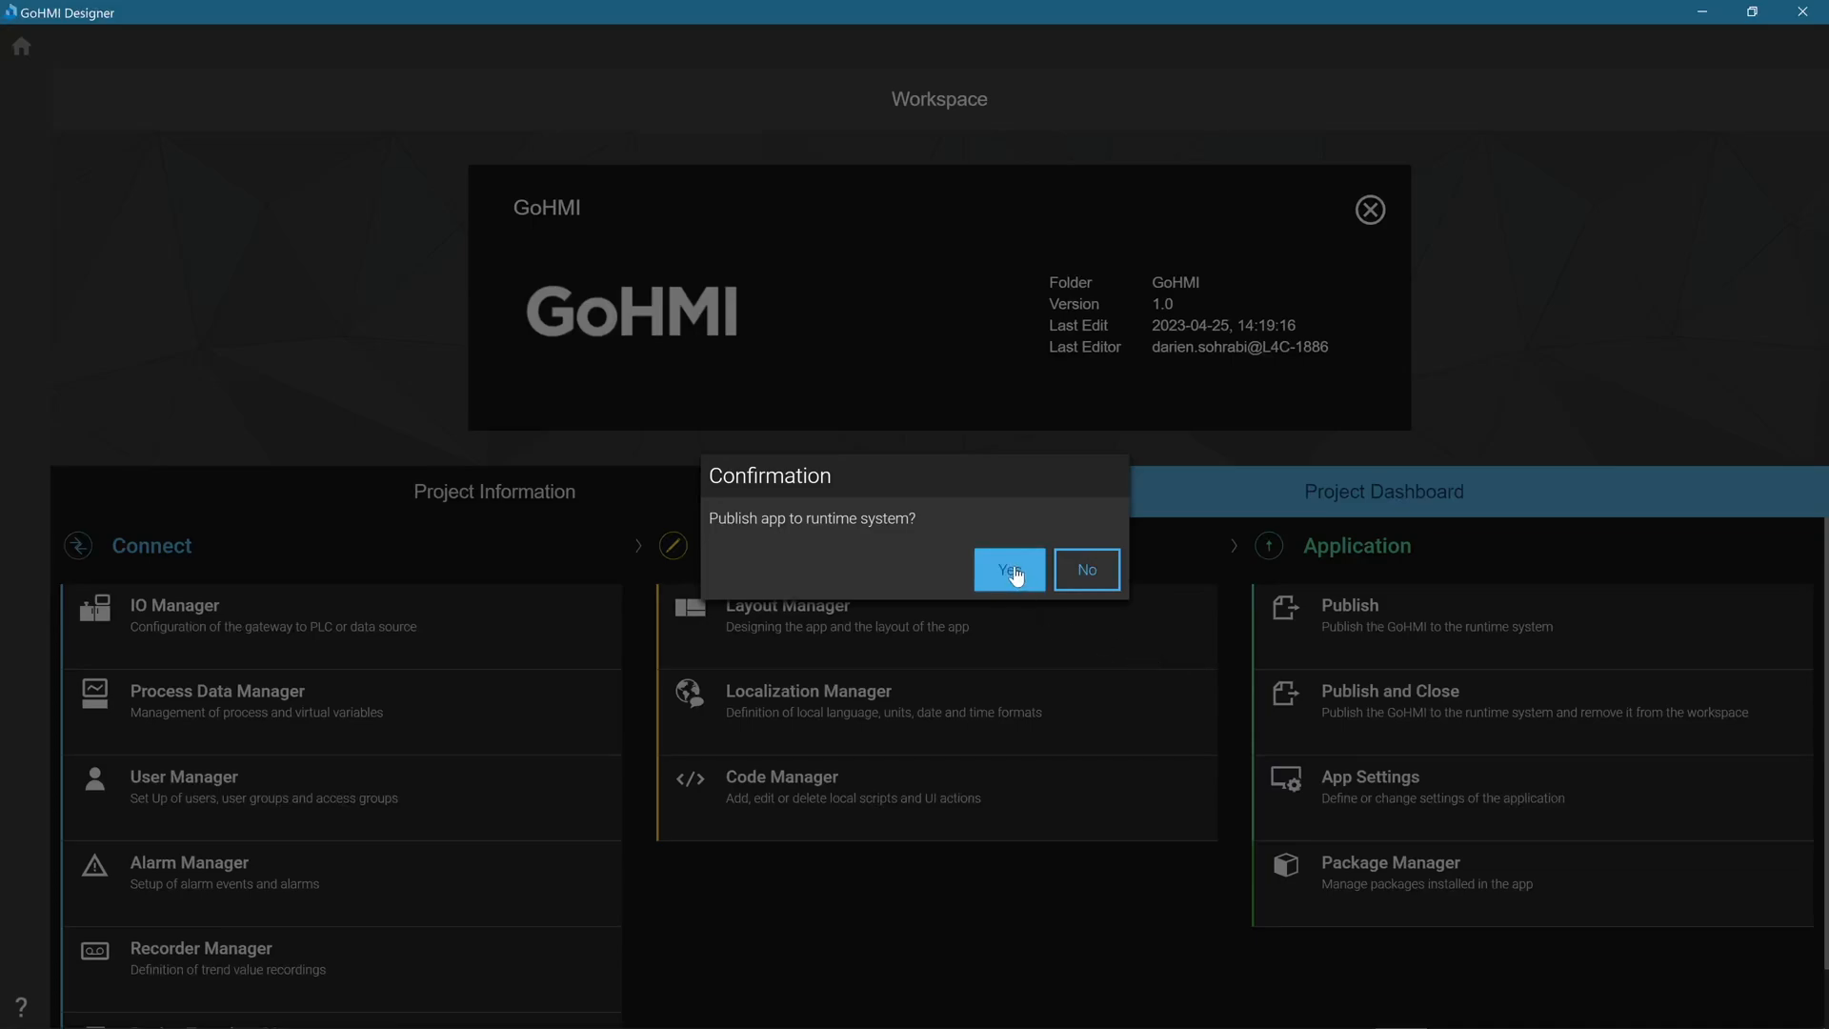
left_click(1007, 570)
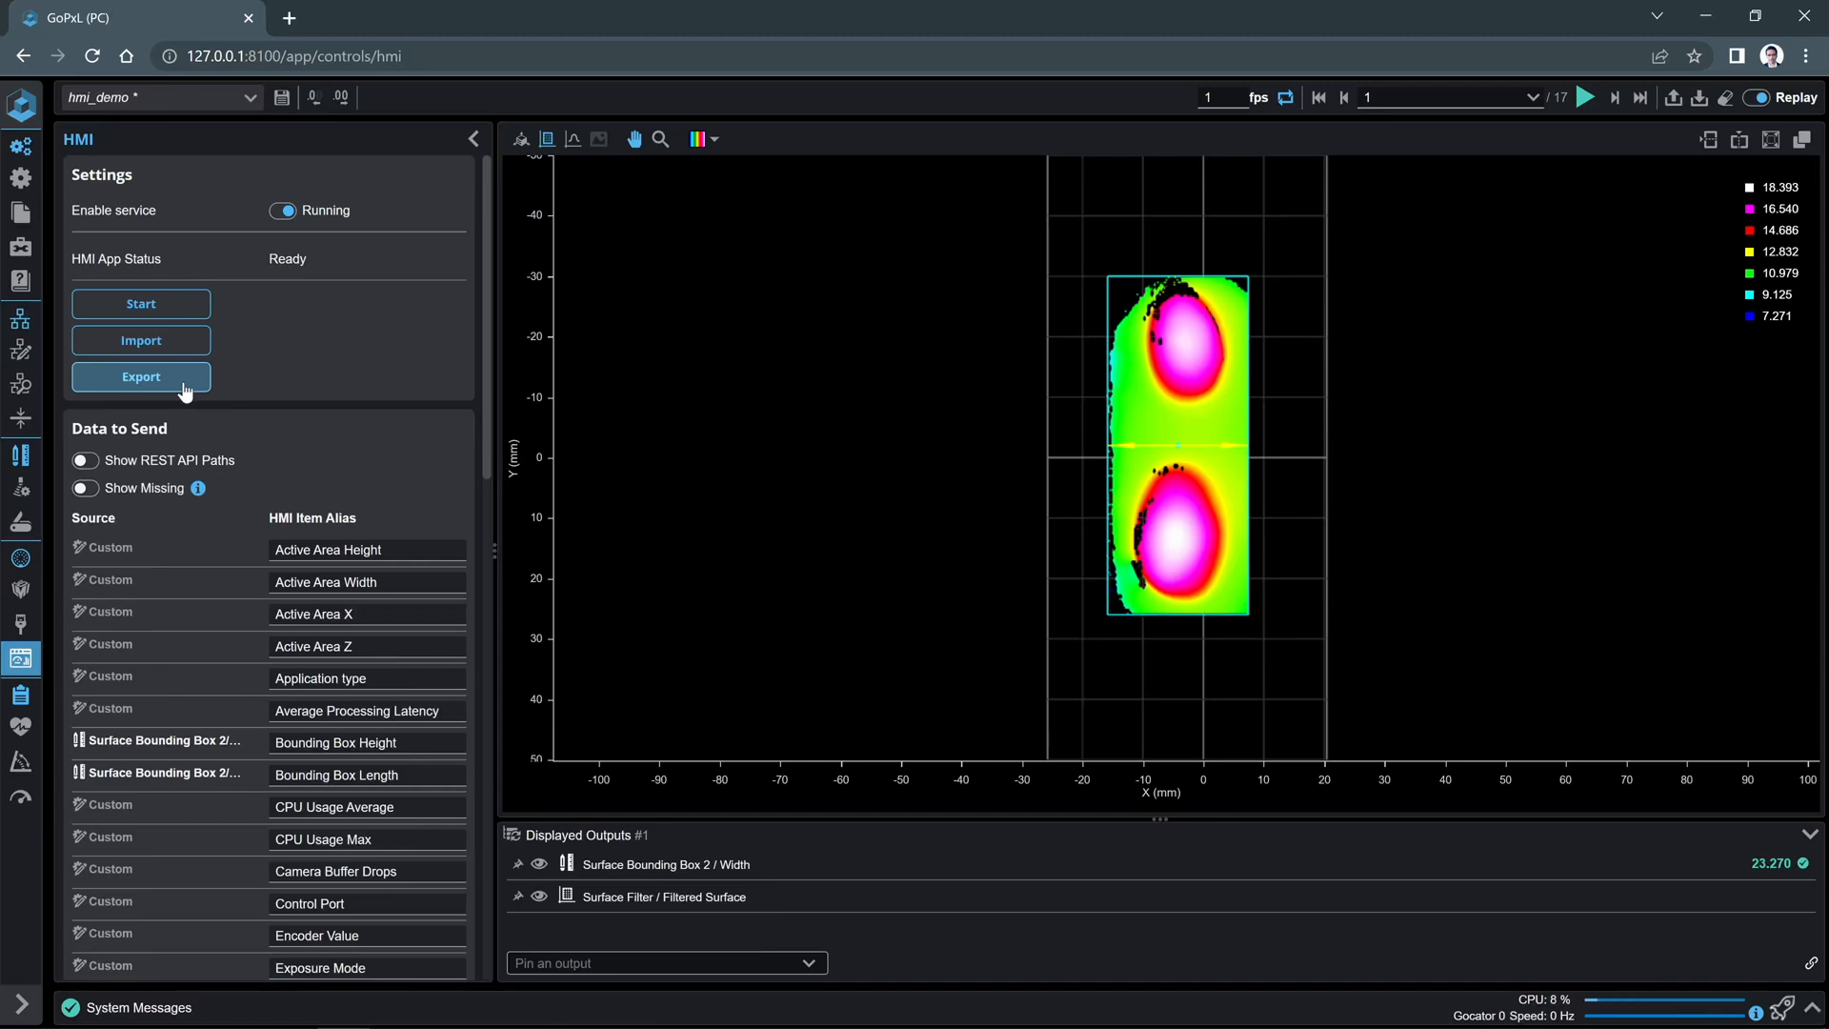
- Import the GoHMI.zip package from Downloads onto the sensor's HMI page
left_click(140, 377)
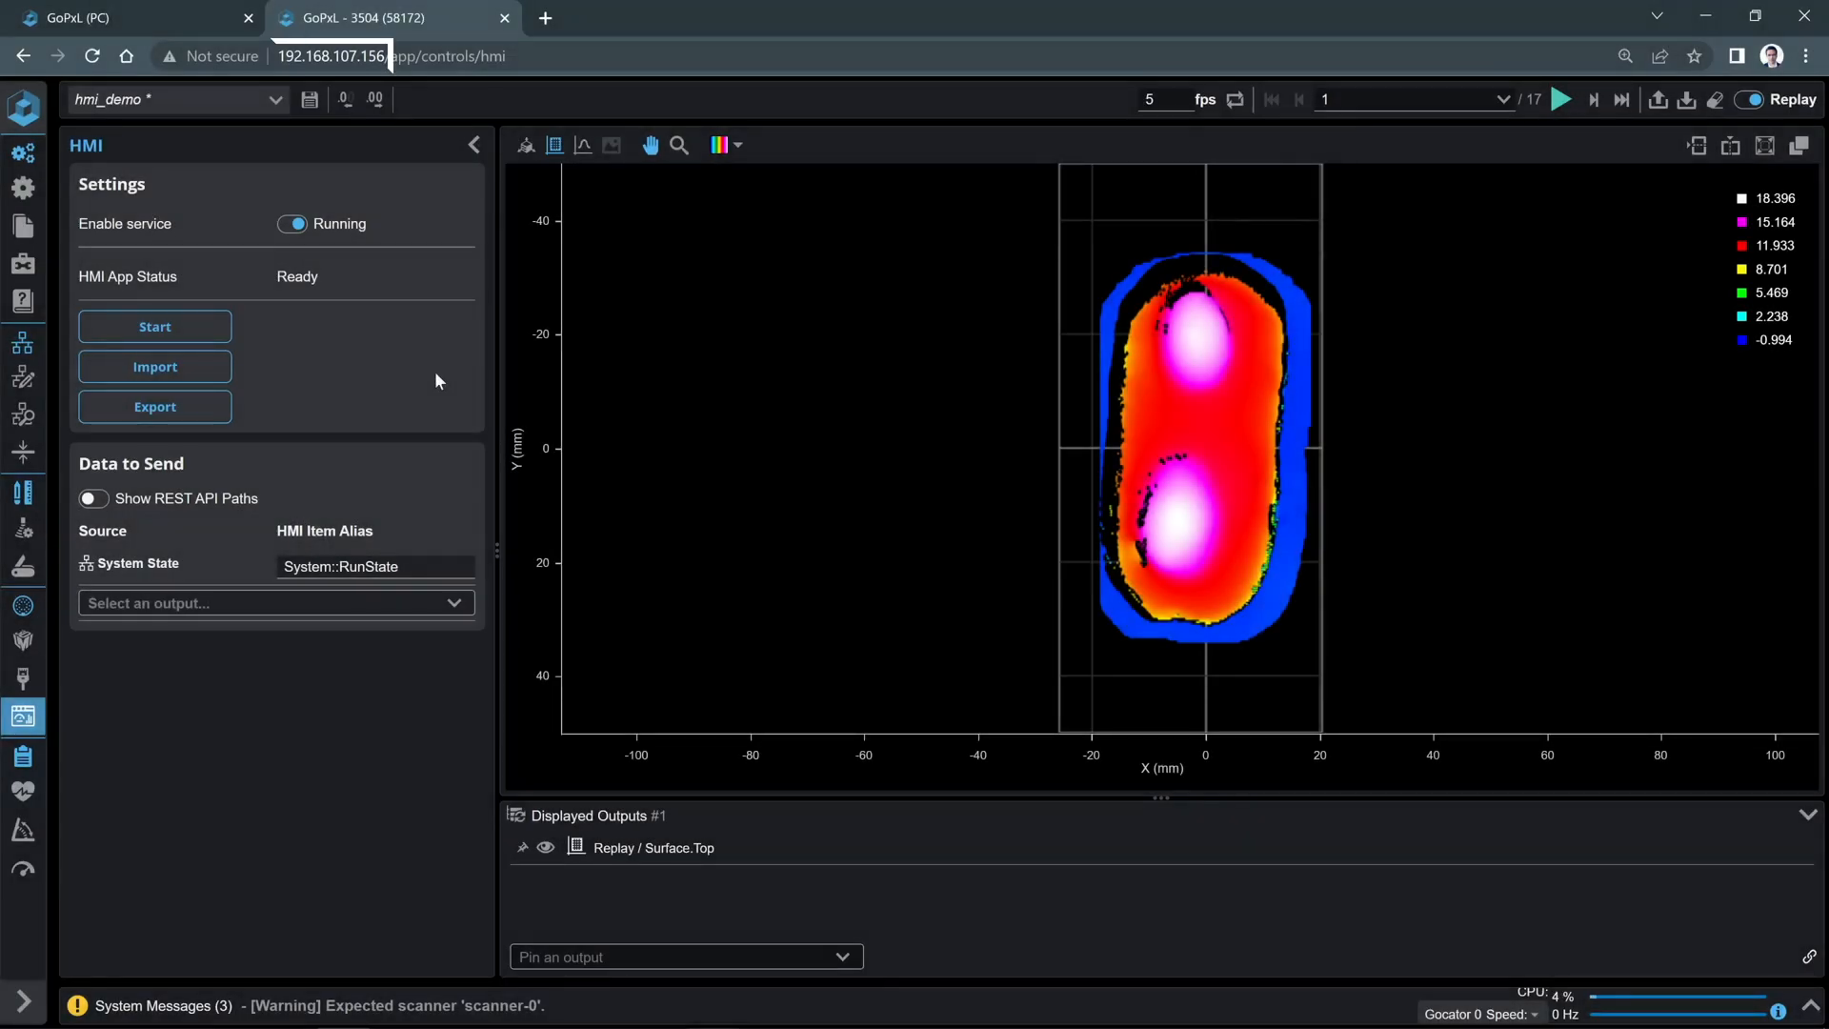
left_click(332, 56)
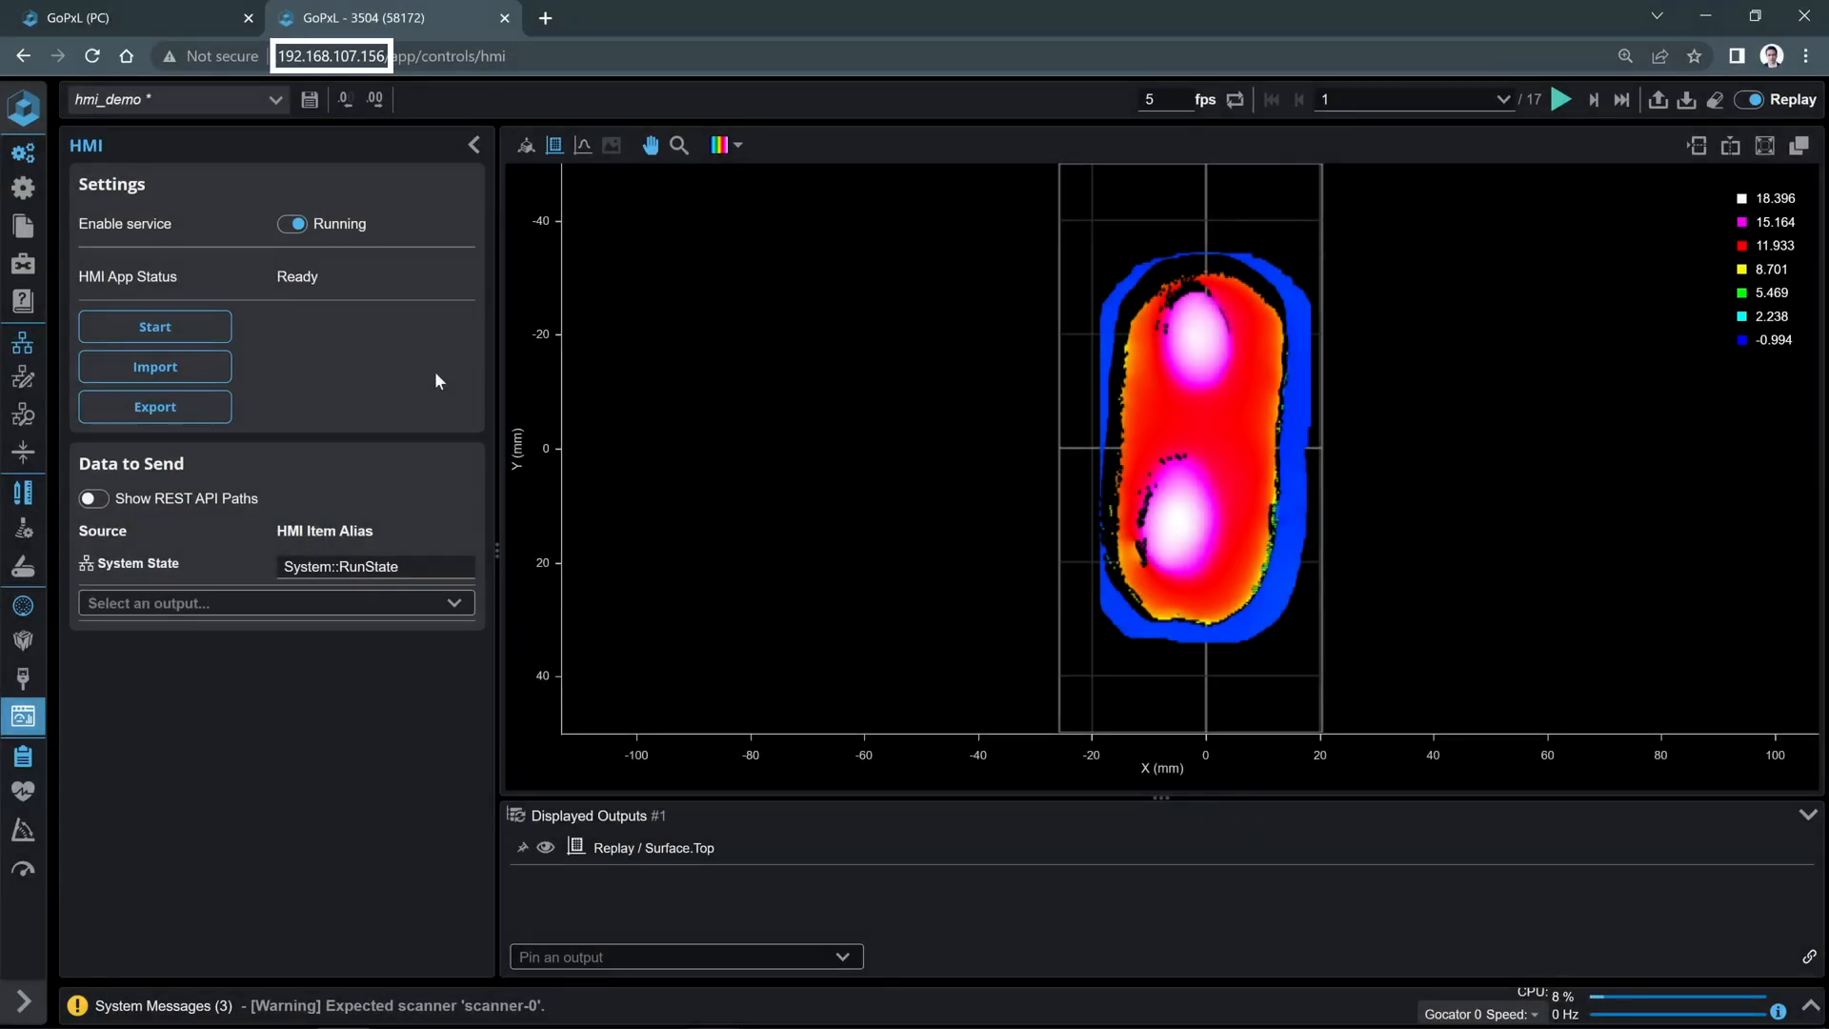
left_click(154, 366)
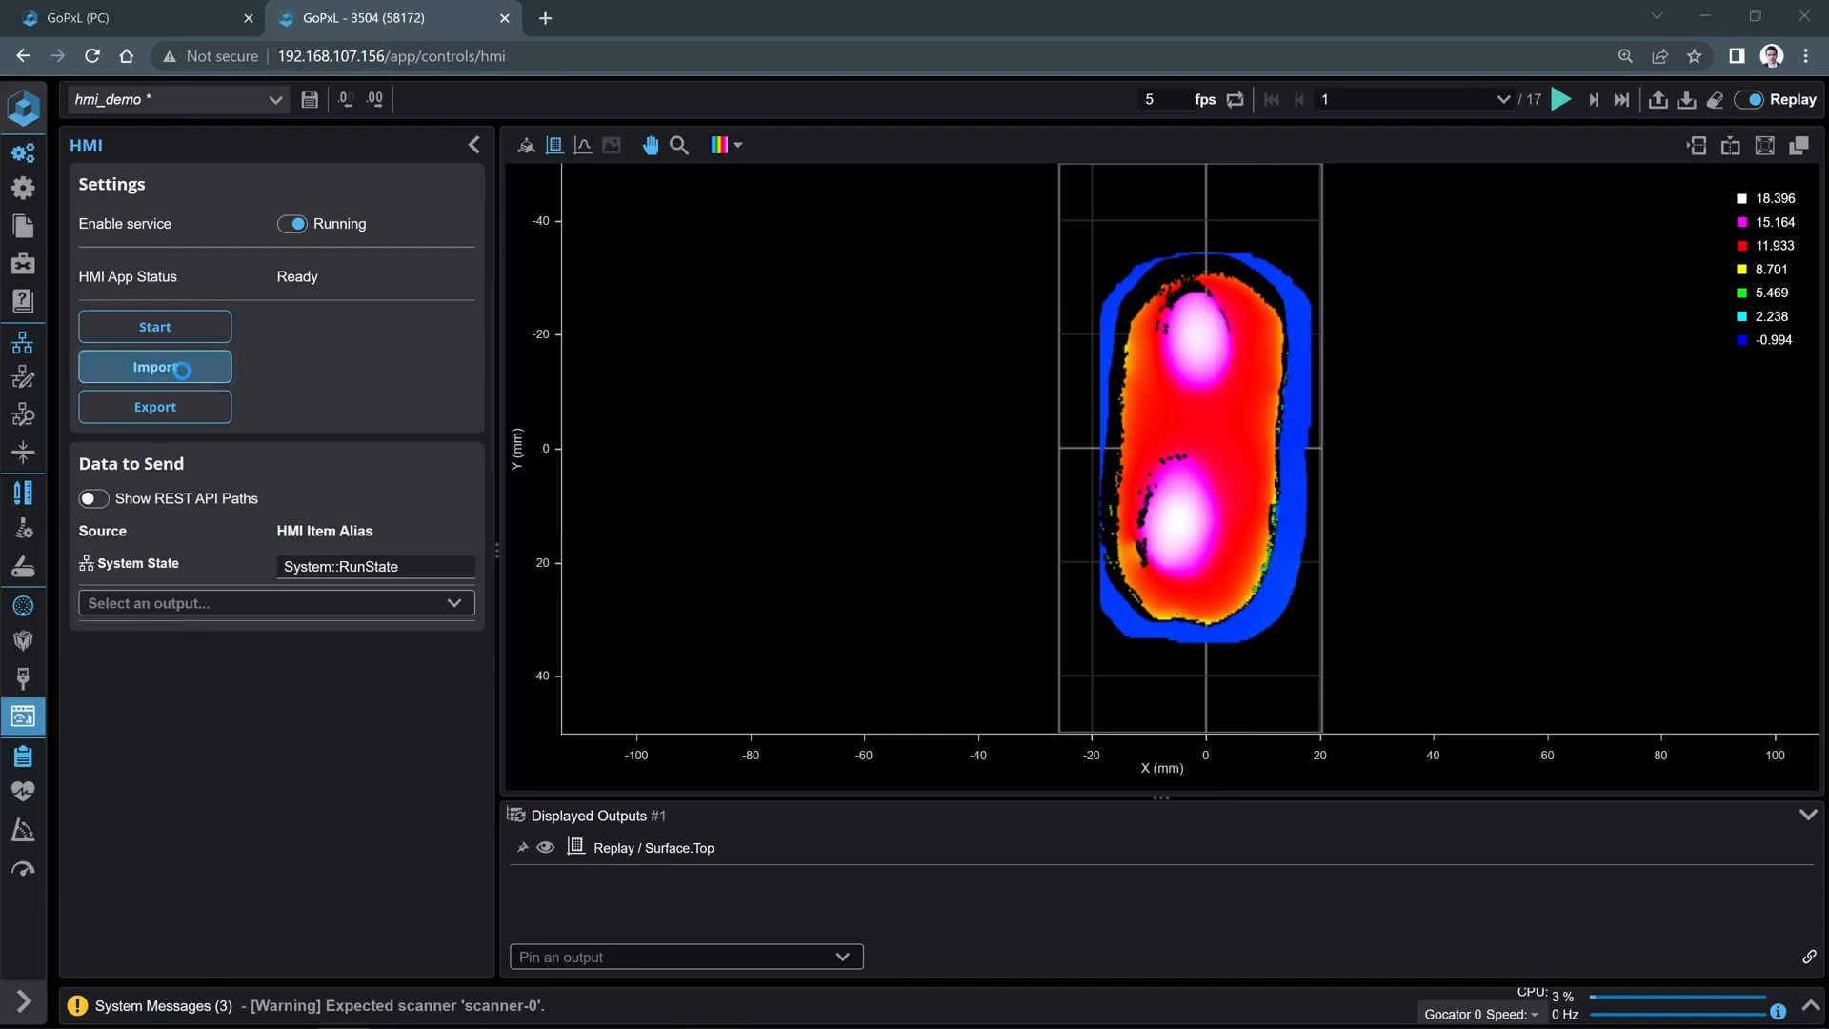
left_click(154, 366)
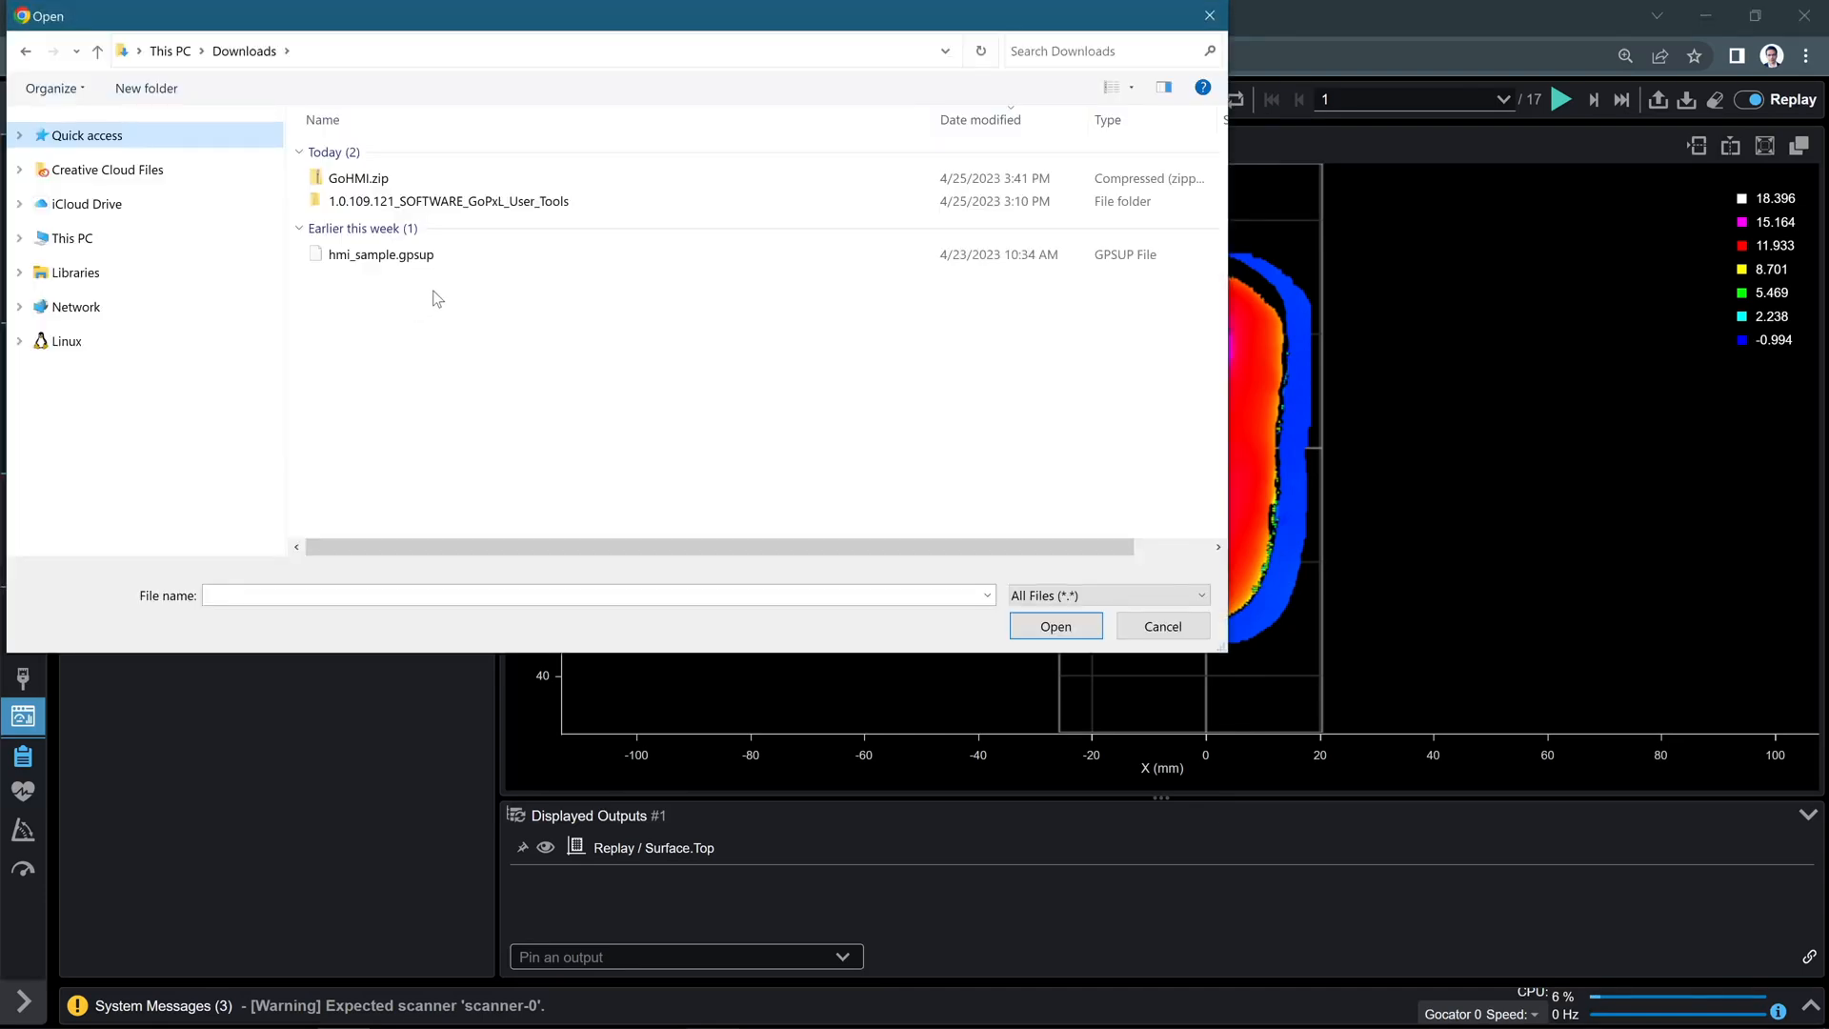
left_click(358, 177)
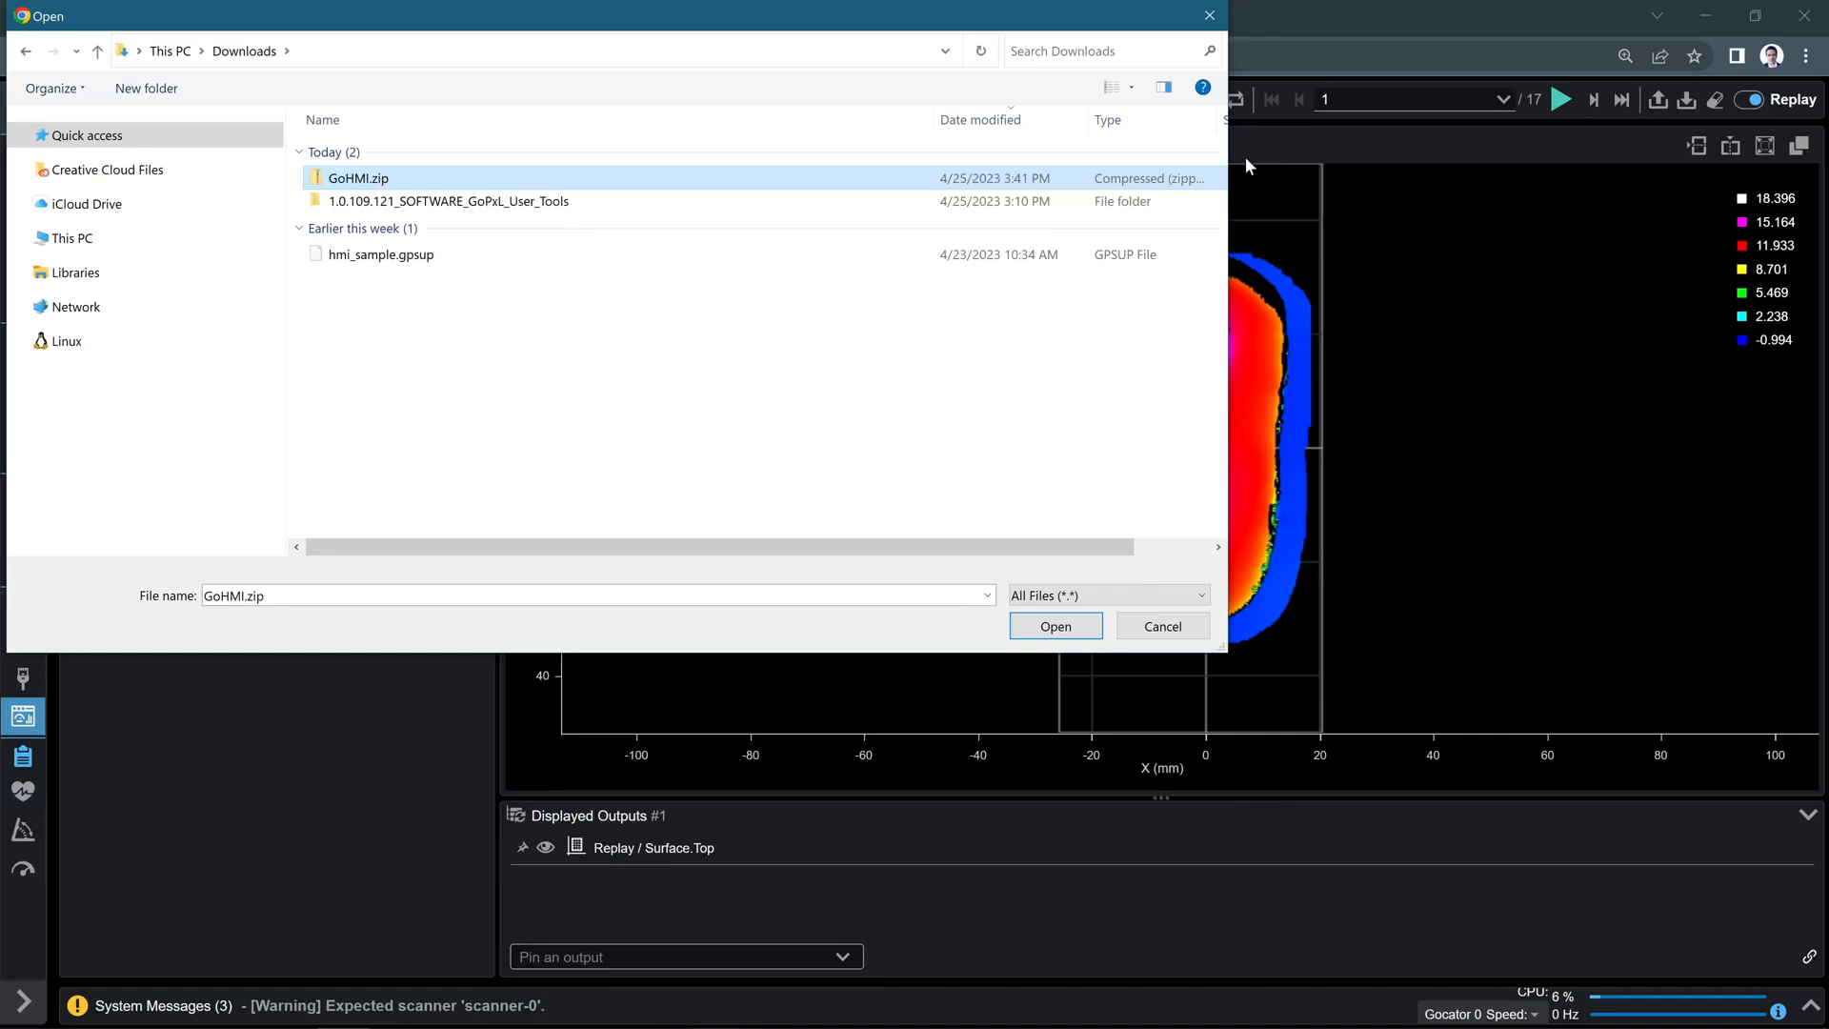
left_click(1054, 627)
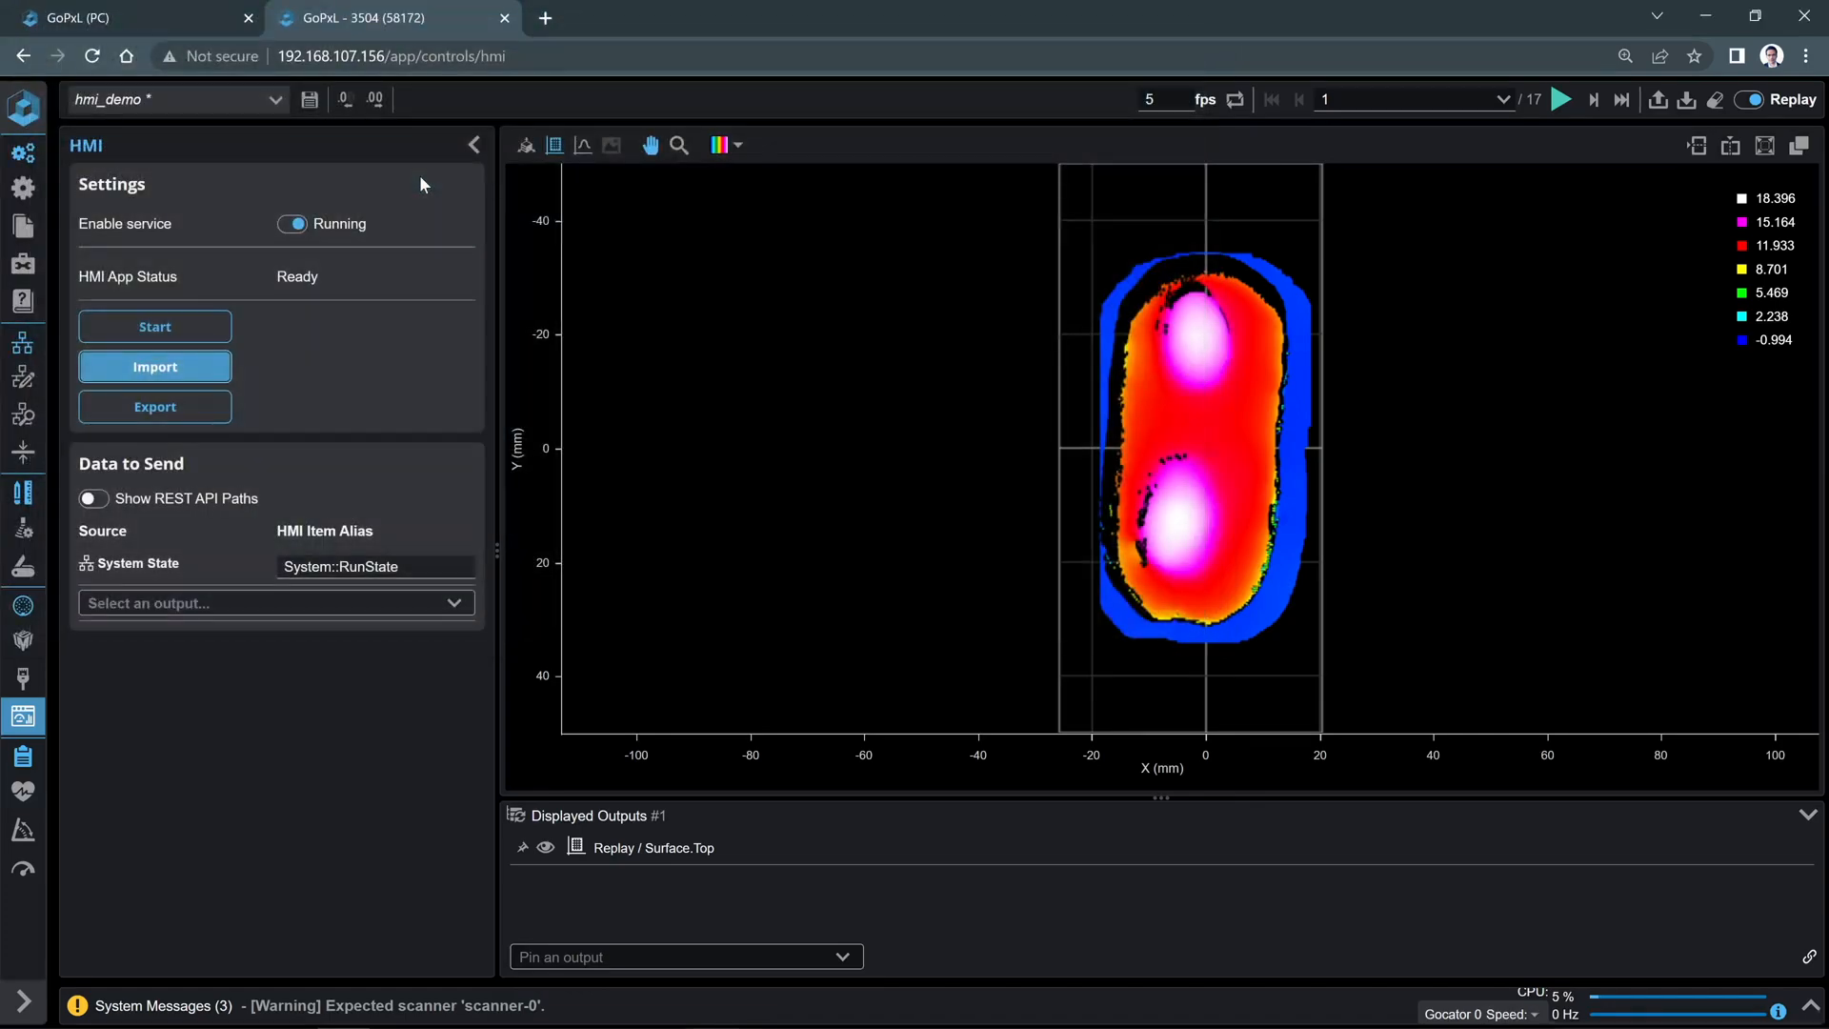
- Start the imported HMI app and view the dashboard live
left_click(154, 365)
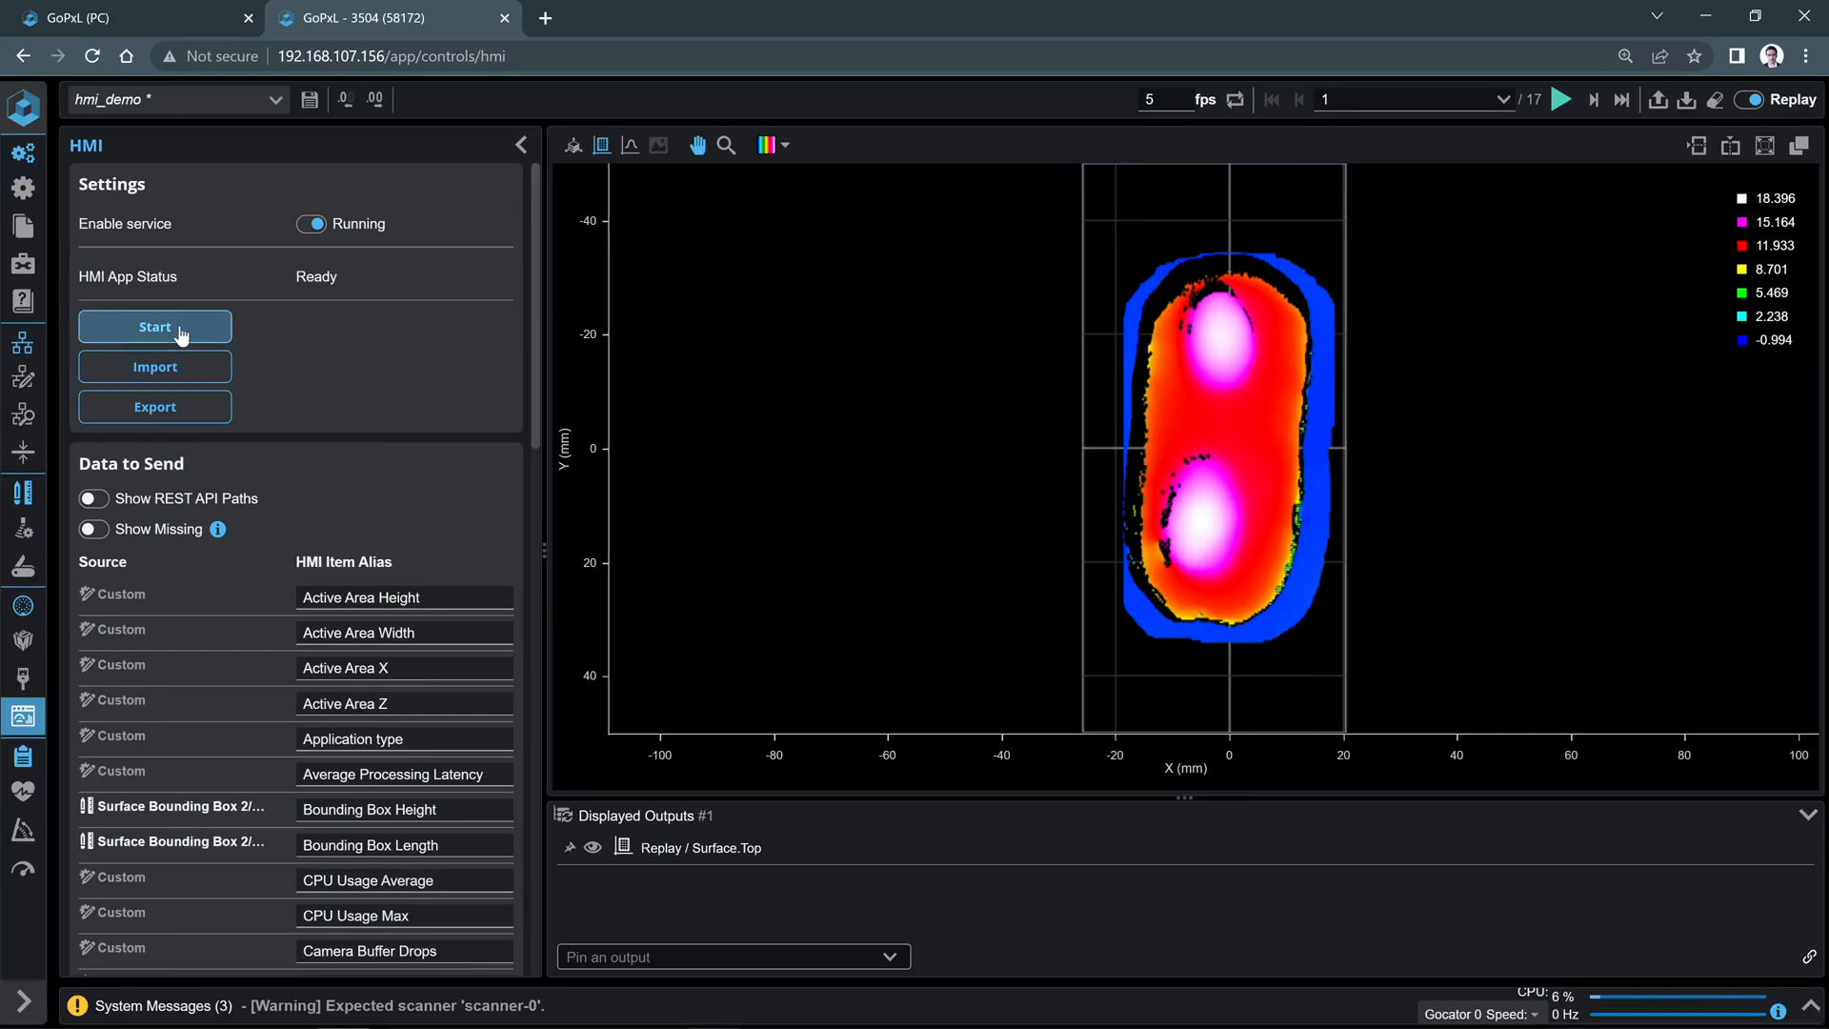
left_click(154, 326)
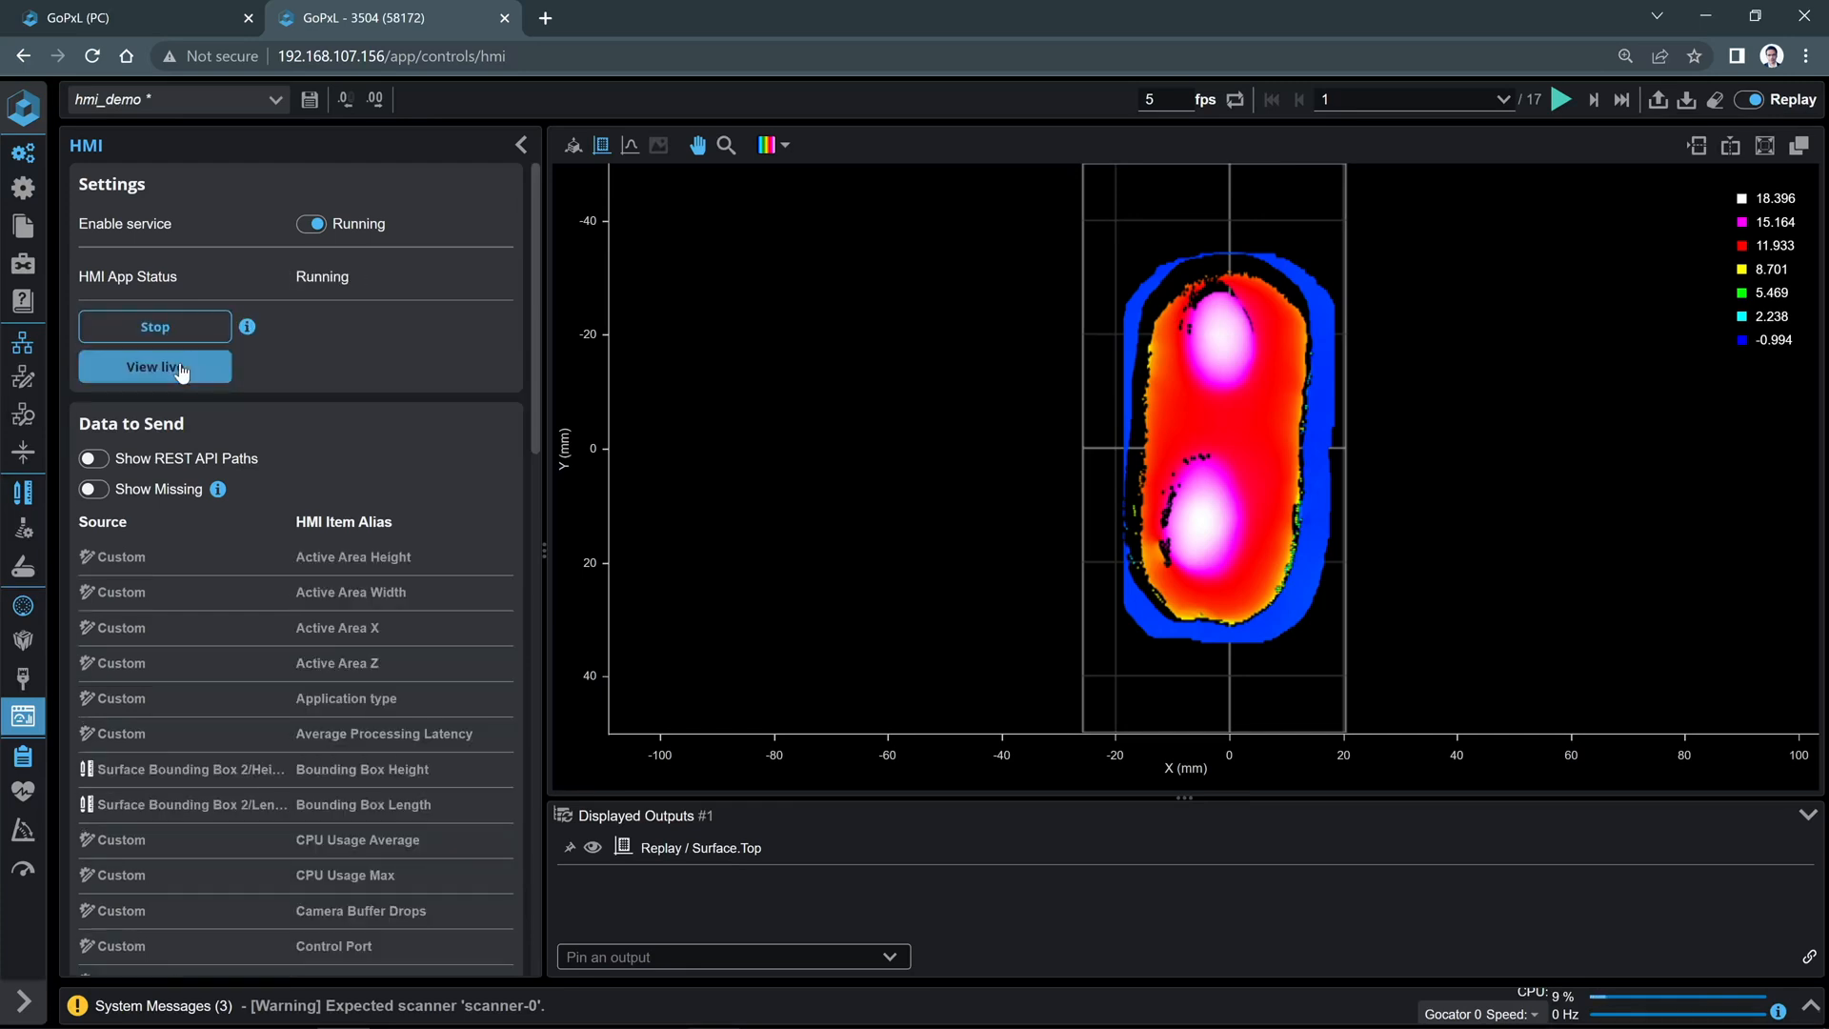
left_click(155, 366)
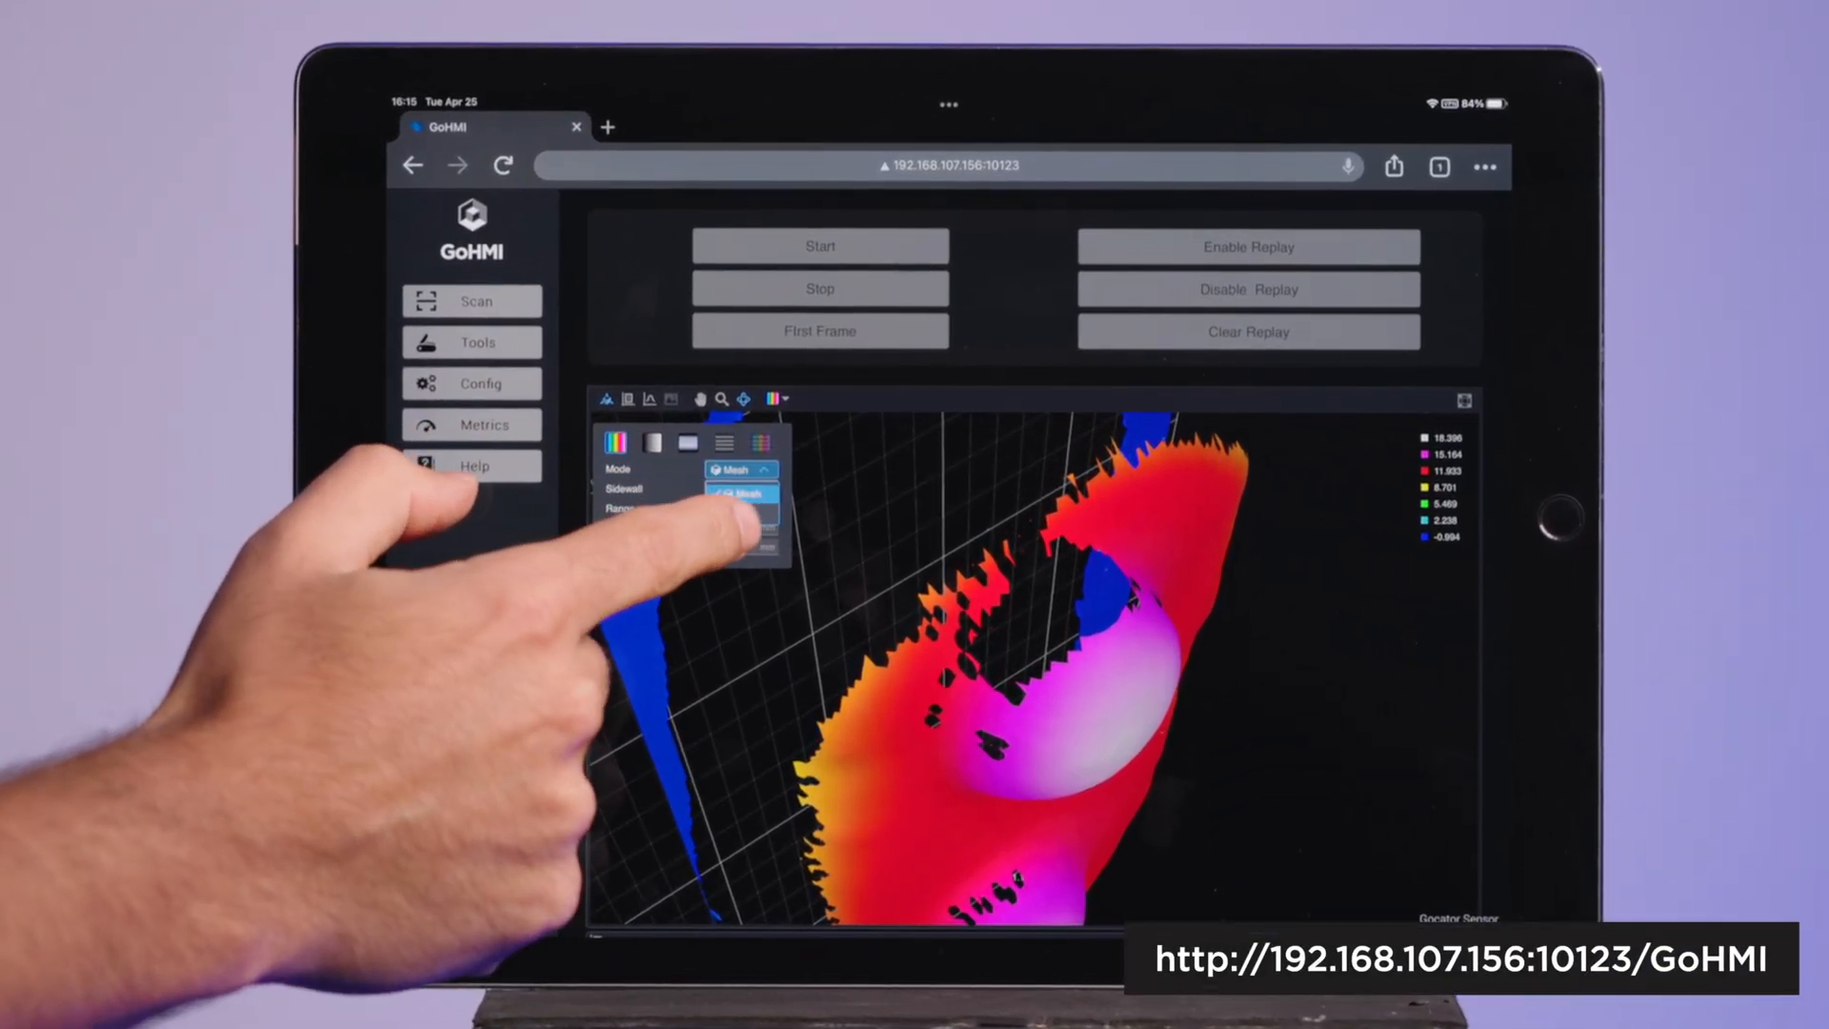
- View the Tools and Config pages, then open the manual's Aligning Sensors > Up to 5 Degrees of Freedom topic
left_click(740, 494)
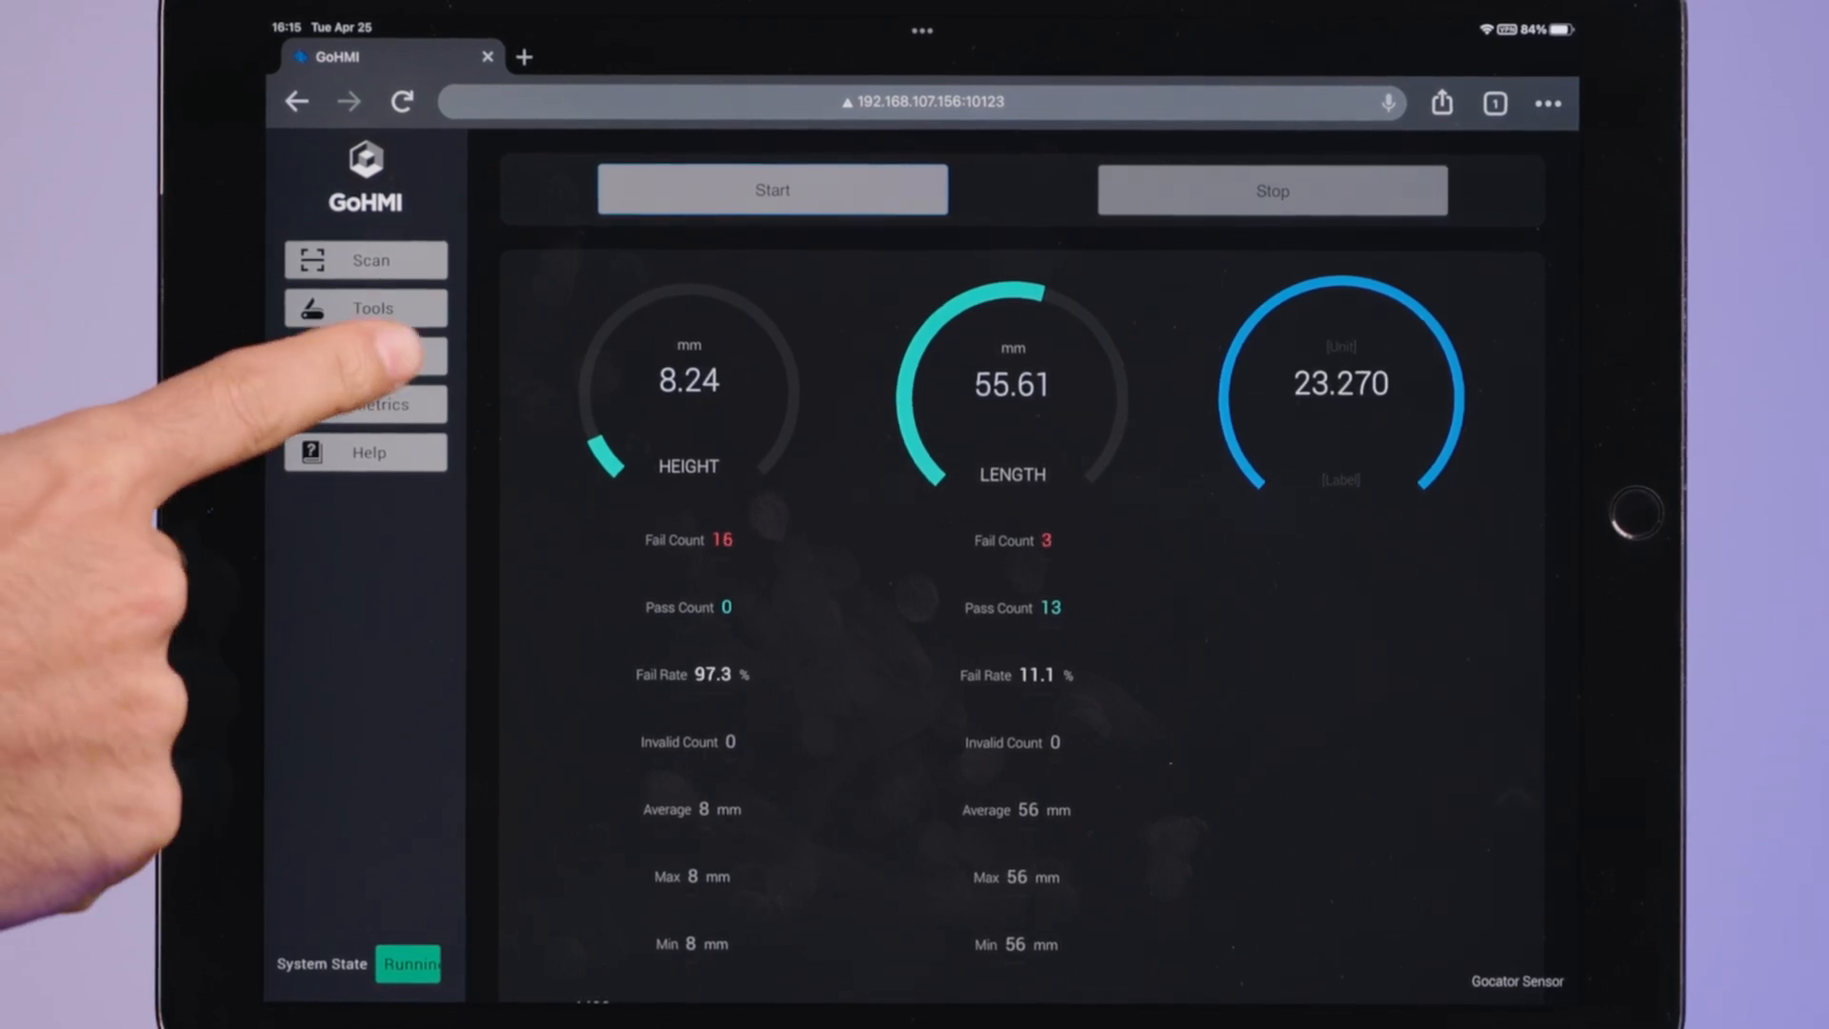
left_click(365, 355)
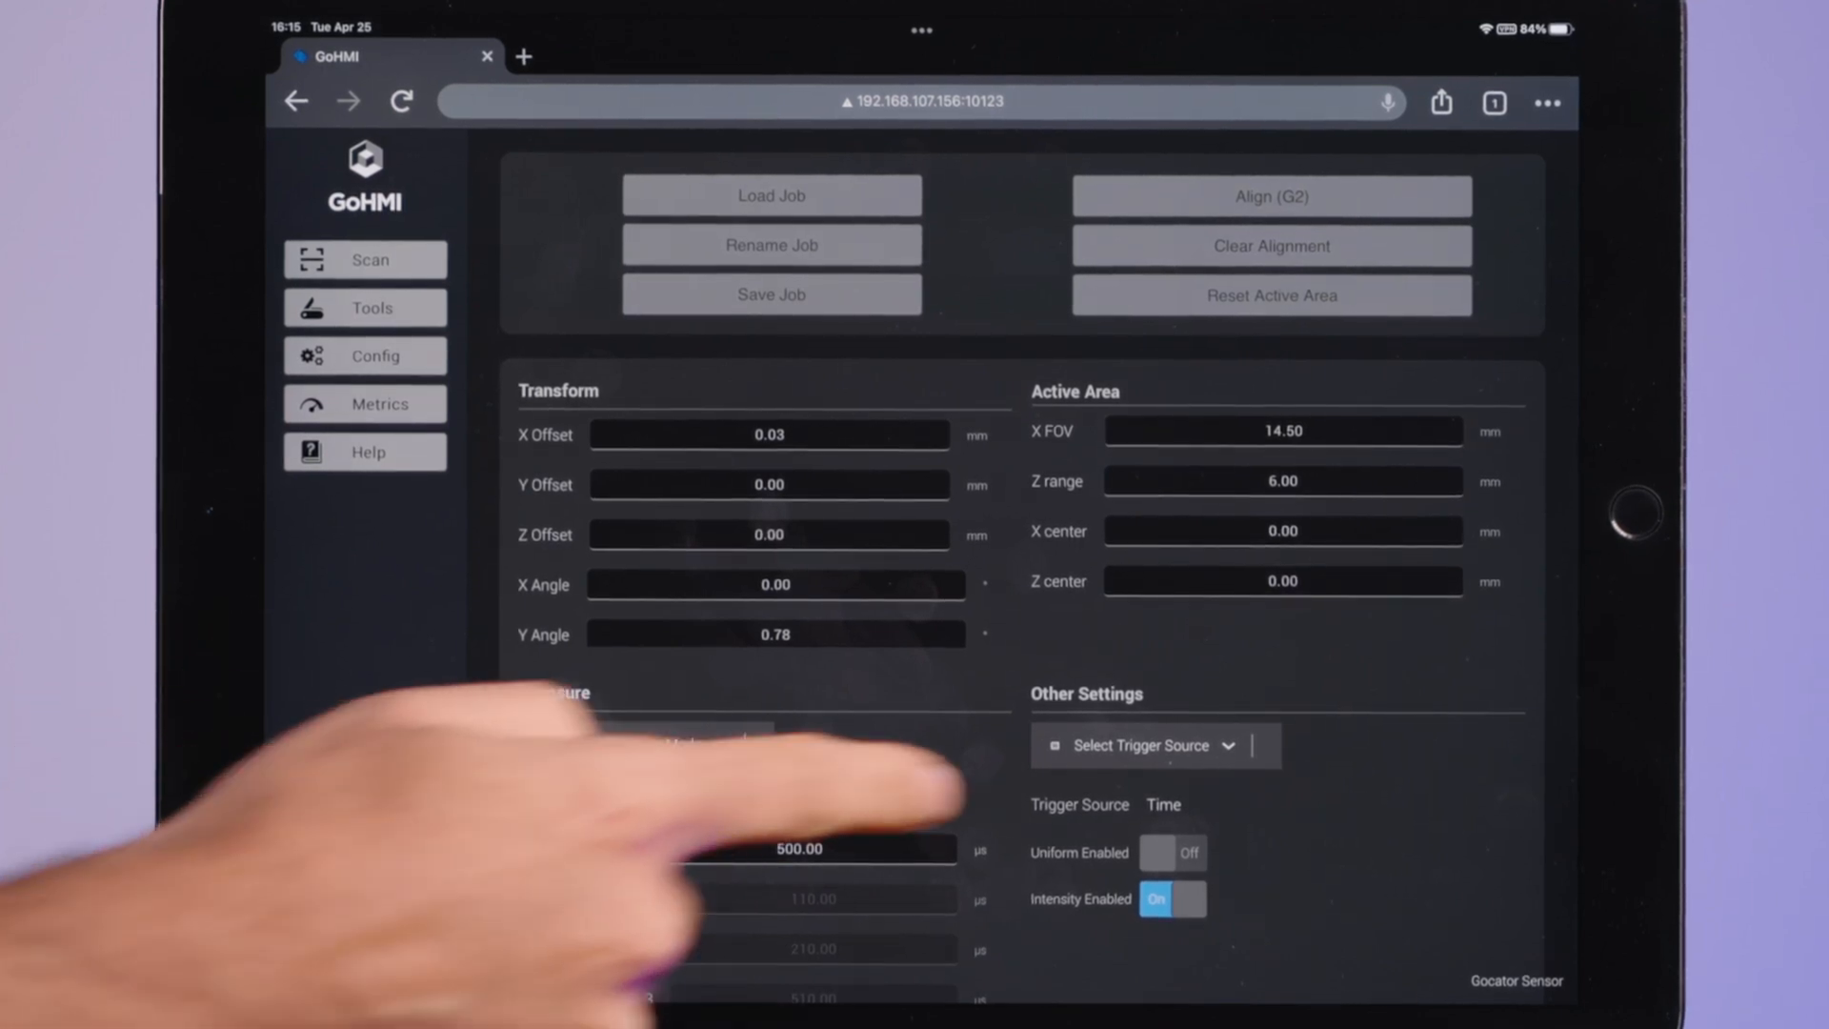
left_click(1152, 744)
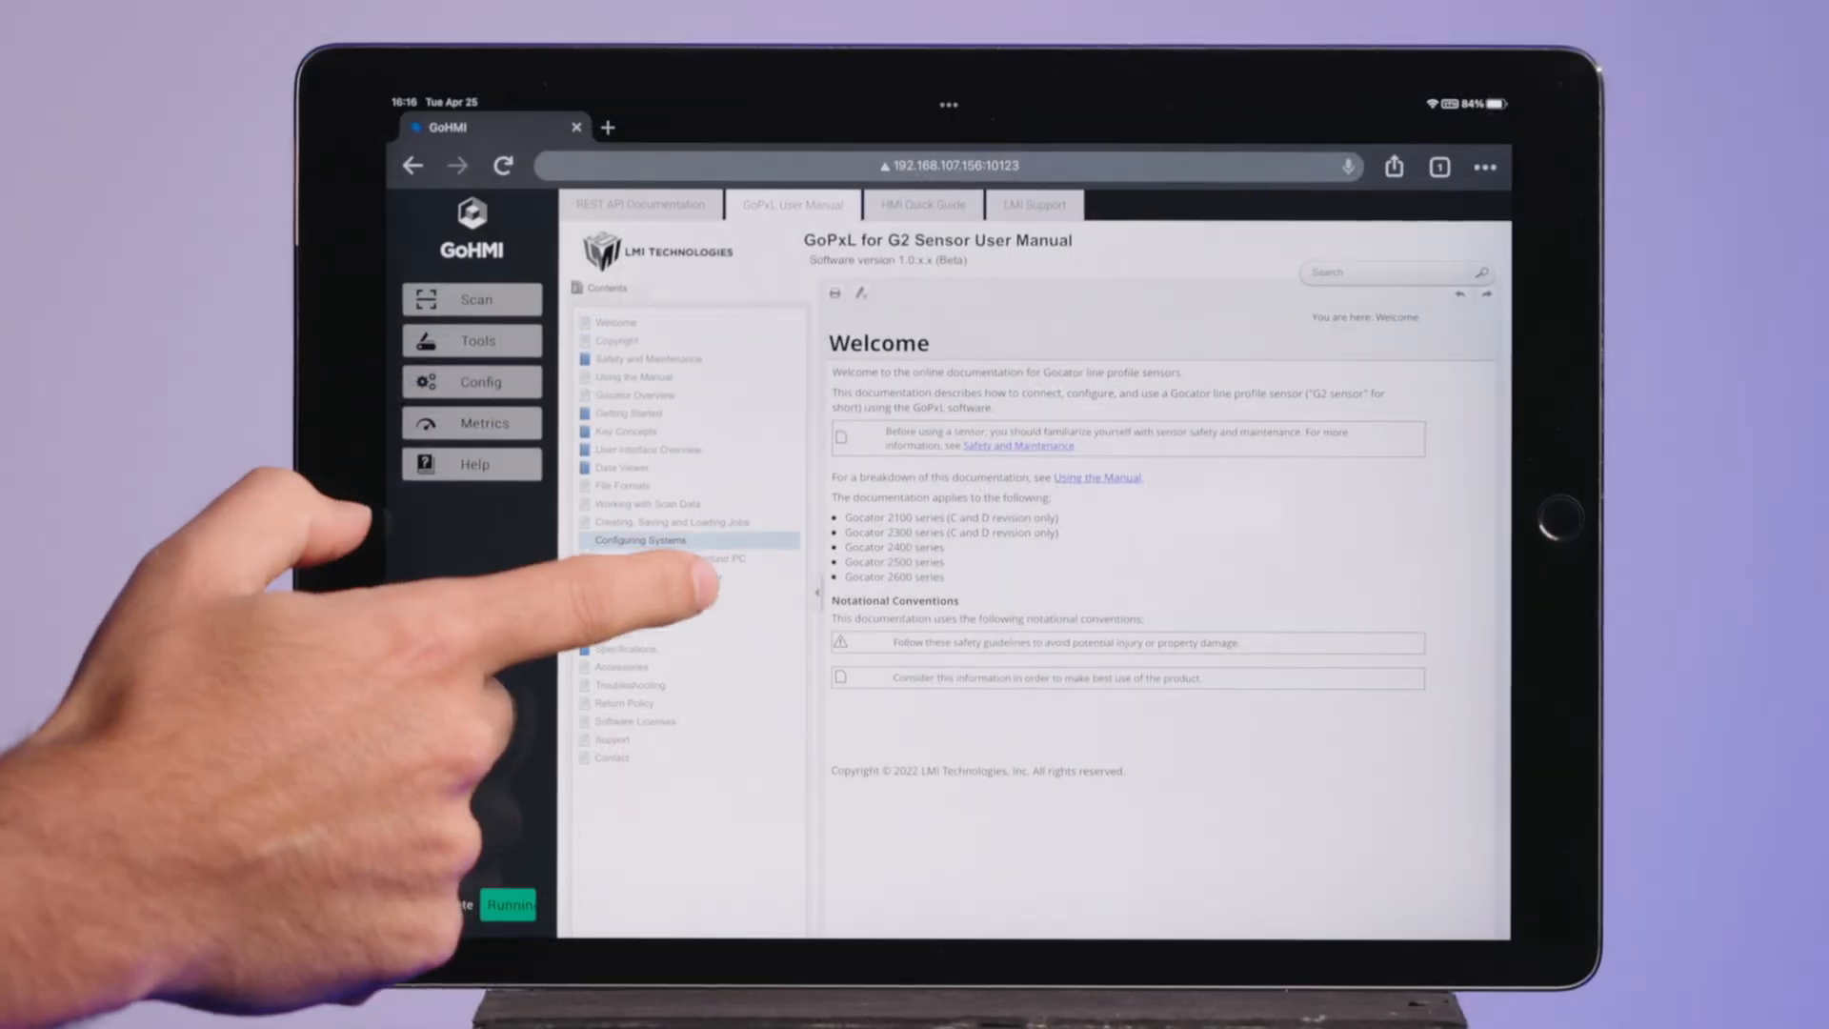
left_click(646, 612)
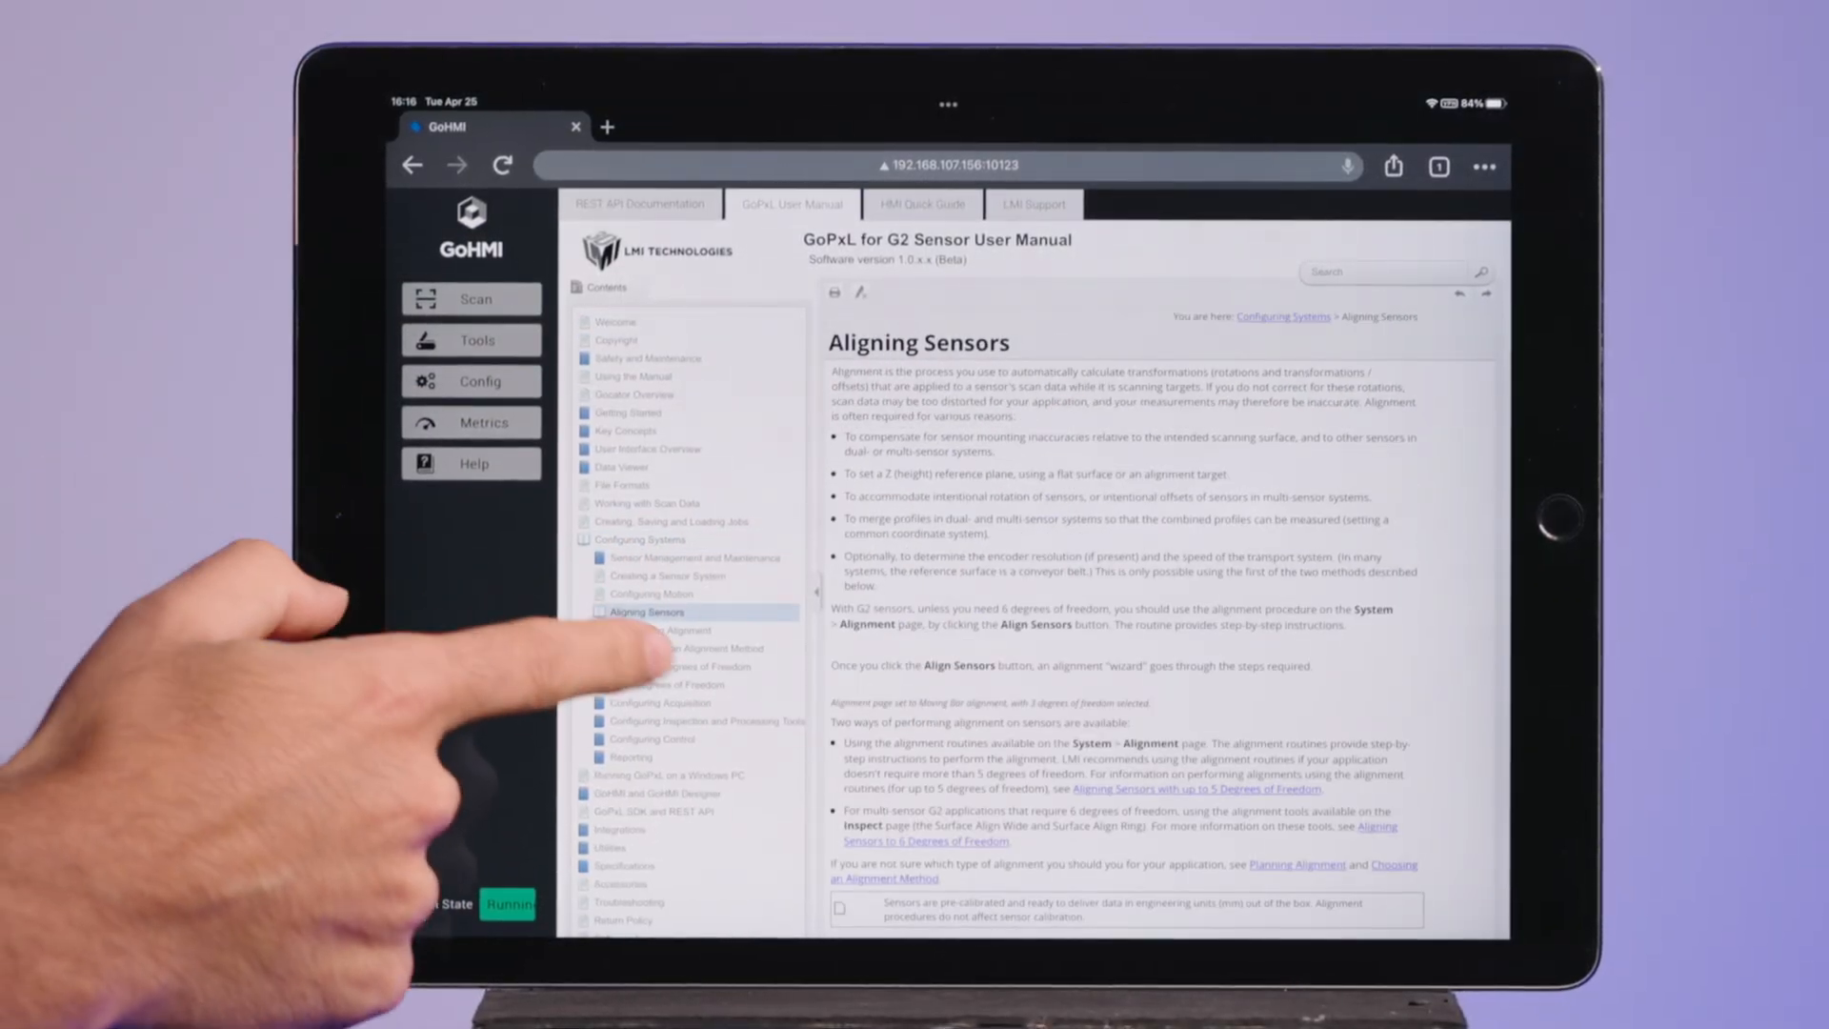
left_click(688, 668)
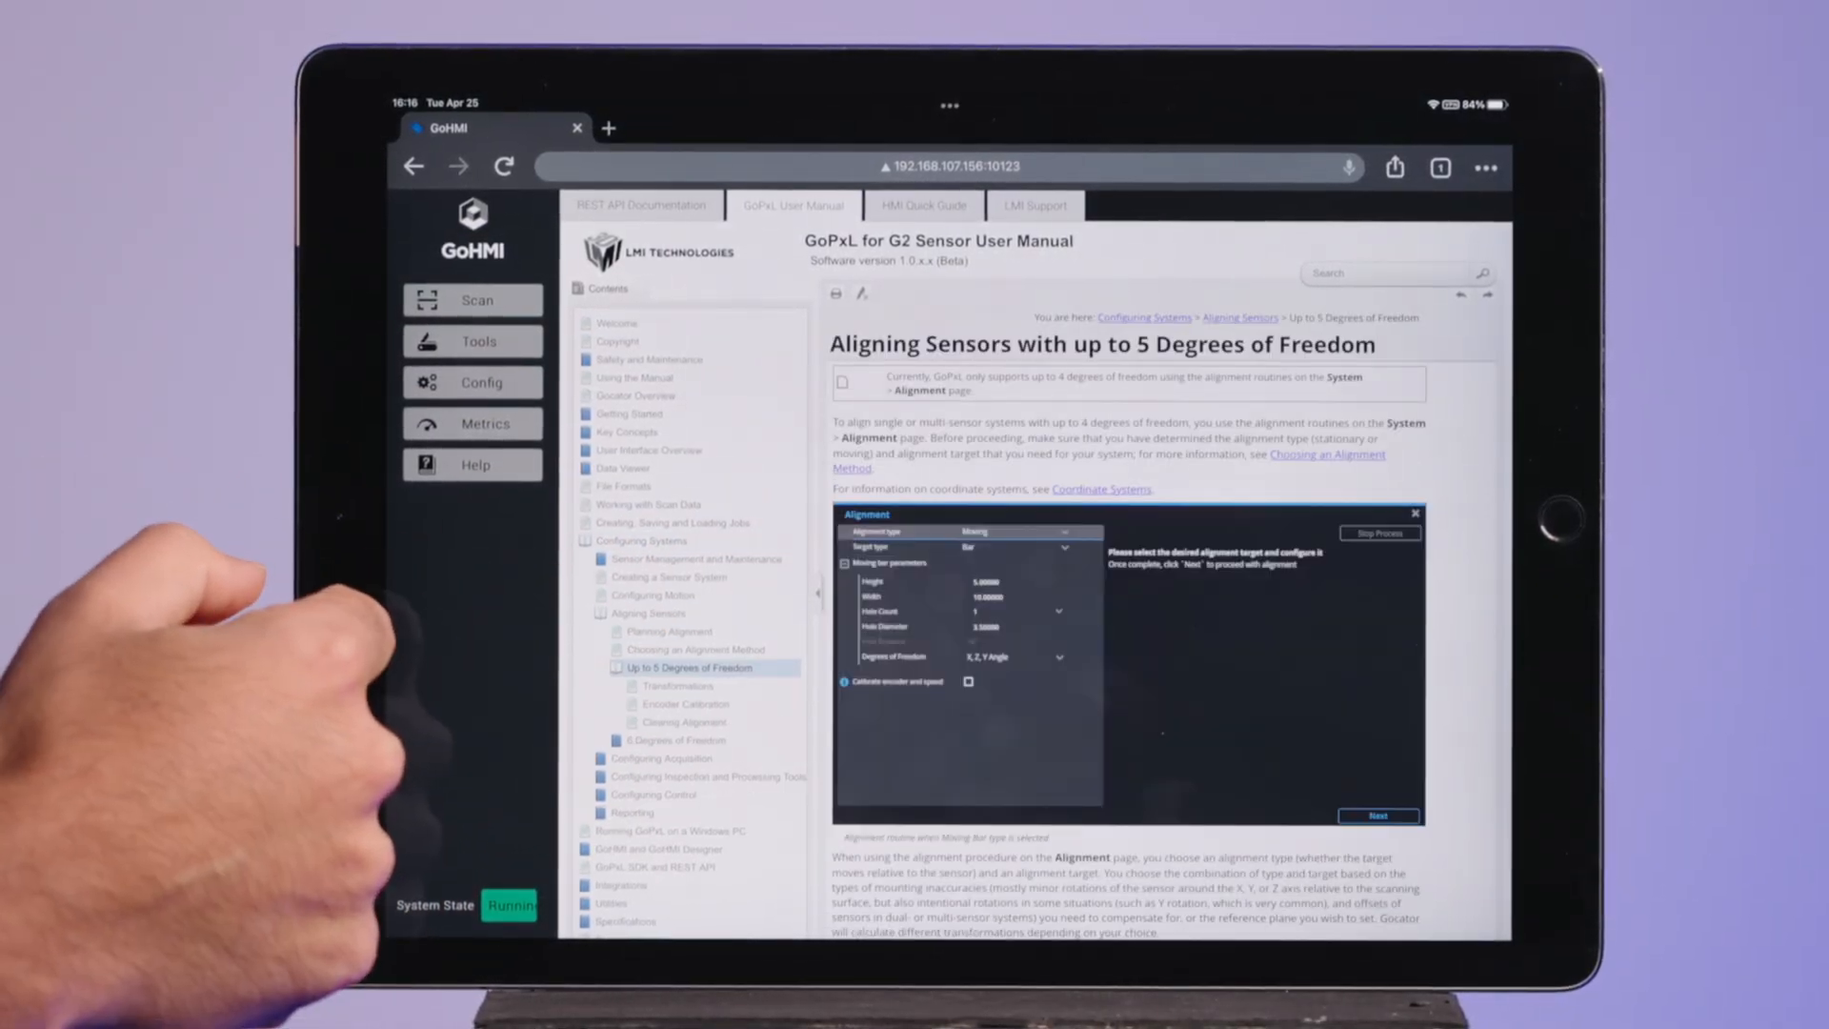